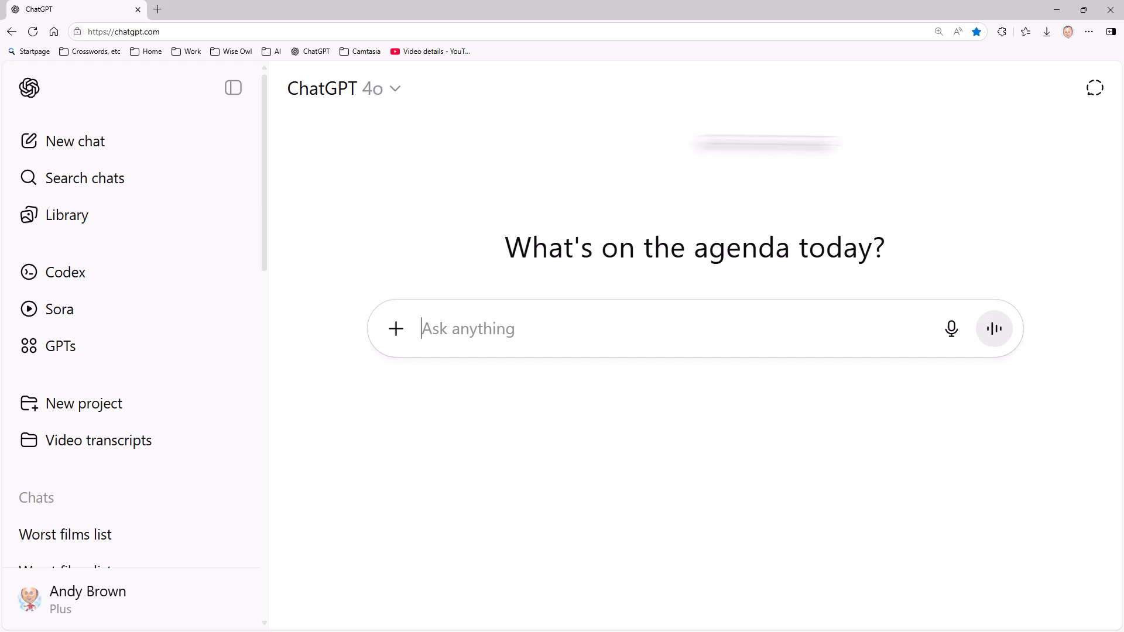
# Ask ChatGPT for the five best films of all time as a numbered list with release years.
pyautogui.write("What do you think are the 5 best films of all time?  Show the titles in a numbered list with the year of release in brackets, but don't include any other information or explanation.")
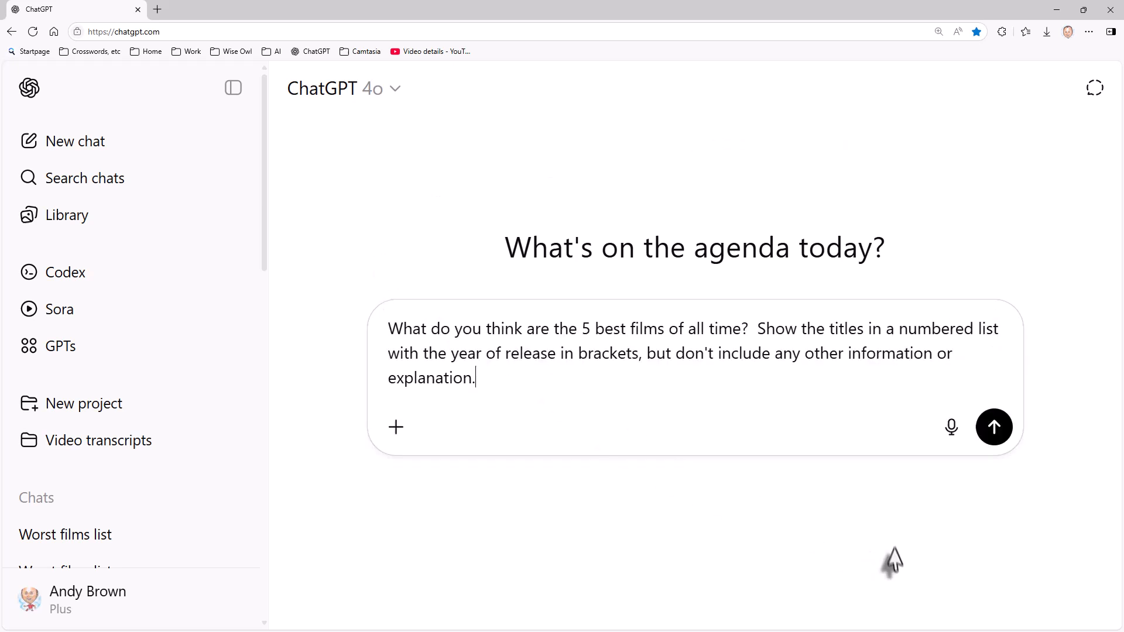
pyautogui.moveTo(900, 559)
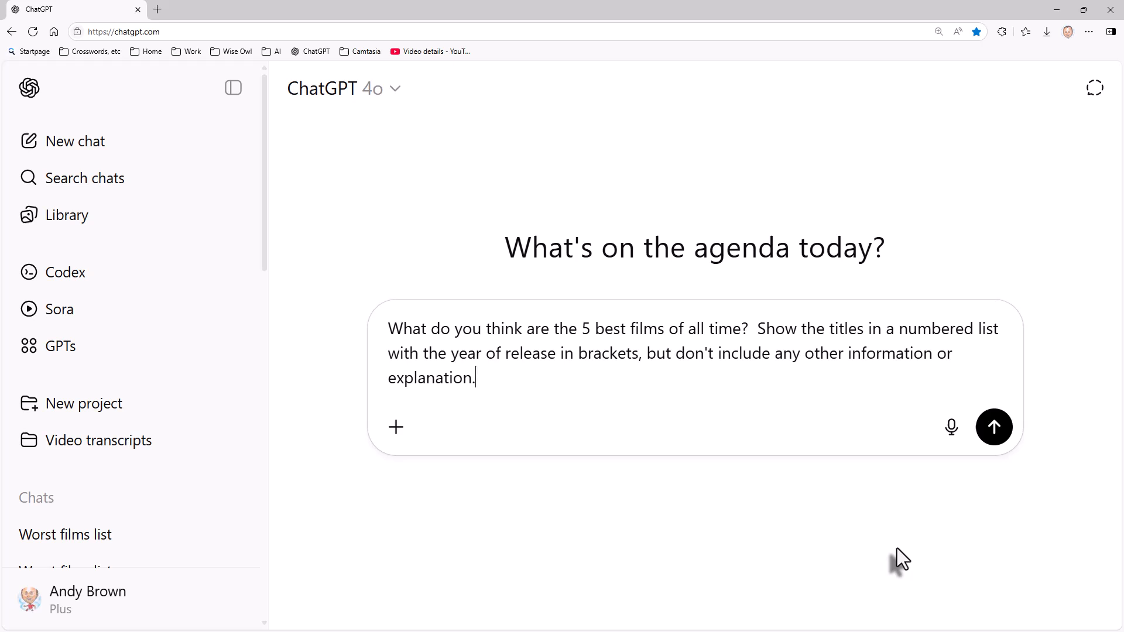
pyautogui.click(993, 427)
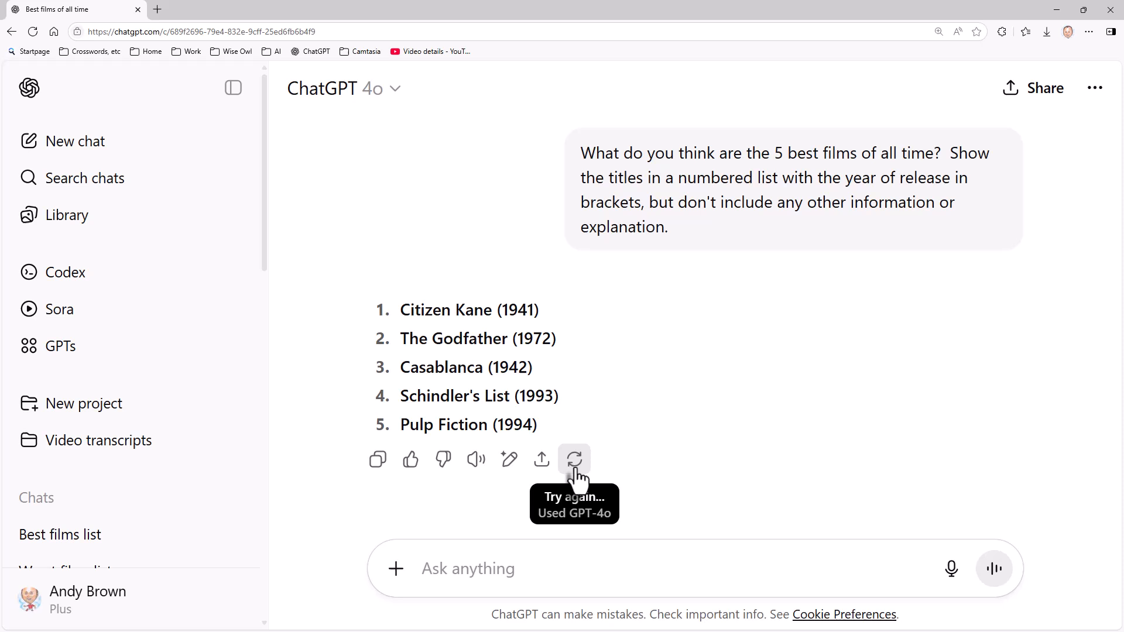
pyautogui.press('F5')
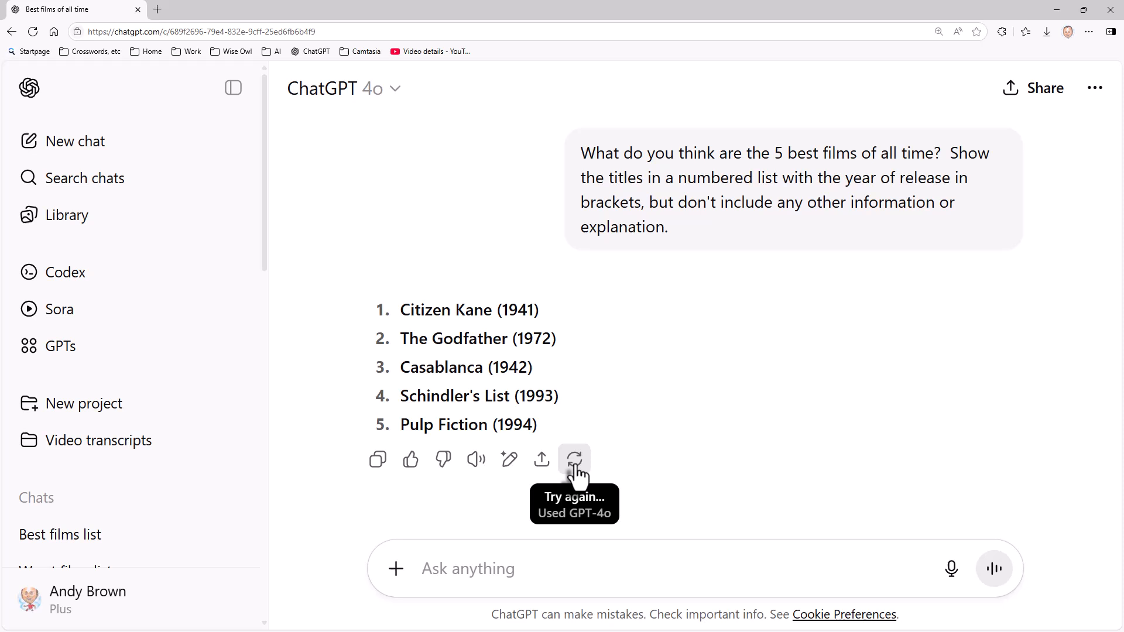
# Regenerate the films answer to get a second version led by The Godfather.
pyautogui.click(574, 459)
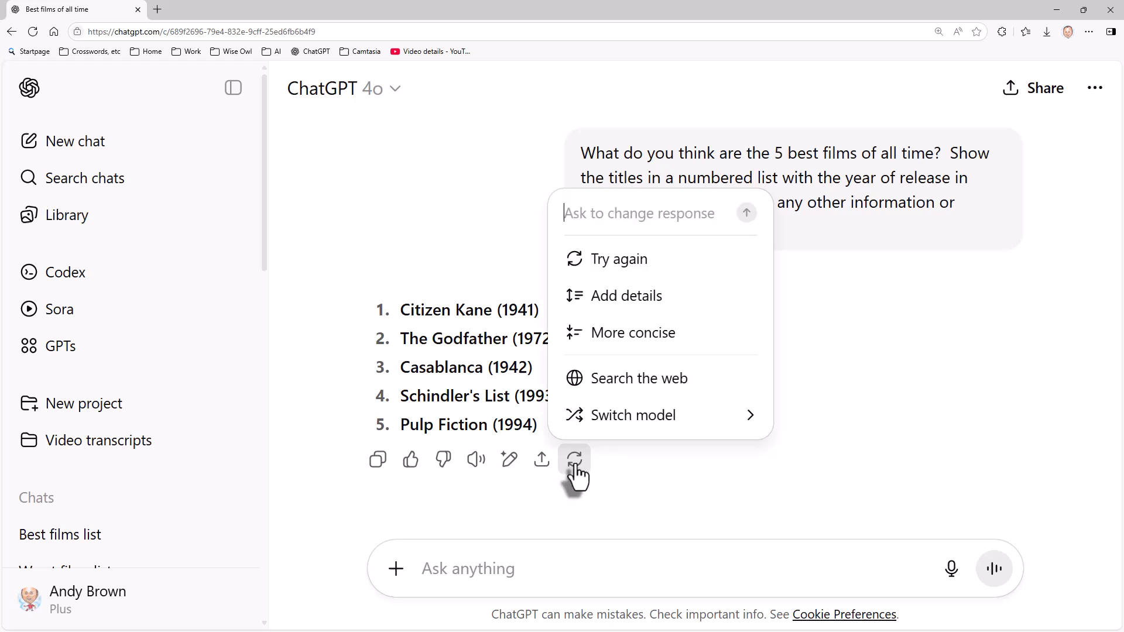
pyautogui.click(618, 259)
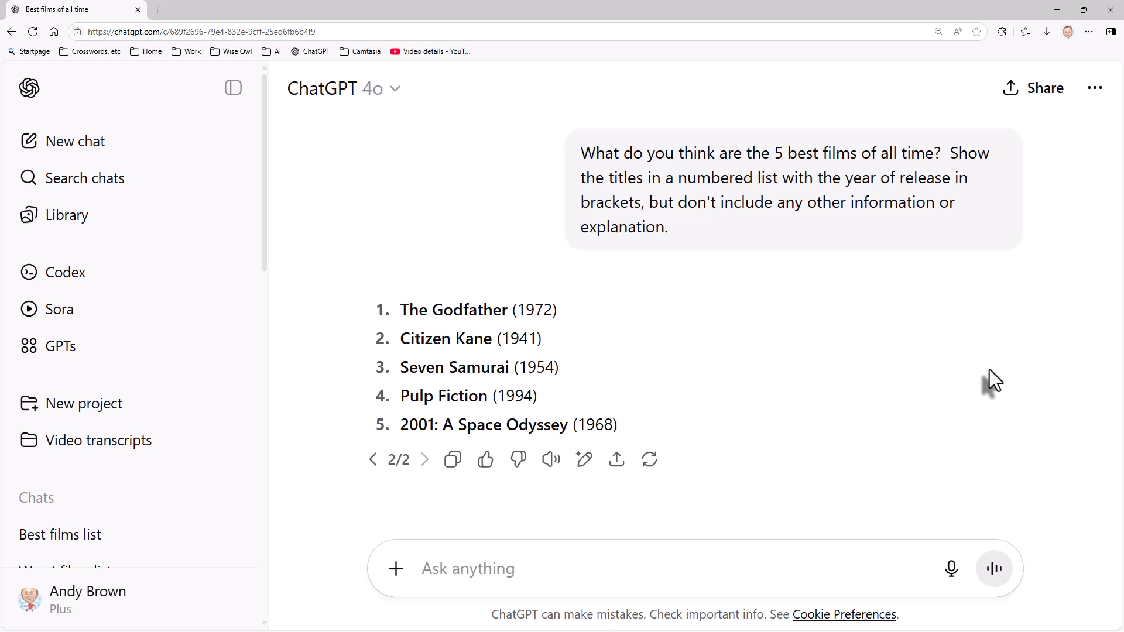
pyautogui.moveTo(974, 384)
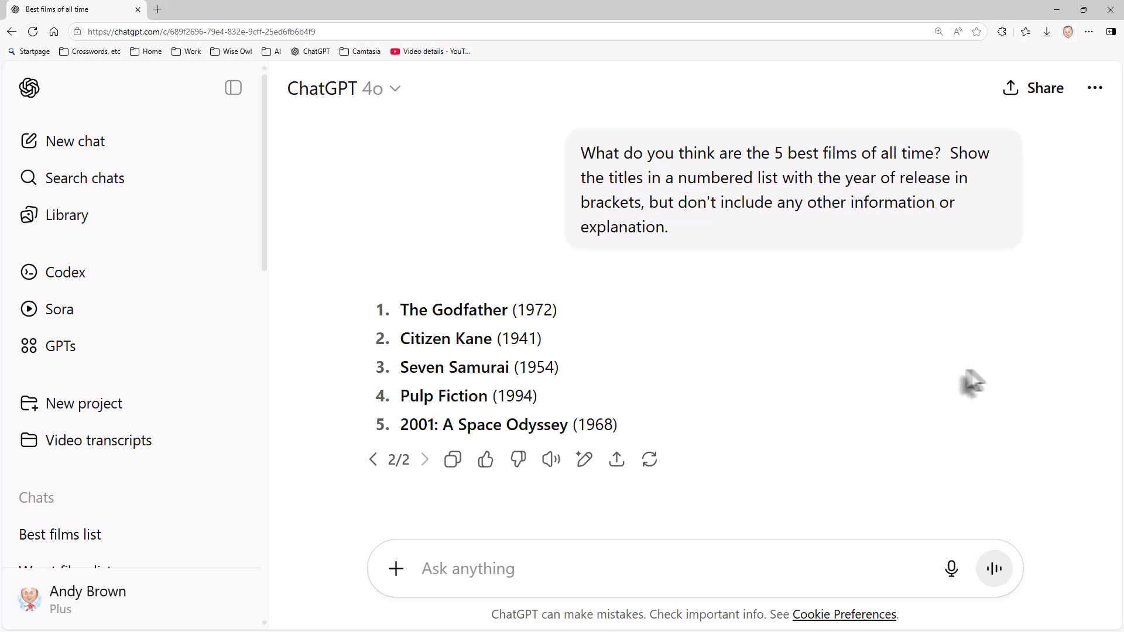
pyautogui.moveTo(957, 380)
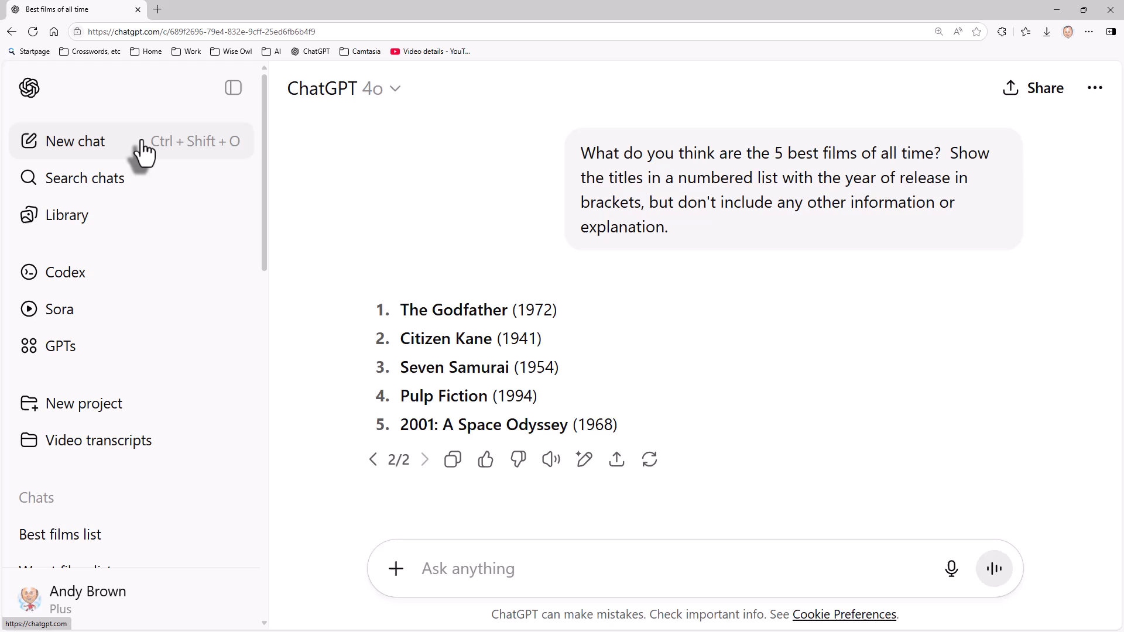
# In a new chat, request three pizza-night box sets and read the reply.
pyautogui.click(74, 141)
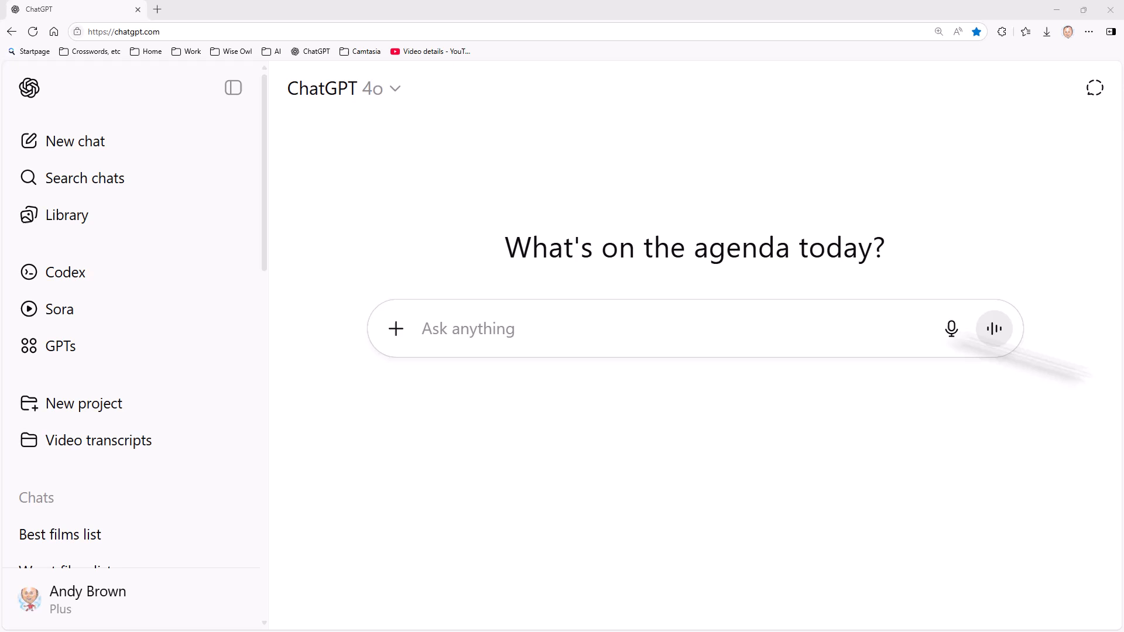
pyautogui.write("I have a friend coming round tonight, and we're going to order in some pizza and binge-watch some box set.  Please can you recommend three possible things we could watch.")
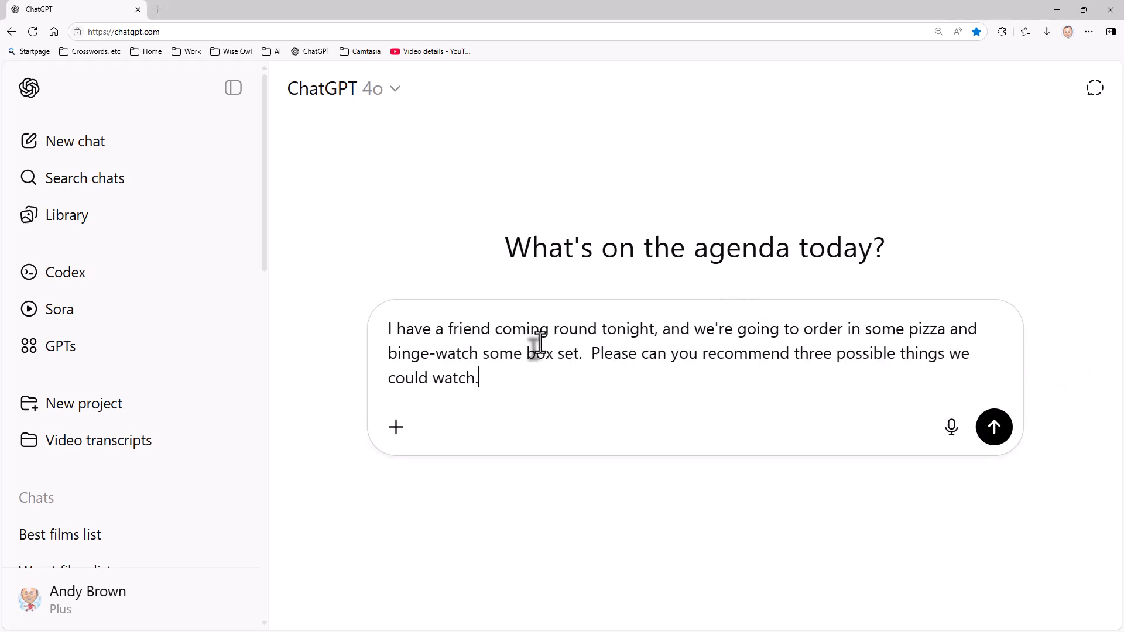
pyautogui.click(993, 428)
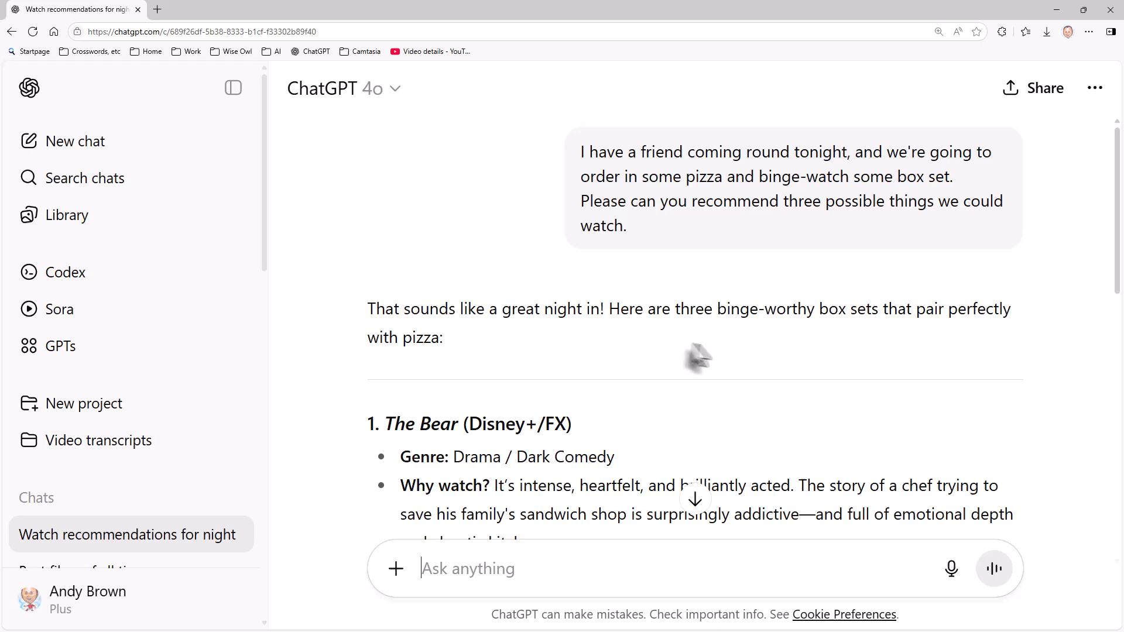
pyautogui.scroll(-3)
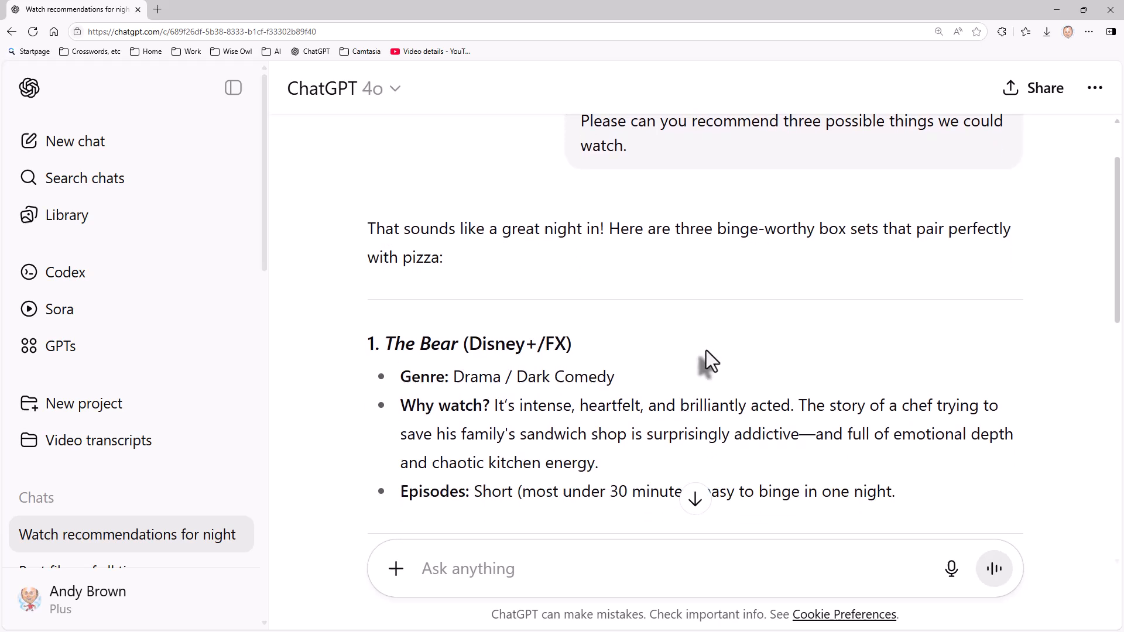
pyautogui.scroll(-3)
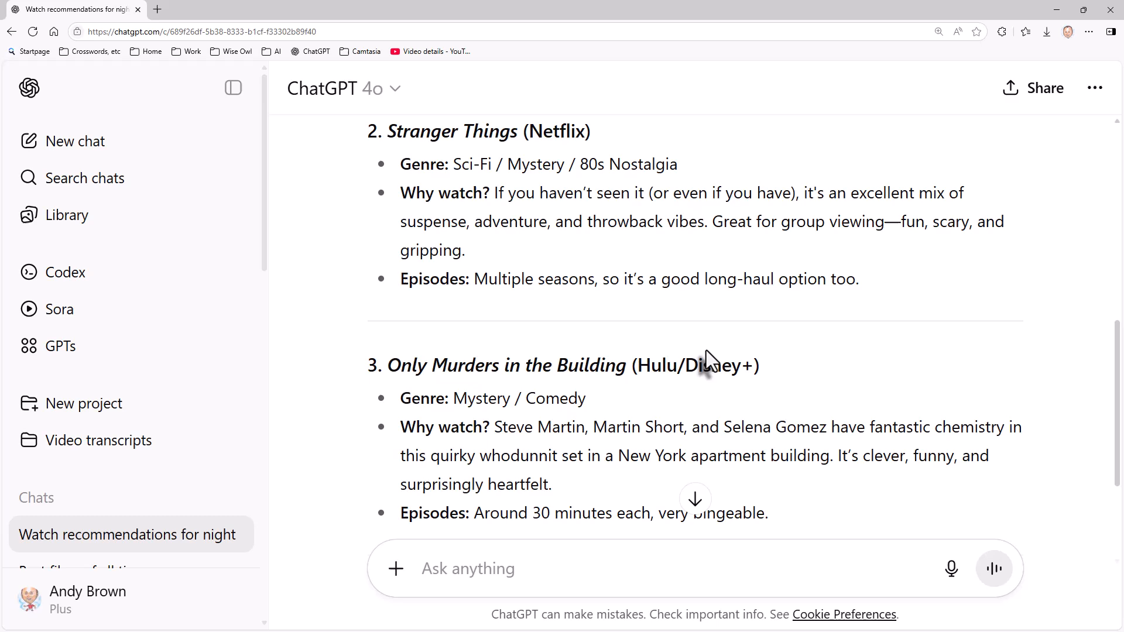
pyautogui.moveTo(874, 427)
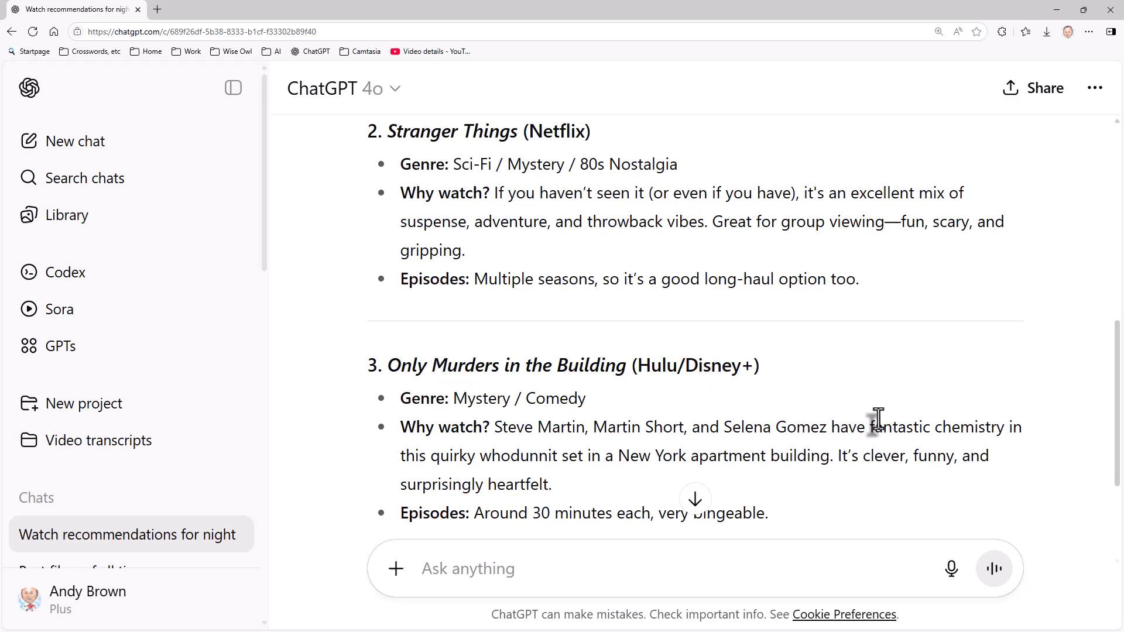
pyautogui.scroll(3)
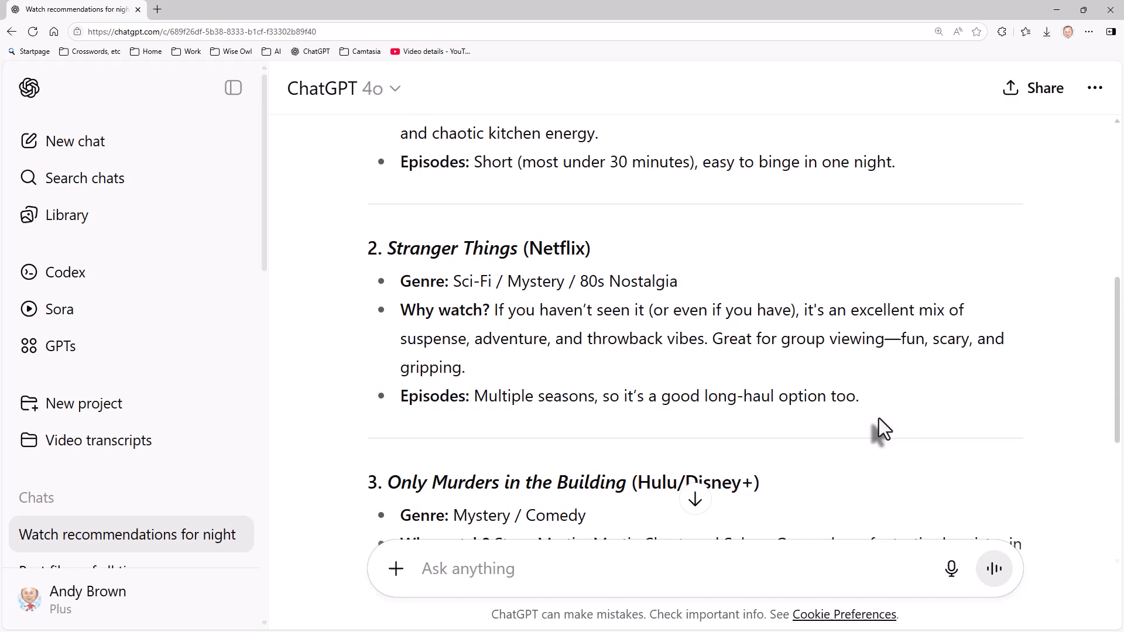
pyautogui.scroll(-3)
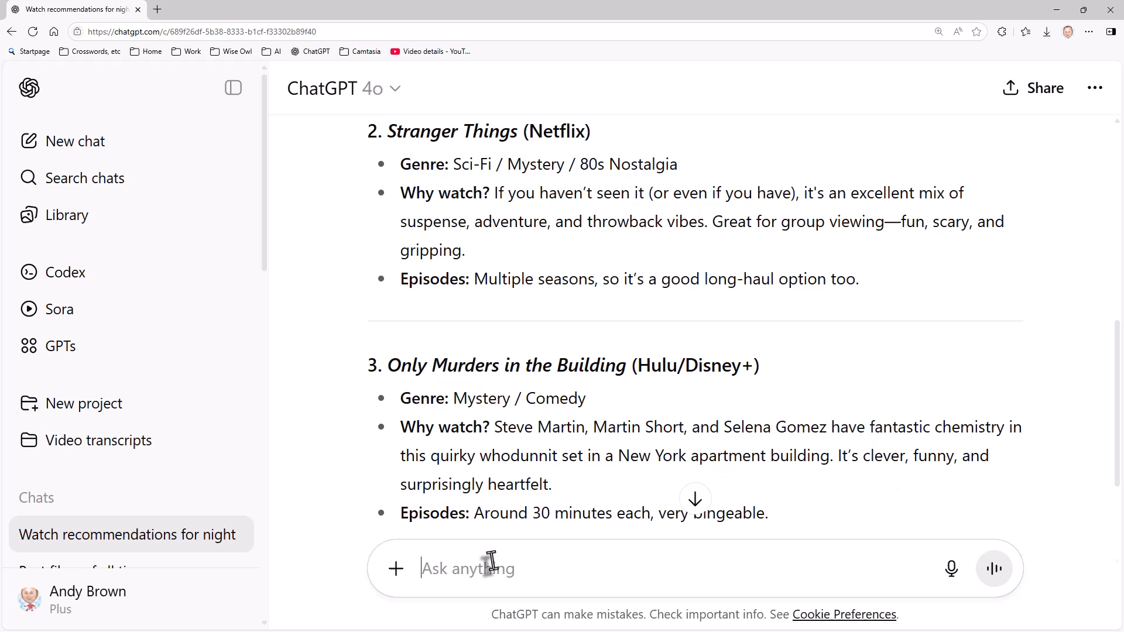
# Send 'Please try again' to get fresh picks from Succession to Brooklyn Nine-Nine.
pyautogui.write('Please try again')
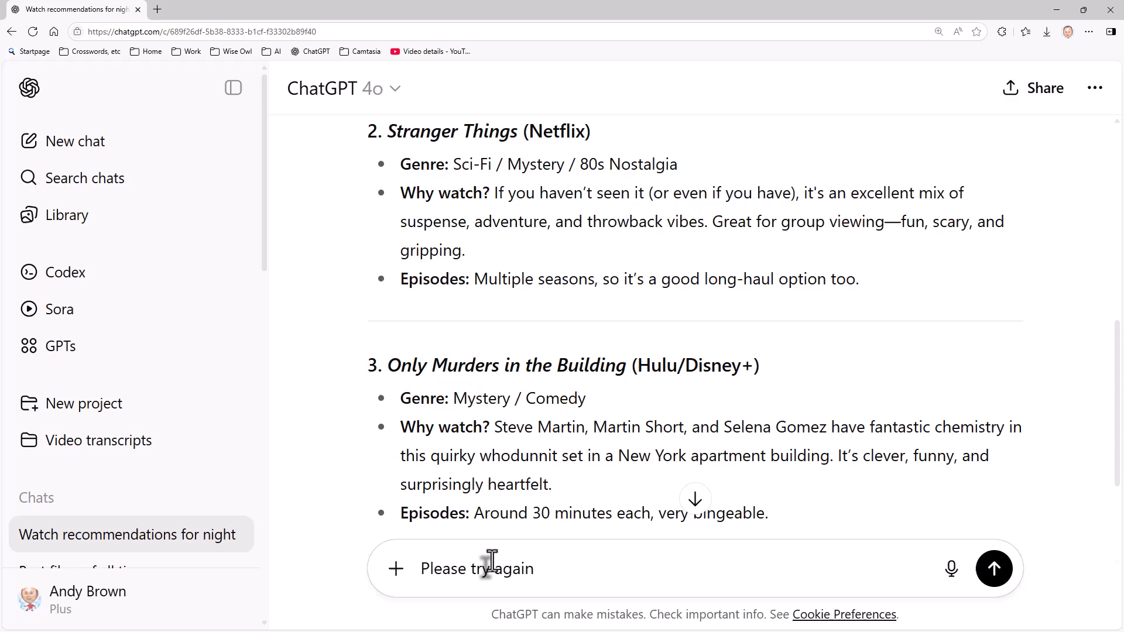
pyautogui.click(993, 568)
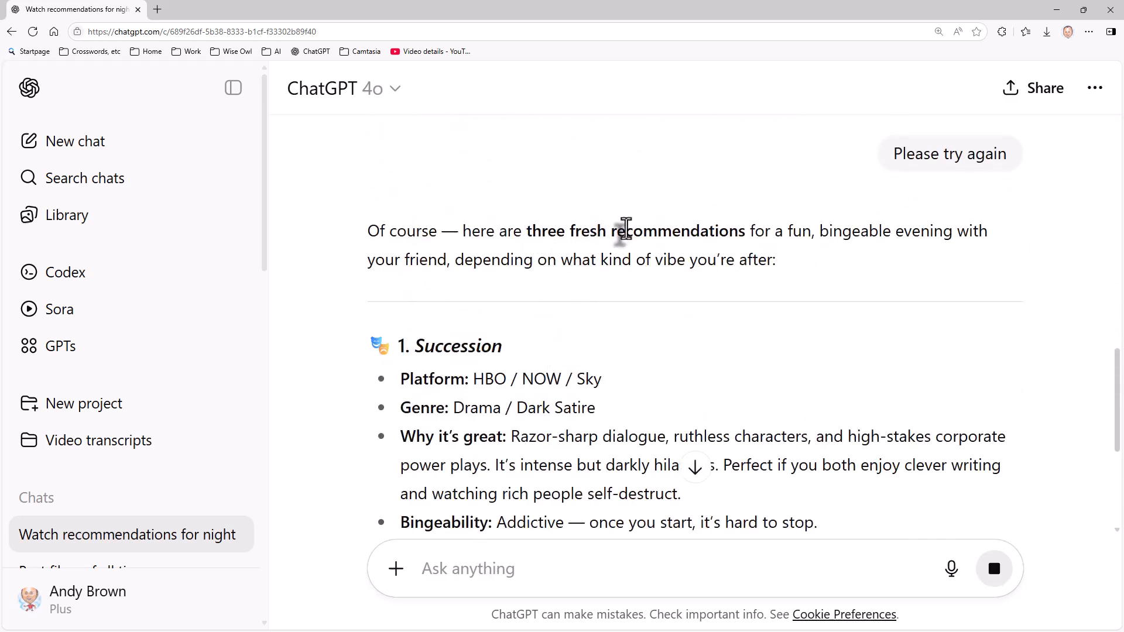
pyautogui.scroll(-3)
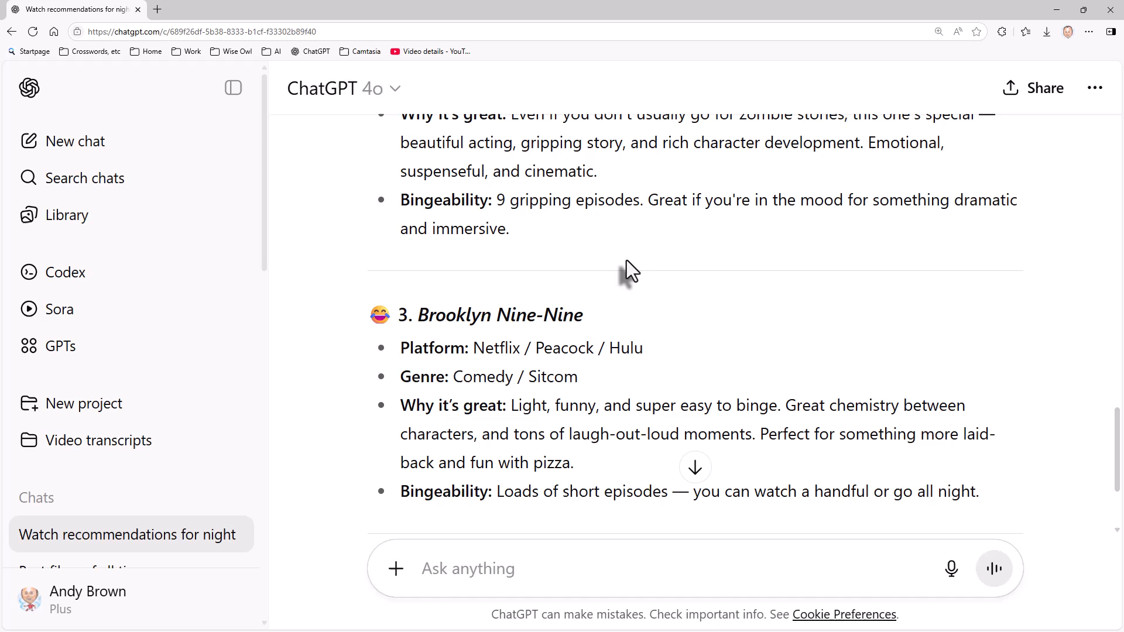
pyautogui.moveTo(561, 321)
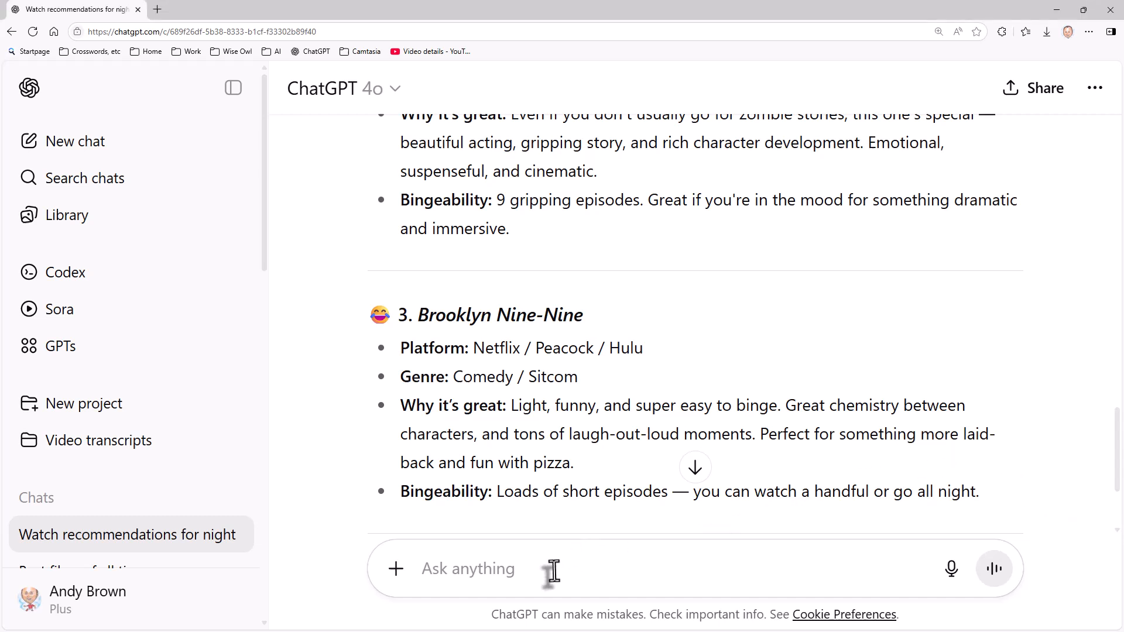
# Stress the reunion's importance to get Ted Lasso, The Night Of and Derry Girls.
pyautogui.write("It's really important that you come up with good recommendations, as this is a friend I haven't seen for a long time, and I really want the evening to go well.  Please really try to come up with a good list.")
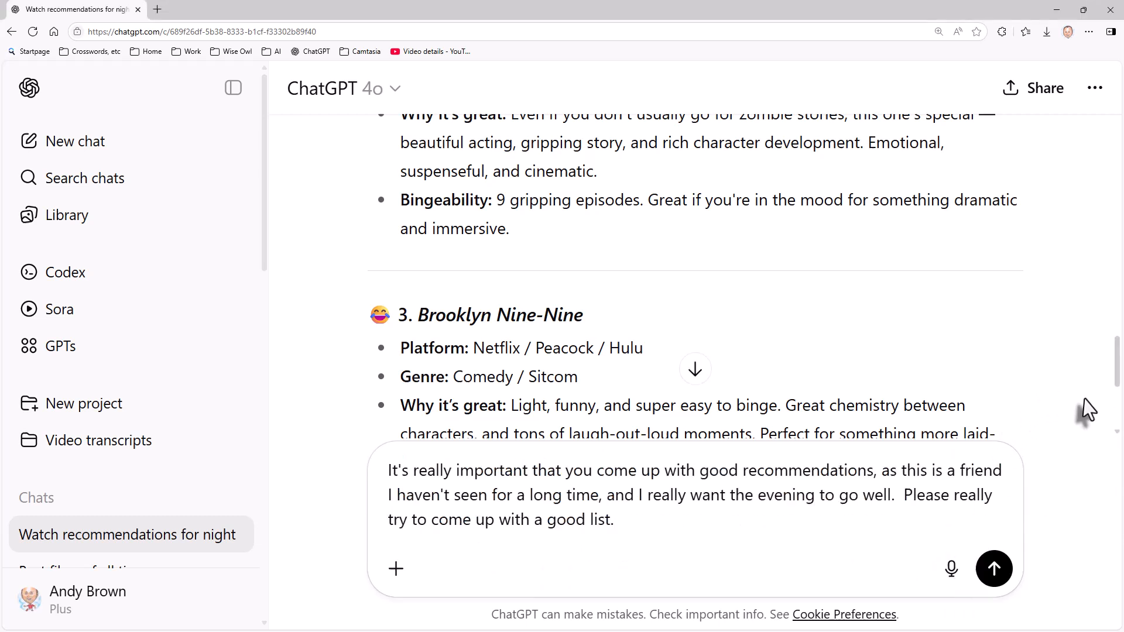
pyautogui.click(615, 519)
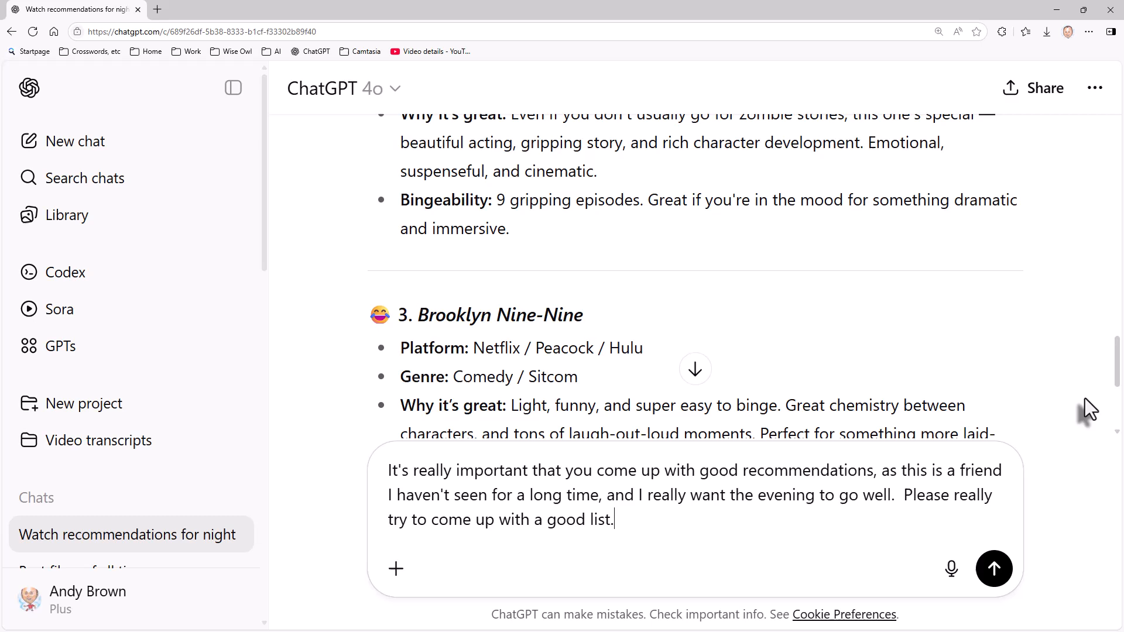
pyautogui.click(993, 568)
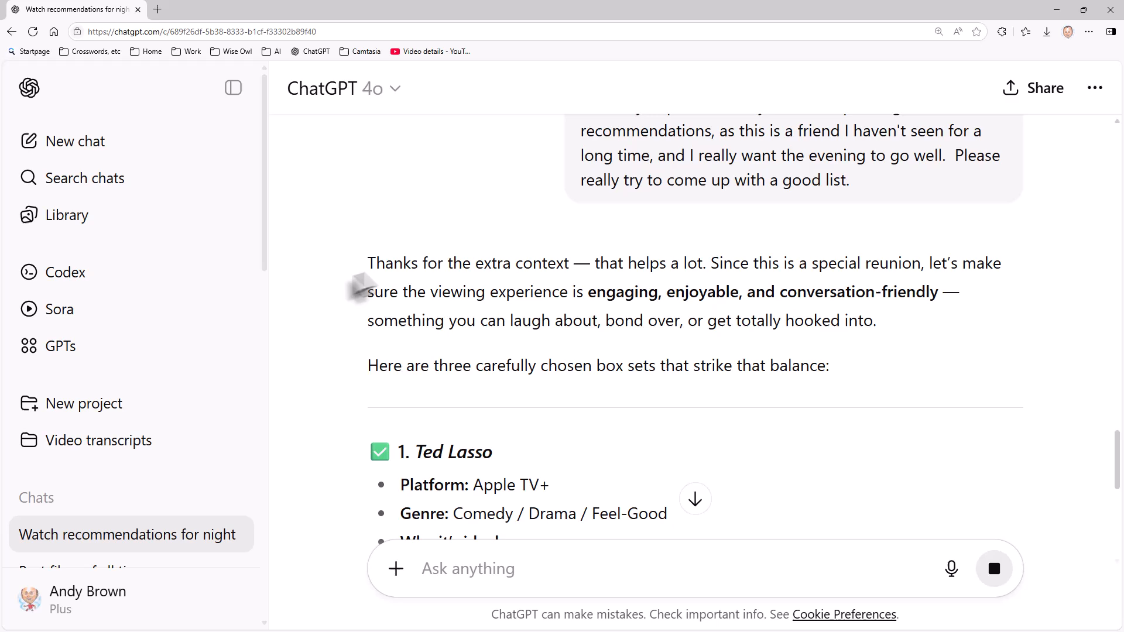
pyautogui.moveTo(405, 263)
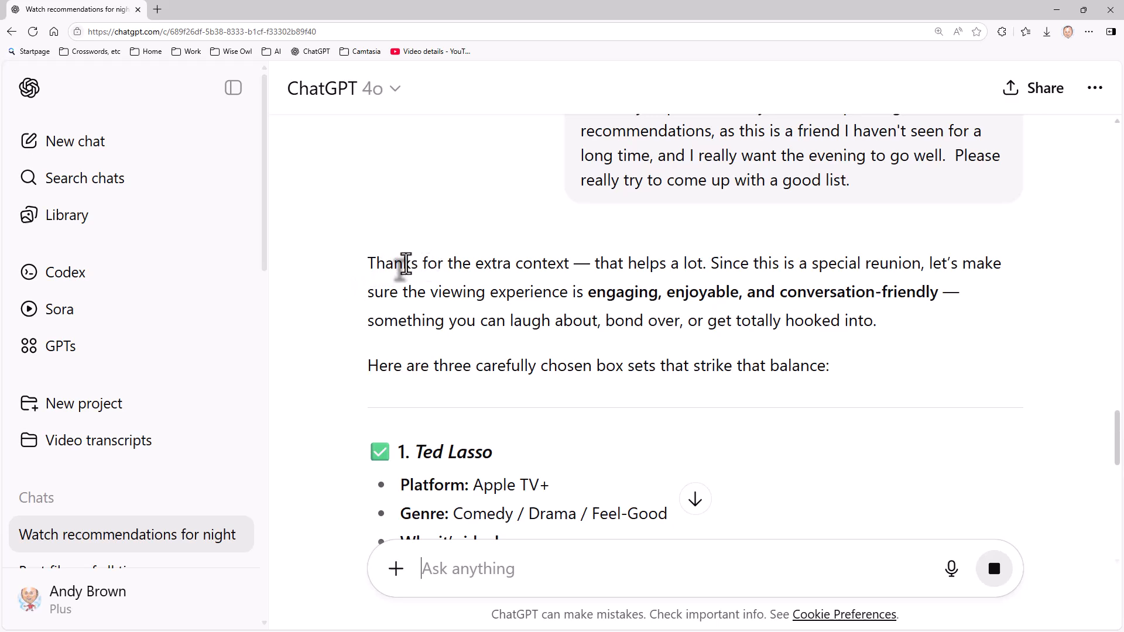
pyautogui.scroll(-3)
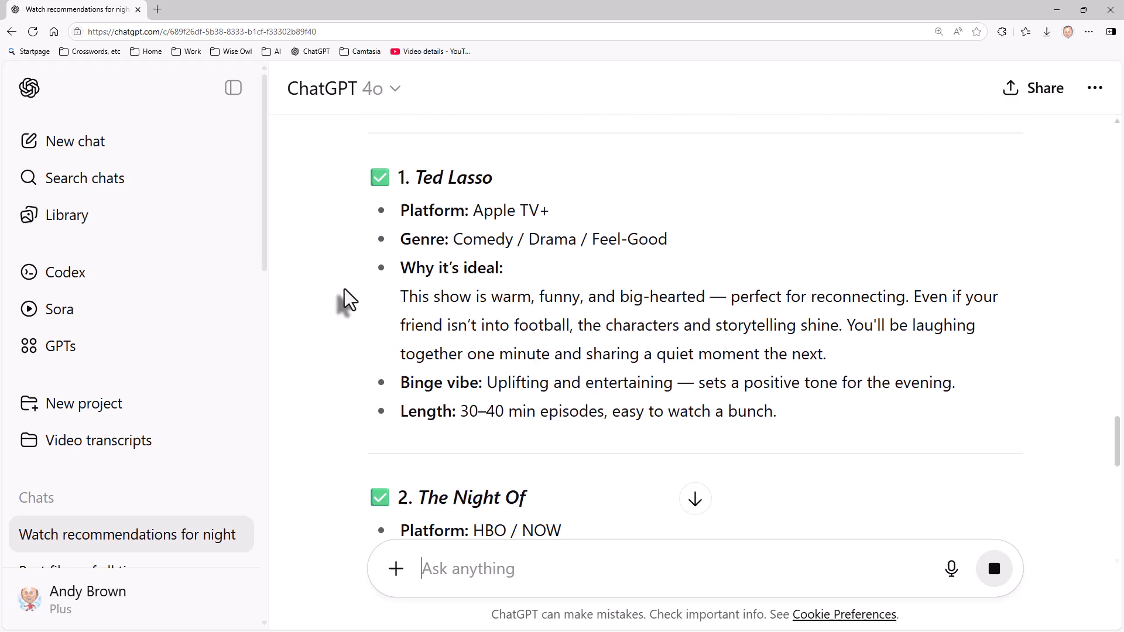
pyautogui.scroll(-3)
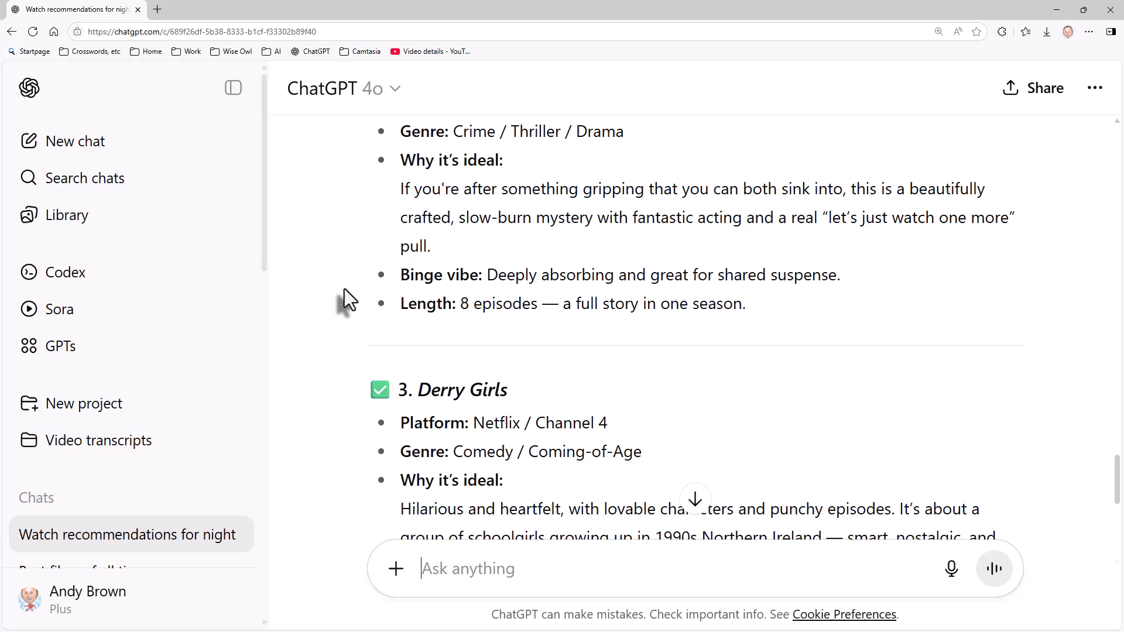
pyautogui.scroll(-3)
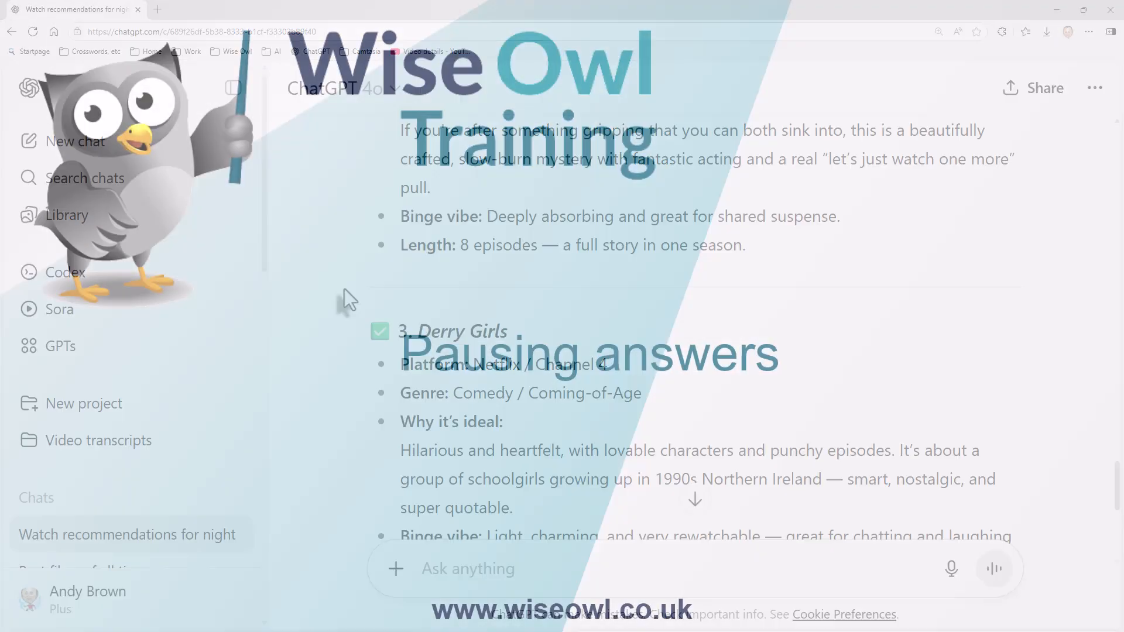
# Start a blank GPT-5 chat from the sidebar.
pyautogui.click(75, 123)
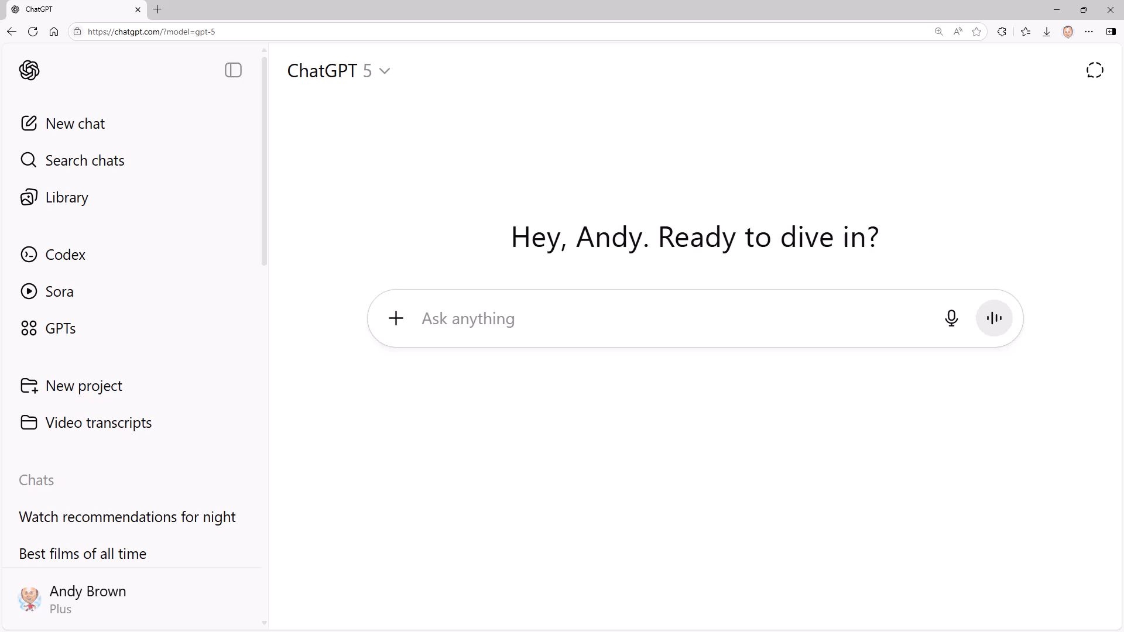
# Request the 20 best Beatles songs in batches of five, pausing after each batch.
pyautogui.click(467, 318)
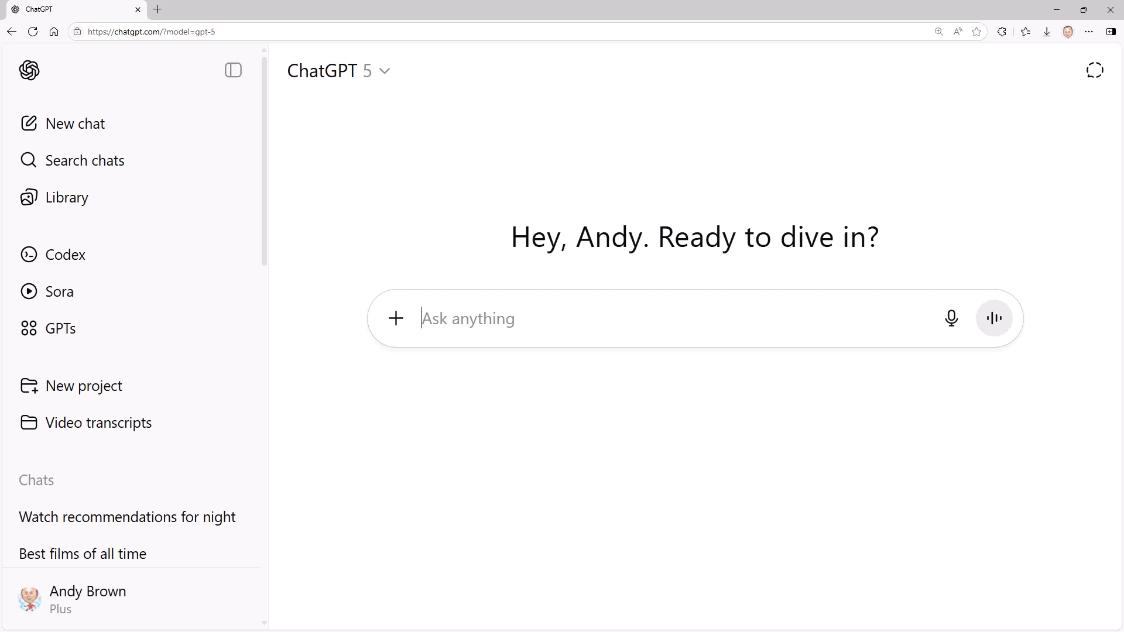
pyautogui.write('Please show me a list of the 20 best Beatles songs of all time, starting with the one you consider to be the greatest.  Please pause after each 5 songs.')
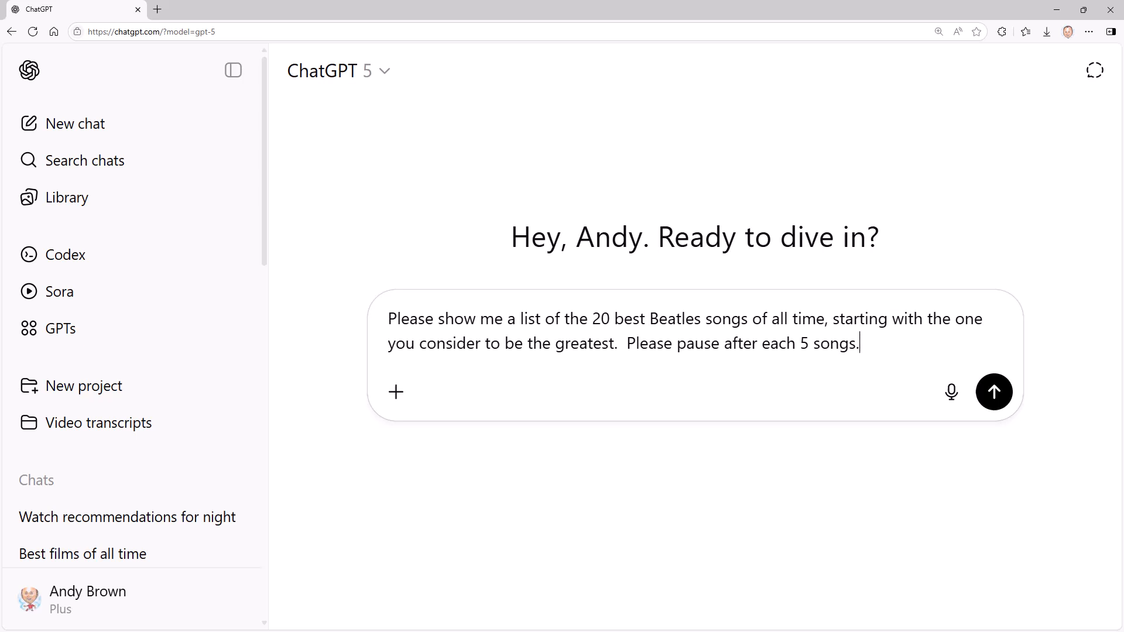
pyautogui.click(993, 391)
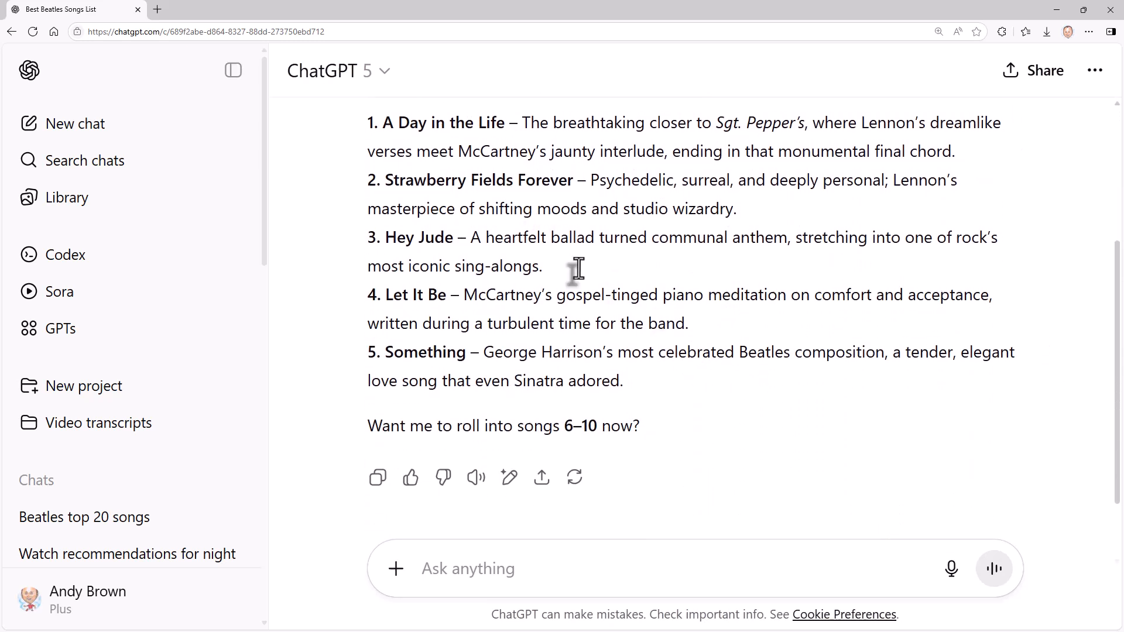
pyautogui.scroll(3)
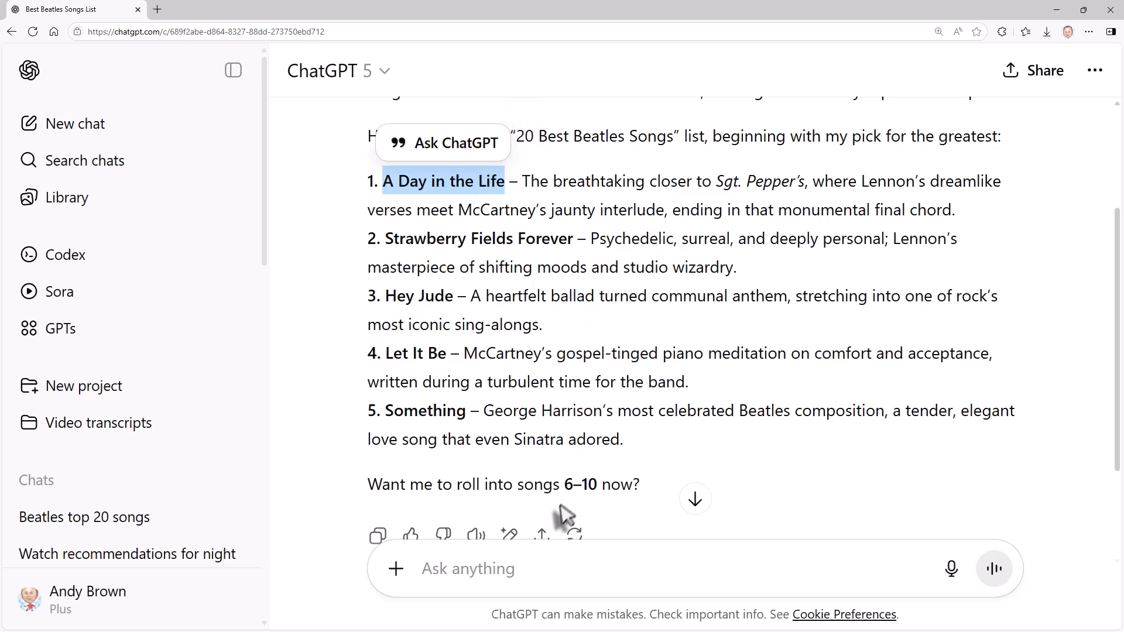
pyautogui.scroll(-3)
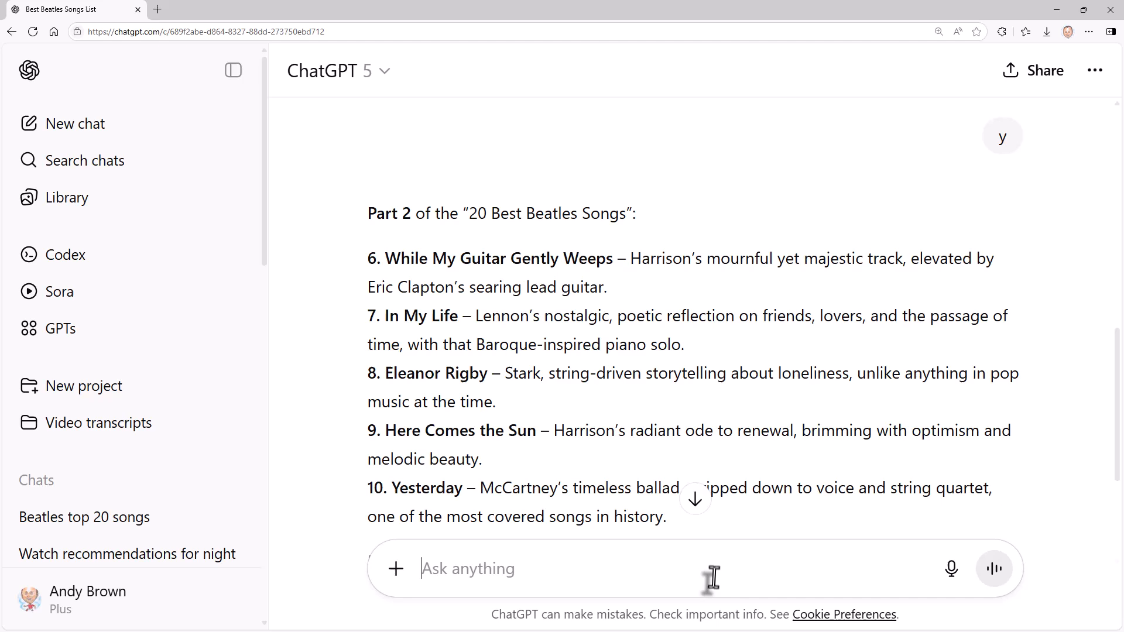
# Reply 'y' for the final Beatles songs, ending with All You Need Is Love.
pyautogui.scroll(-3)
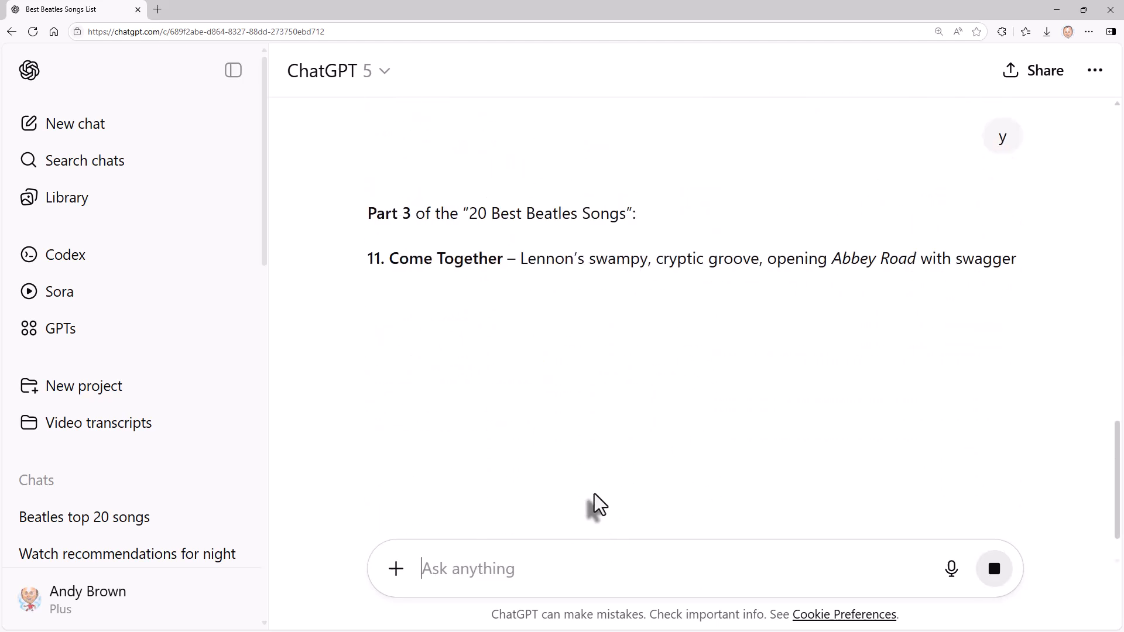
pyautogui.write('y')
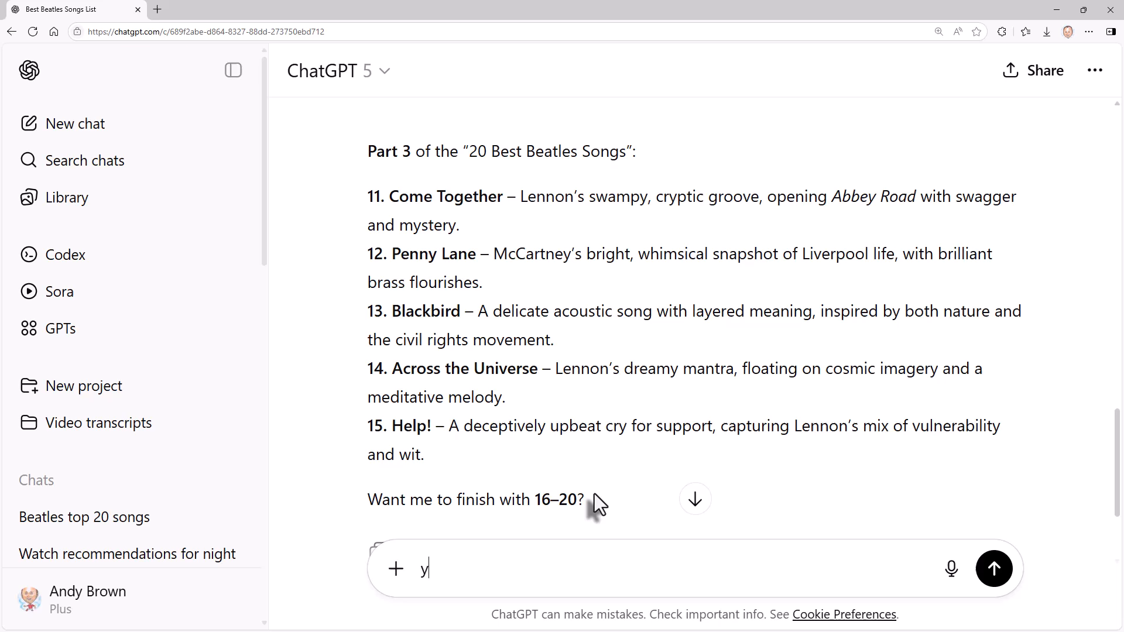
pyautogui.click(993, 568)
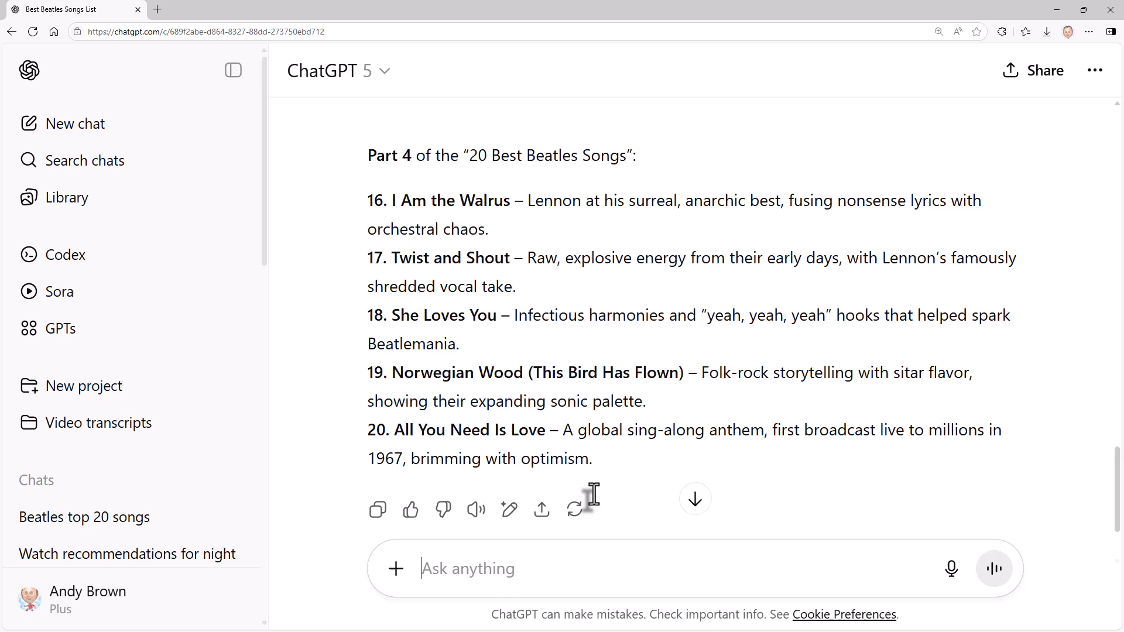
pyautogui.click(75, 123)
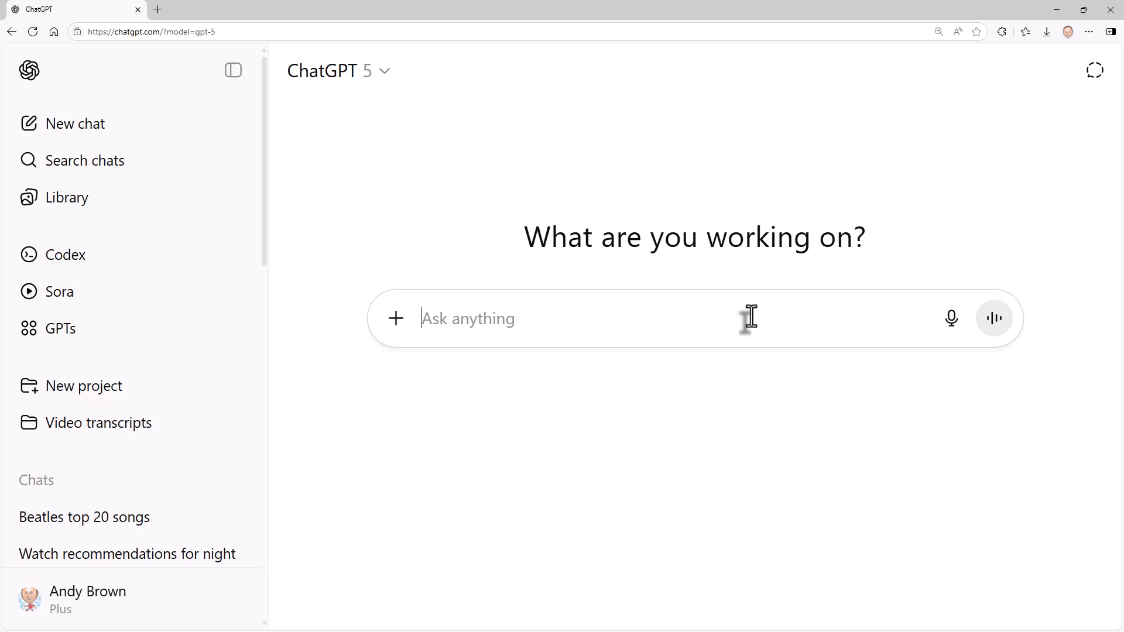
# Request a CV with dummy contact details, built from question answers and shown as PDF.
pyautogui.write('I want to create a CV.  For the moment please use a dummy address, email address and phone number as placeholders.  Ask me questions until you have enough information to create the CV, then show it to me as a PDF.')
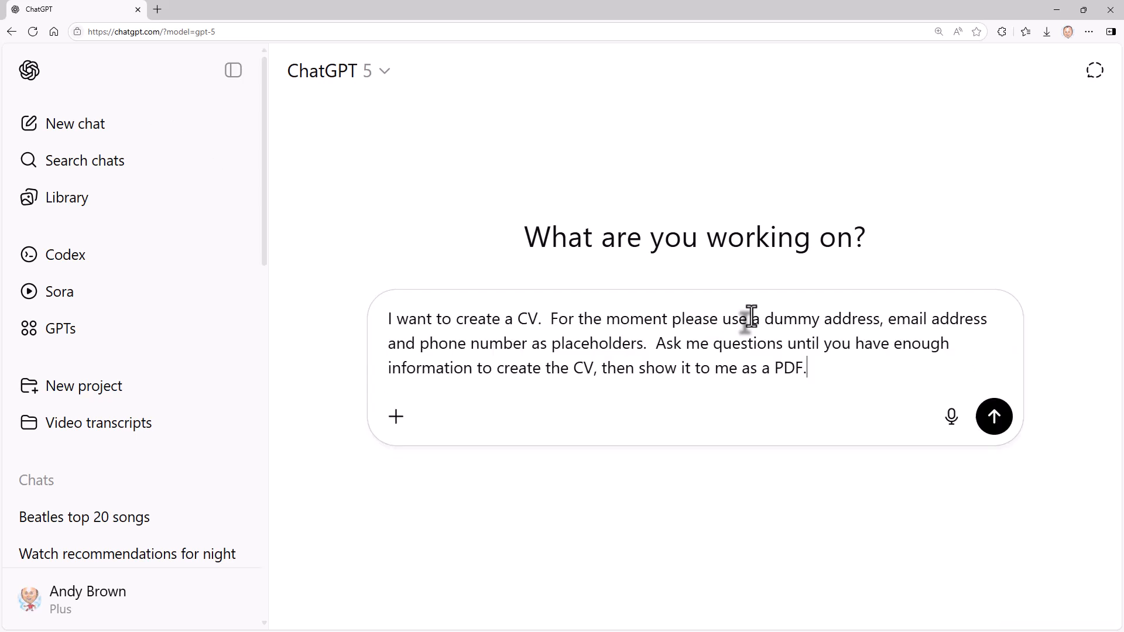
pyautogui.moveTo(810, 240)
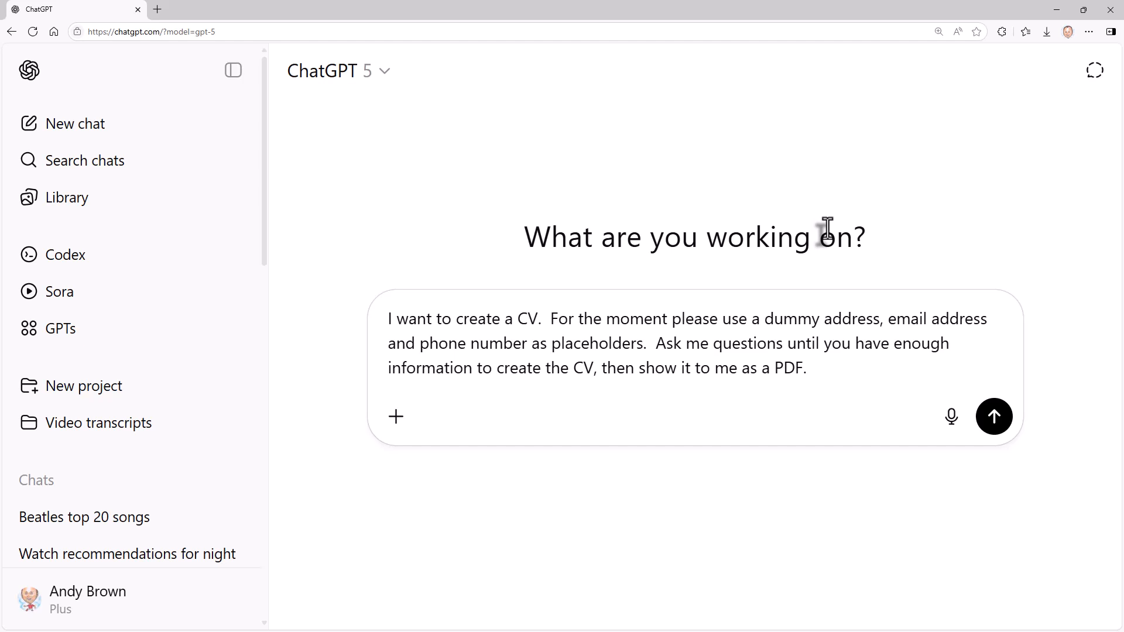
pyautogui.click(807, 367)
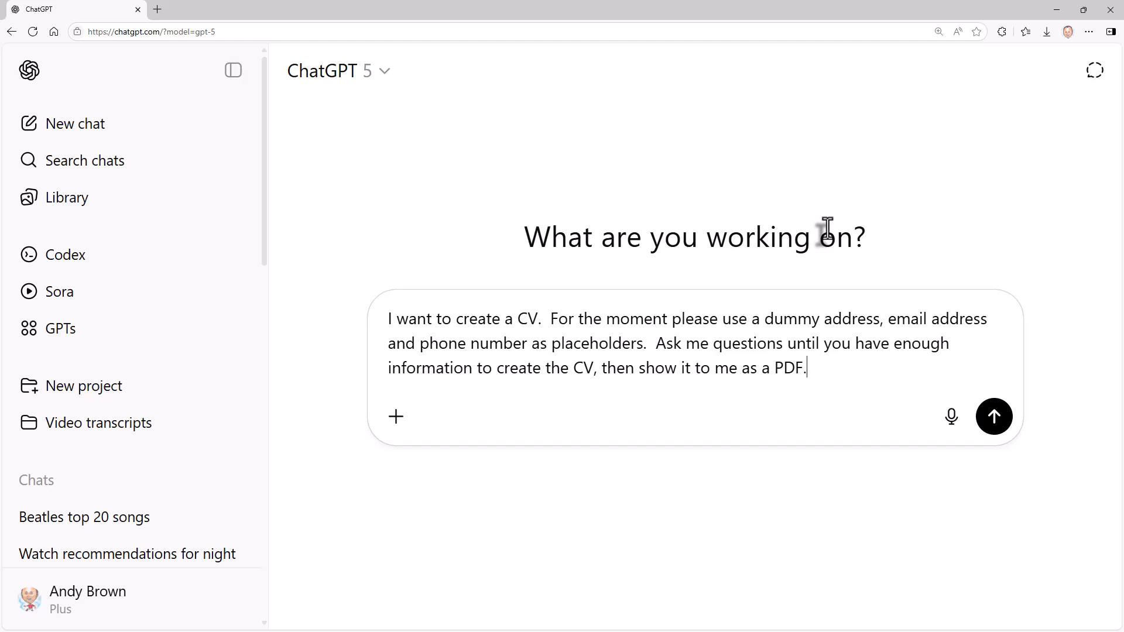
pyautogui.click(994, 416)
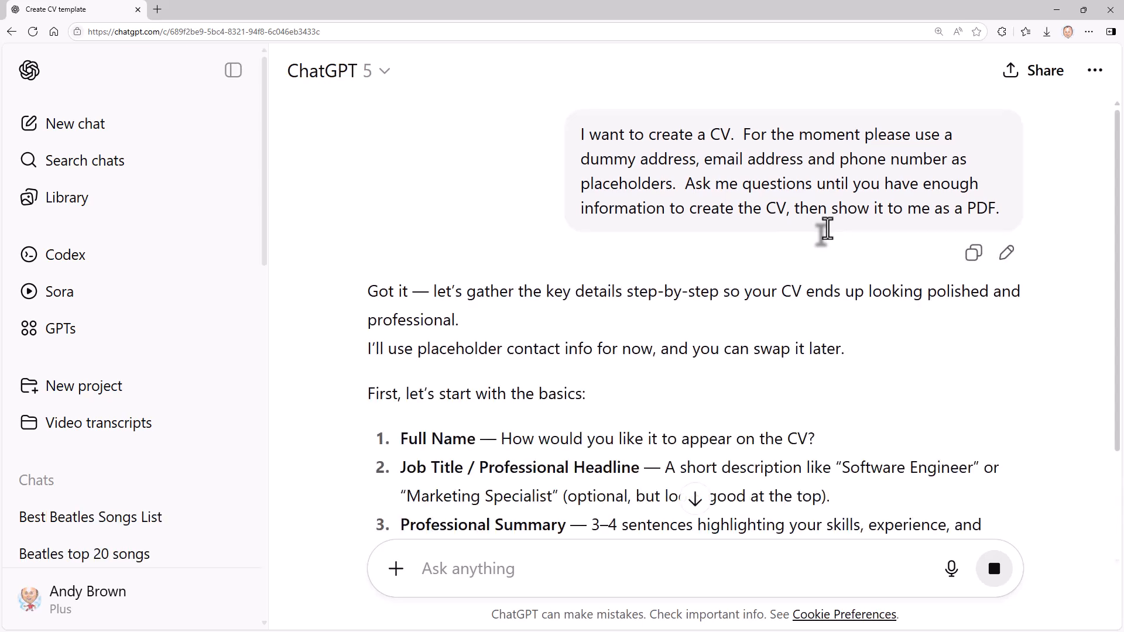
# Give the CV the name Bob Smith and the headline Catering Assistant.
pyautogui.scroll(-3)
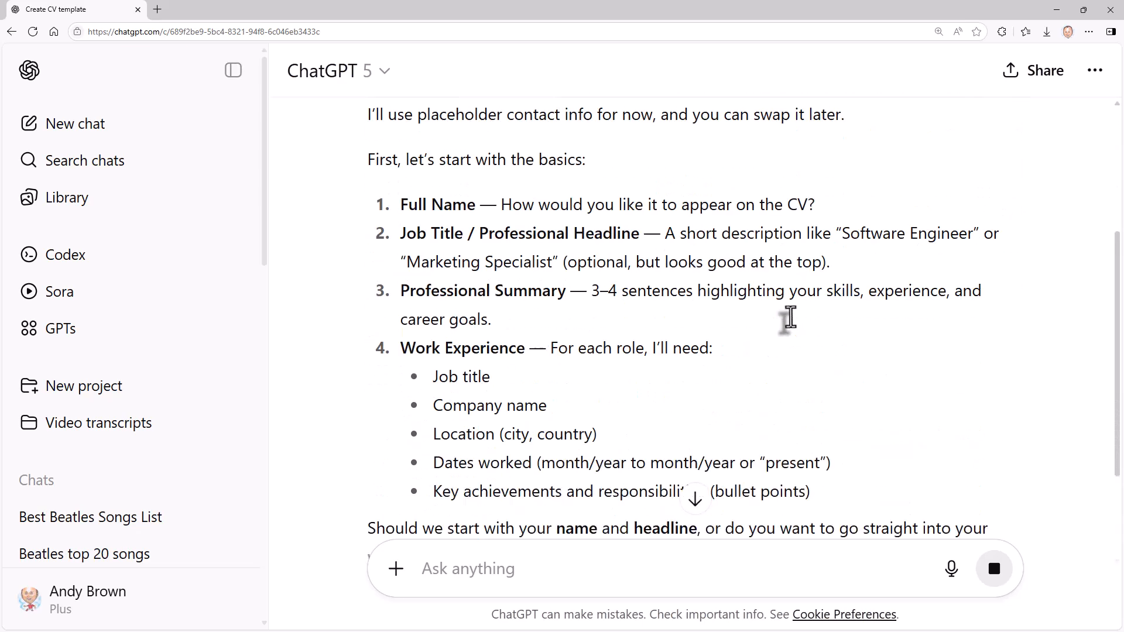
pyautogui.write('B')
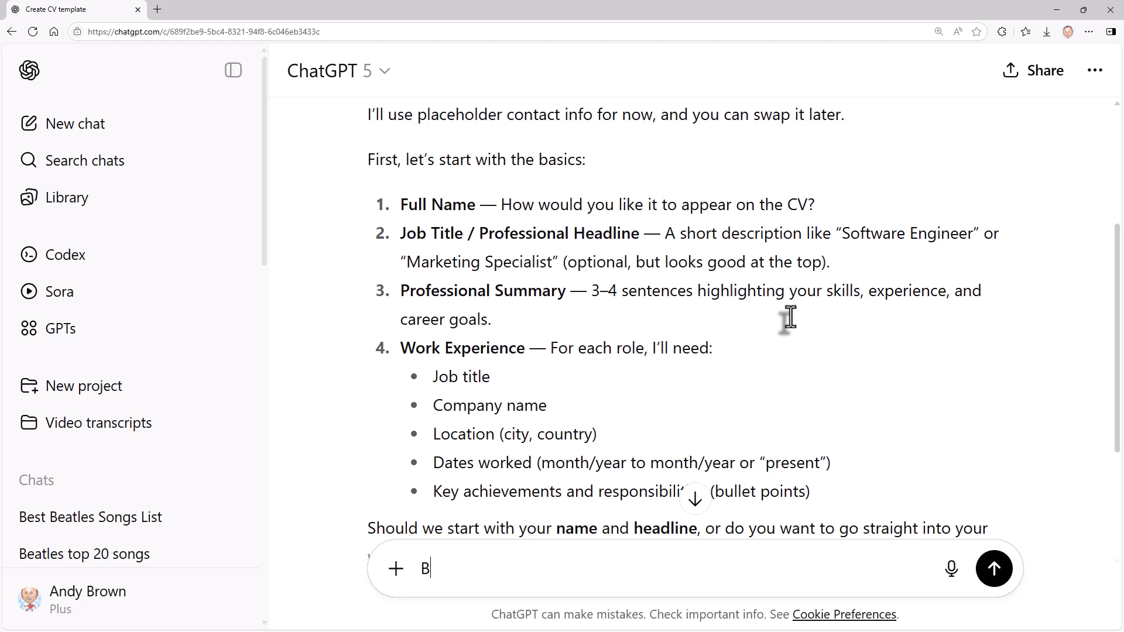
pyautogui.click(993, 568)
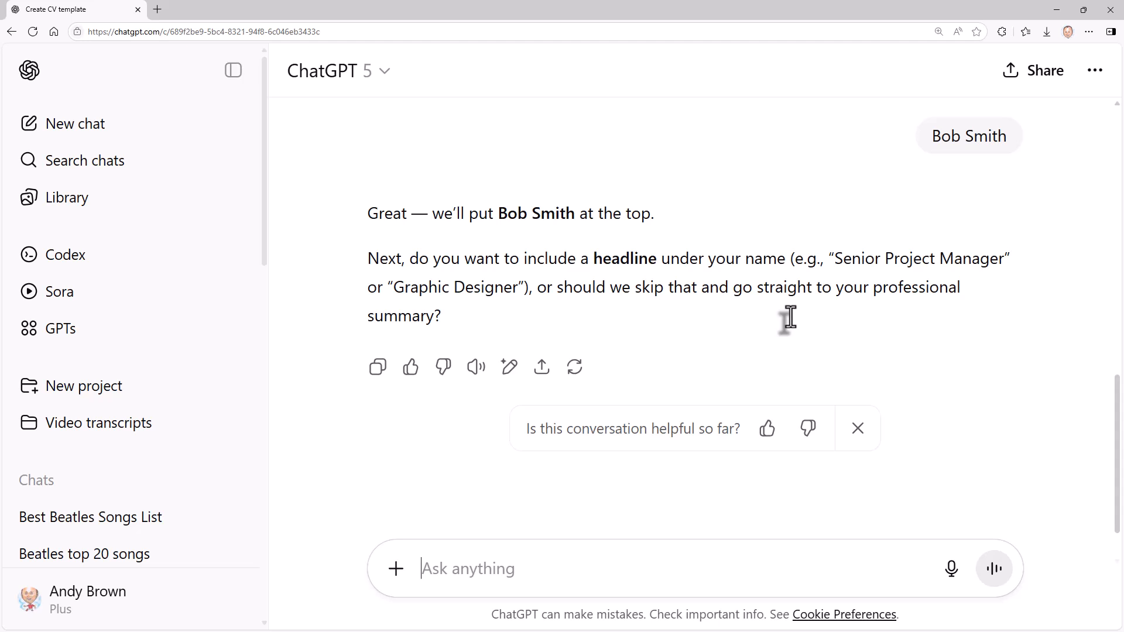
pyautogui.write('Catere')
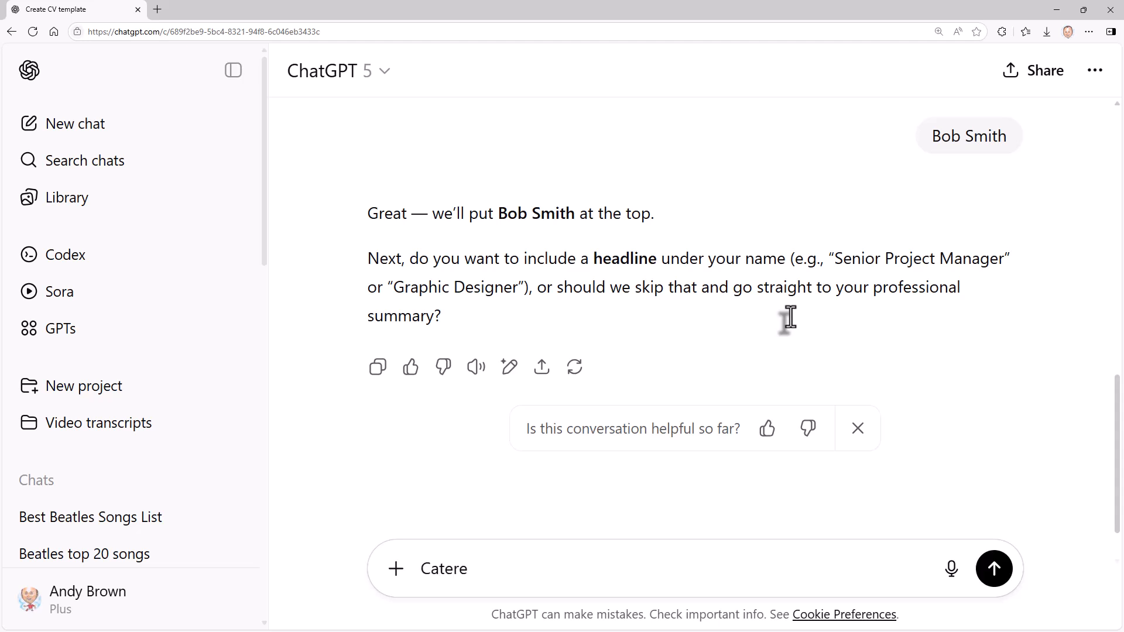
pyautogui.click(993, 569)
pyautogui.write("I haven't don")
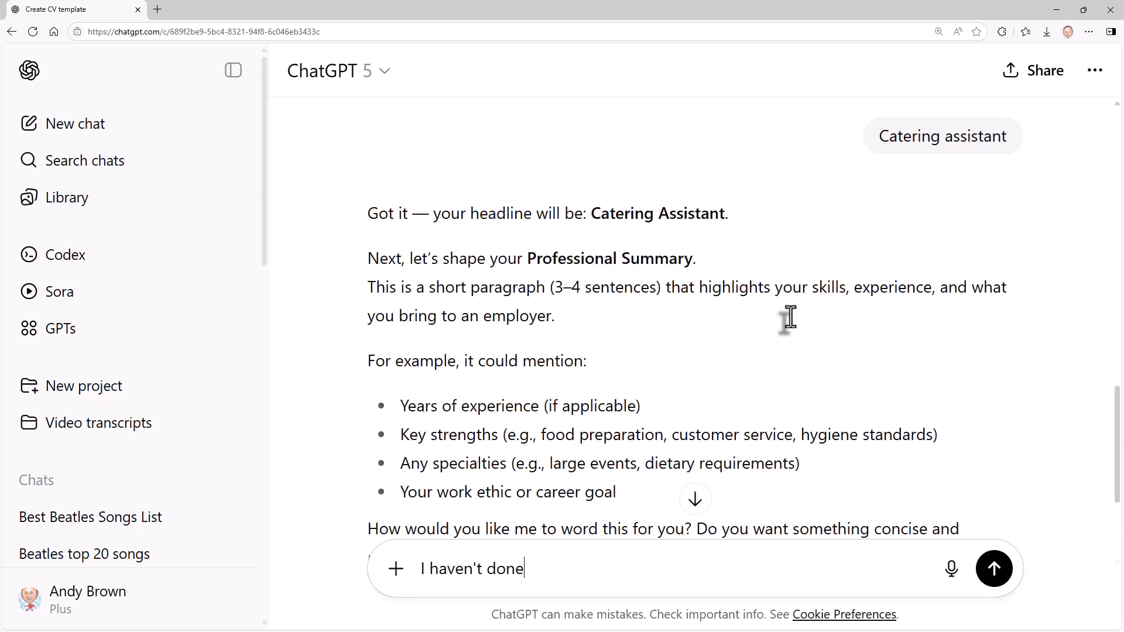
# Note limited experience and accept ChatGPT's suggested professional summary.
pyautogui.write('much in my life')
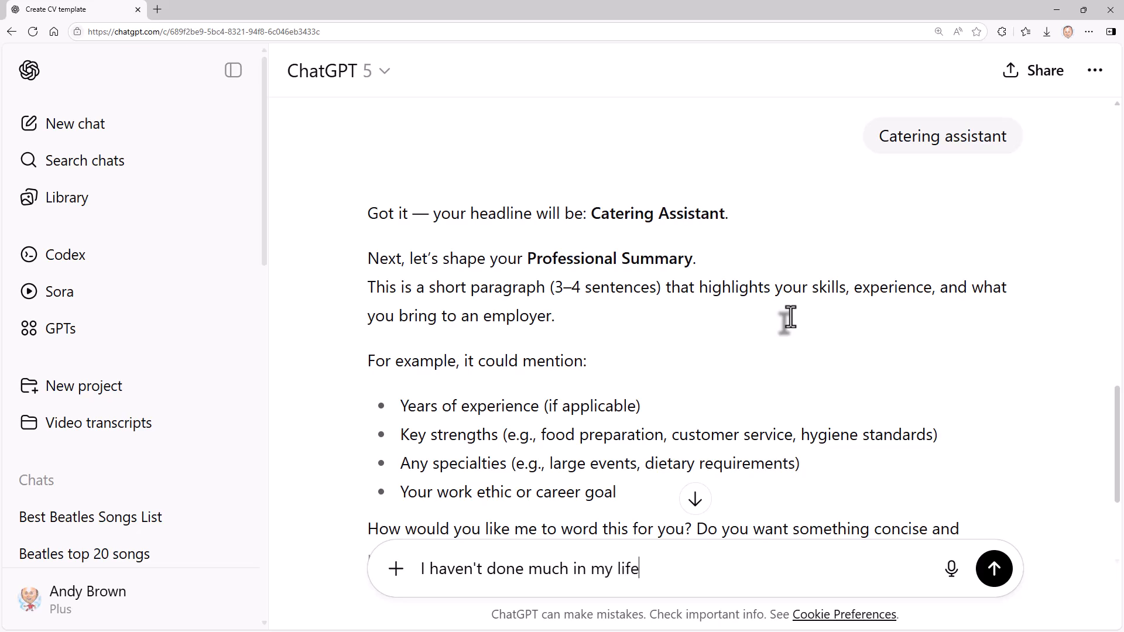
pyautogui.click(993, 569)
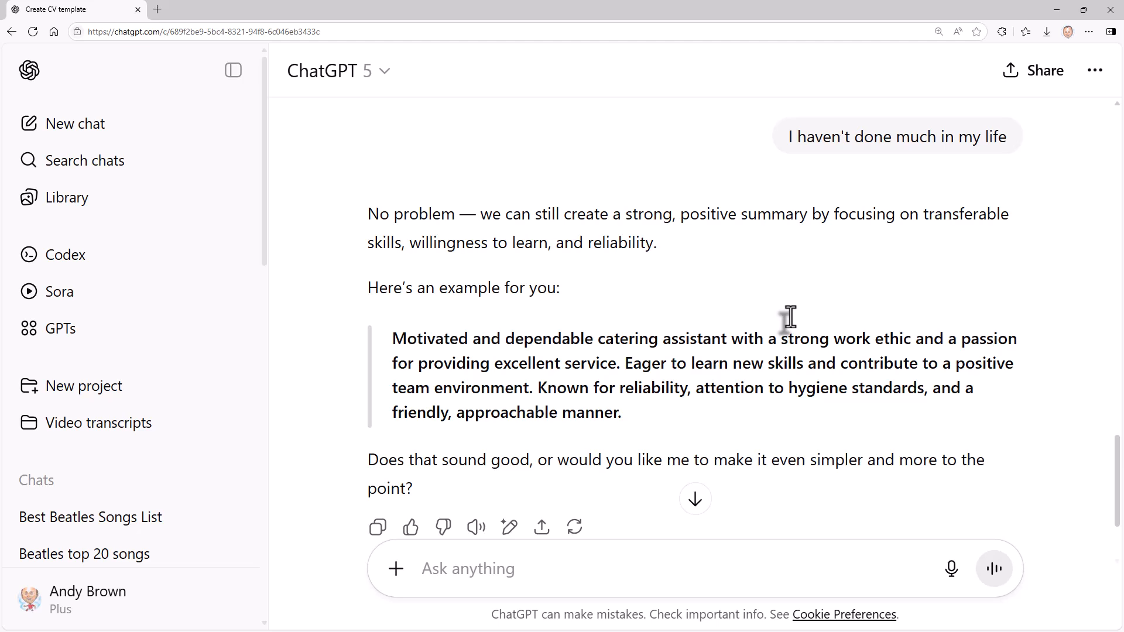
pyautogui.write('ye')
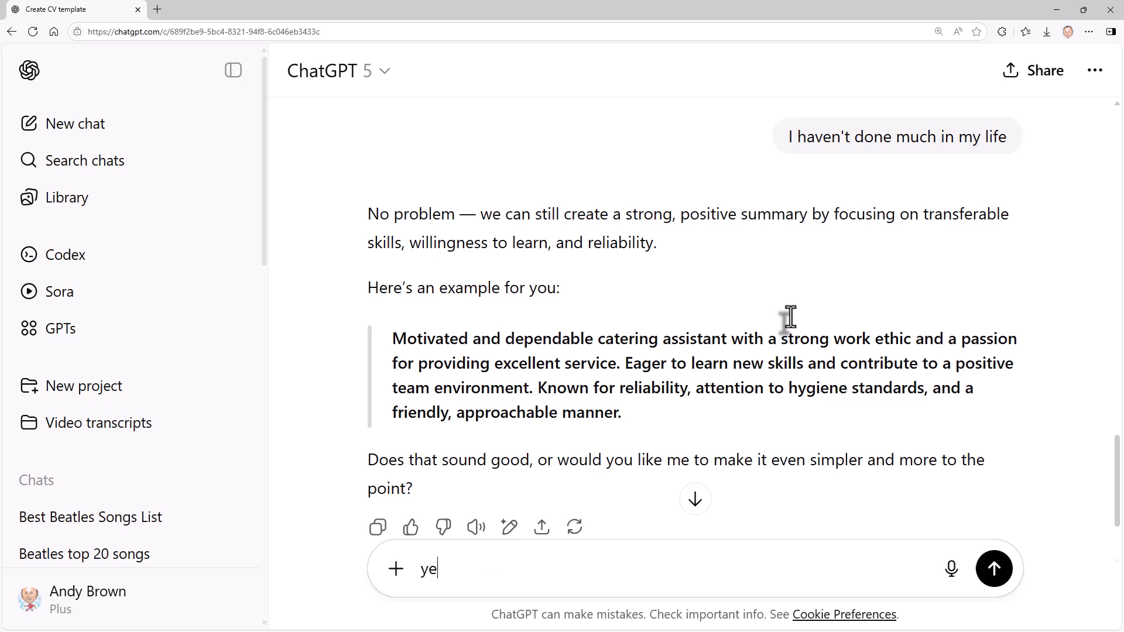
pyautogui.click(994, 568)
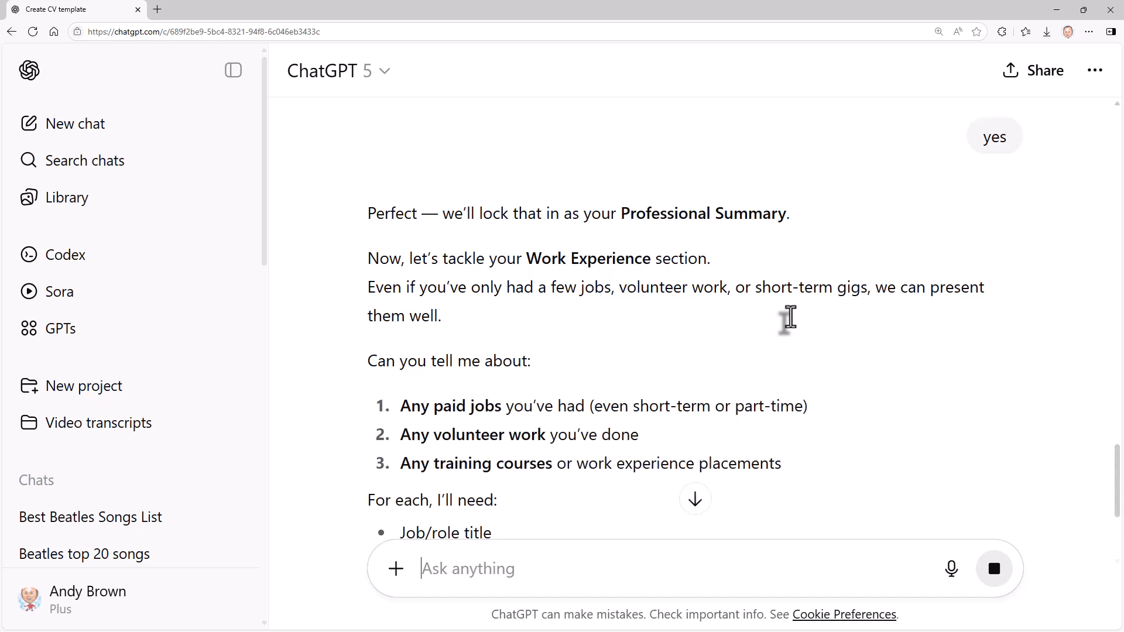
# Reply that you worked in the local café for two weeks.
pyautogui.write('I worked')
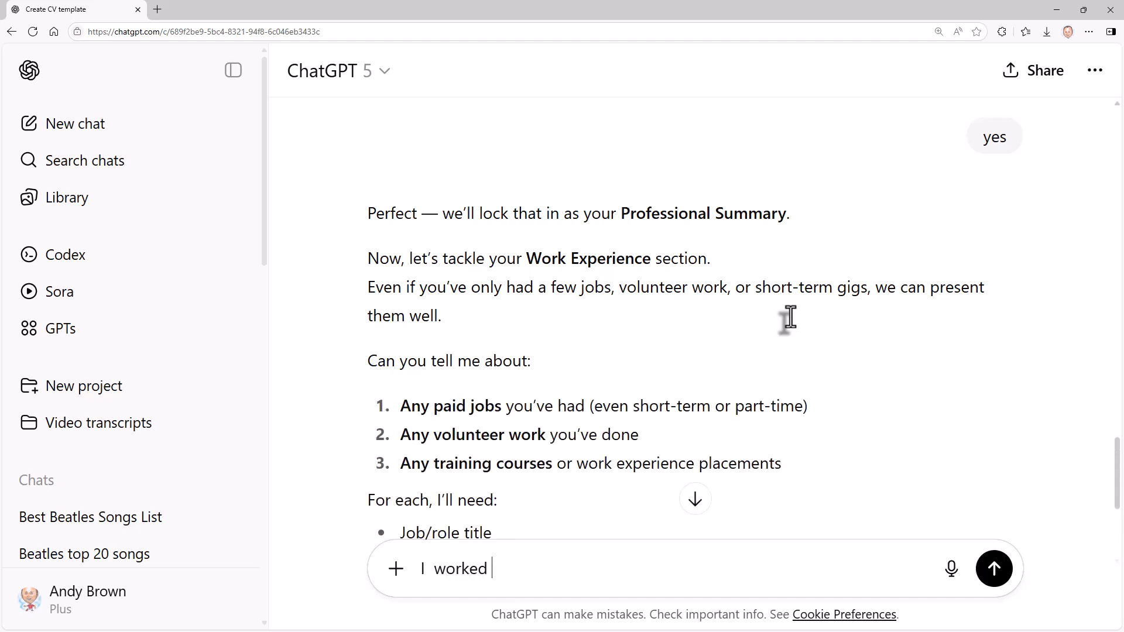
pyautogui.write('in the local c')
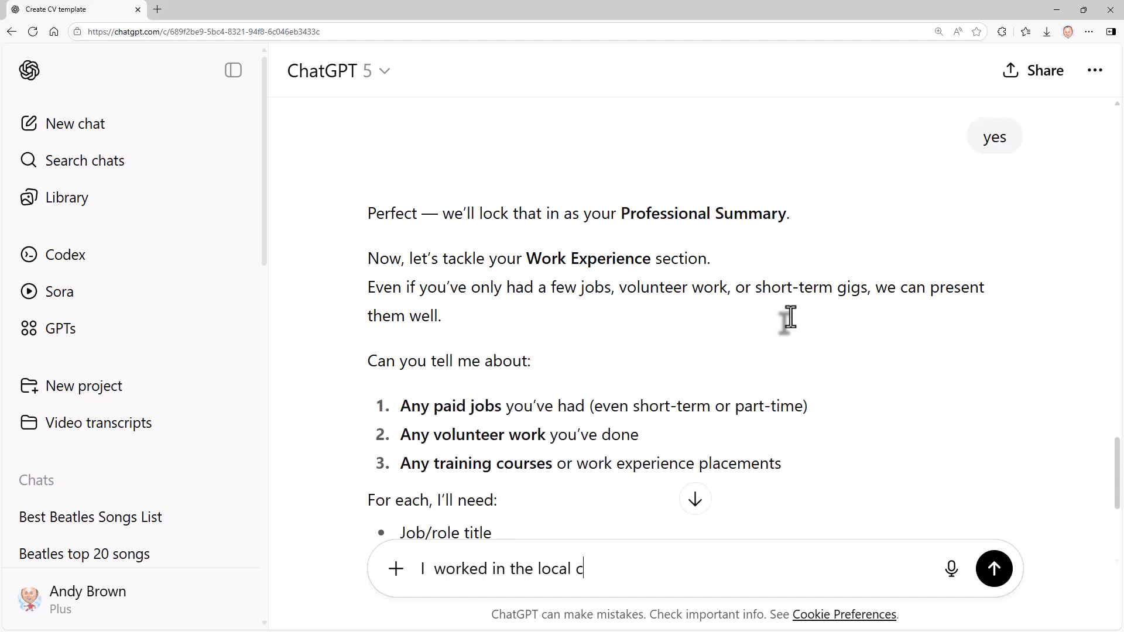
pyautogui.write('afe for 2 week')
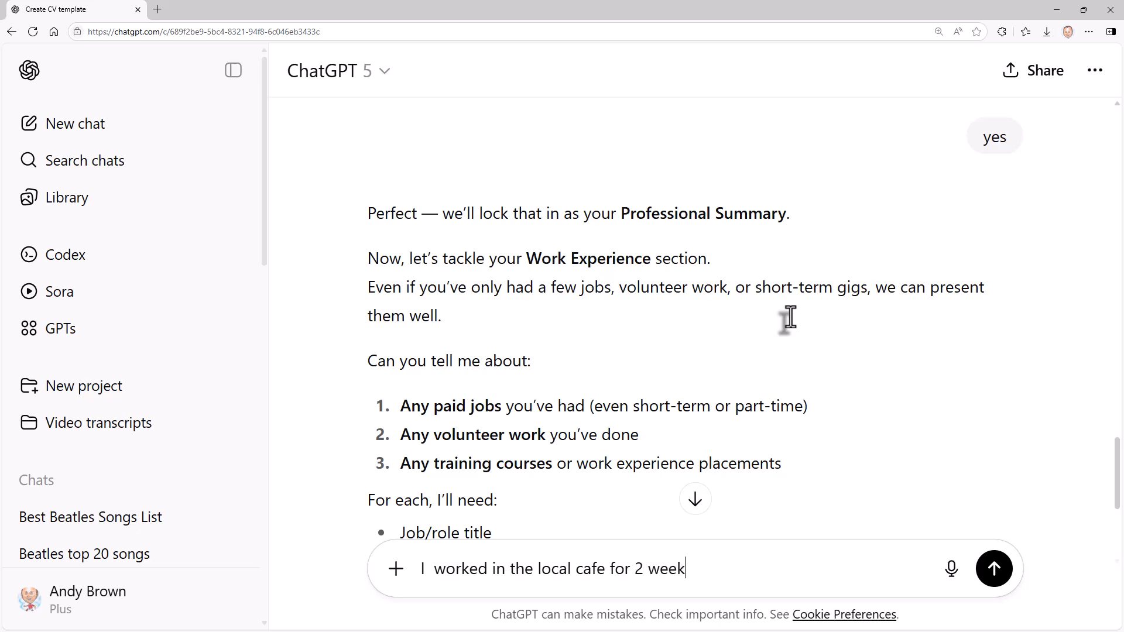
pyautogui.click(993, 568)
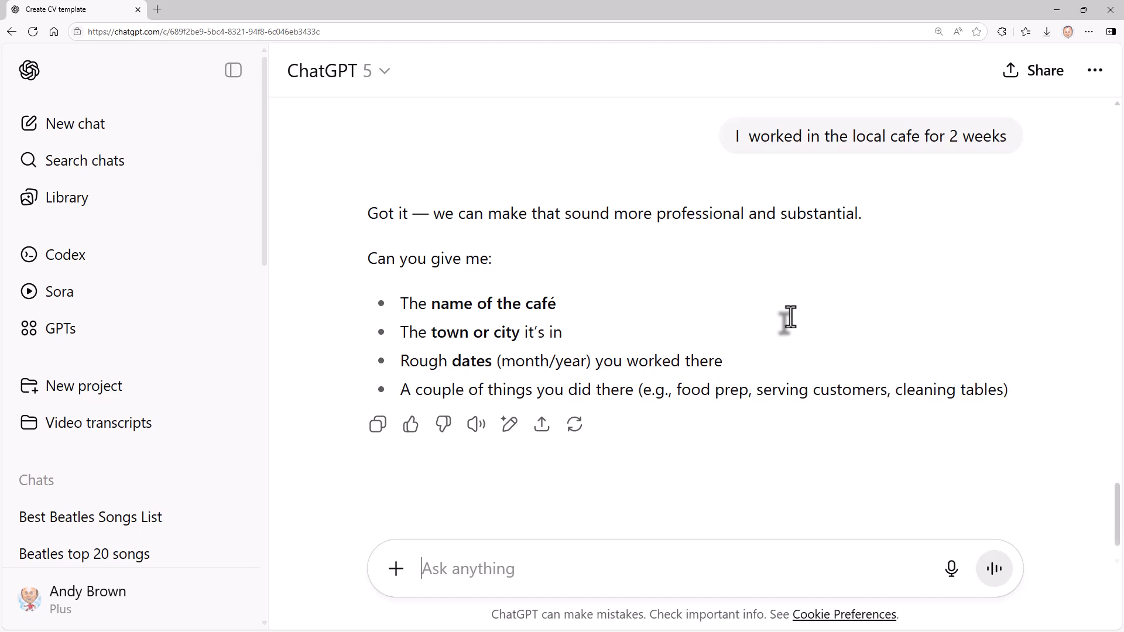
# Give the café name and town as Transport Caff in Bolton.
pyautogui.write('Transp')
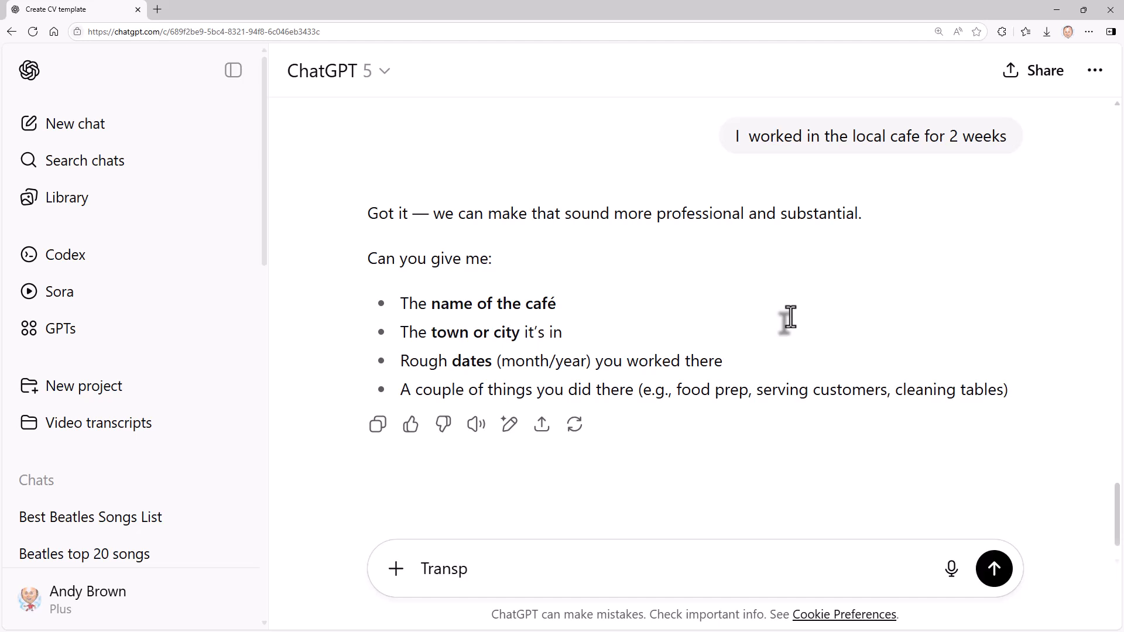
pyautogui.write('ort Caff')
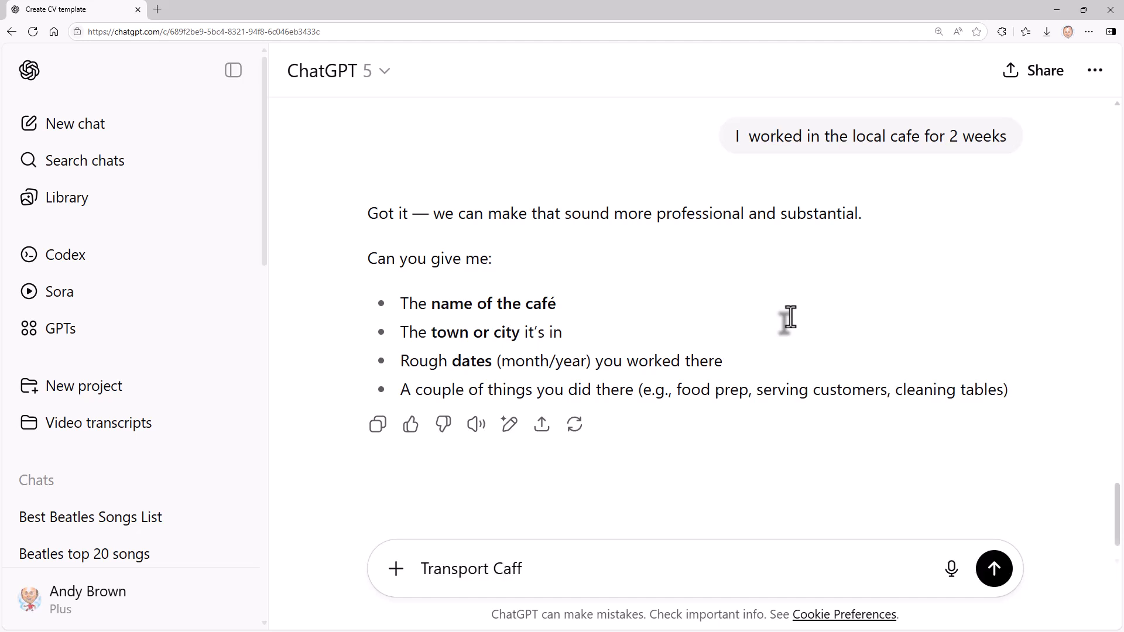
pyautogui.write('in Bolton')
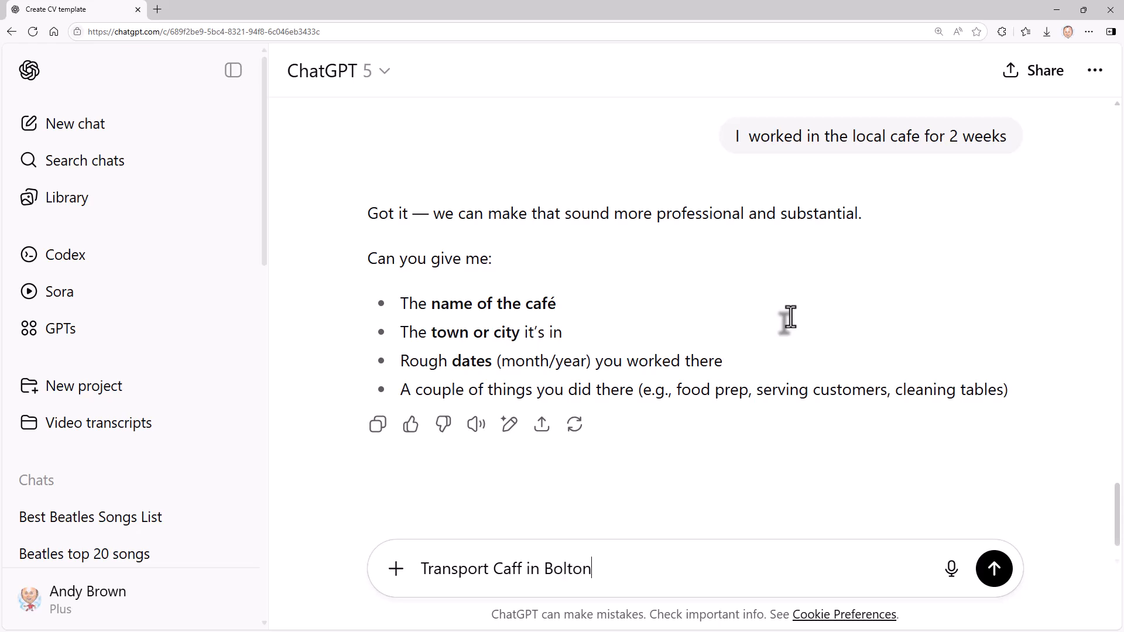
pyautogui.click(993, 568)
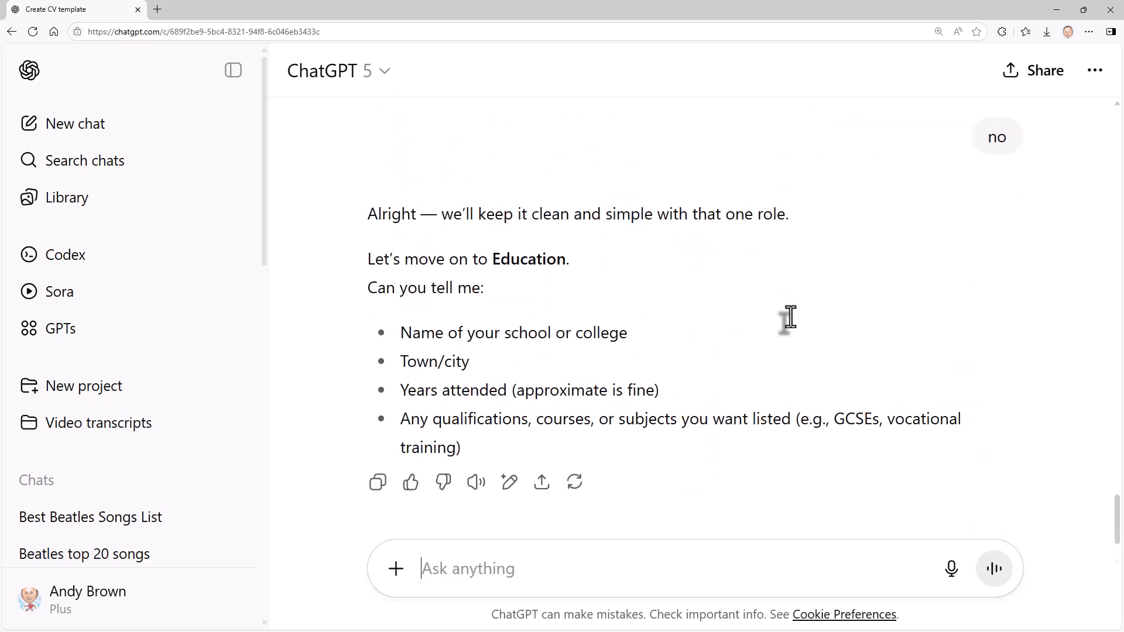
# Answer the education question with two CSEs in Art and Music.
pyautogui.write('Two')
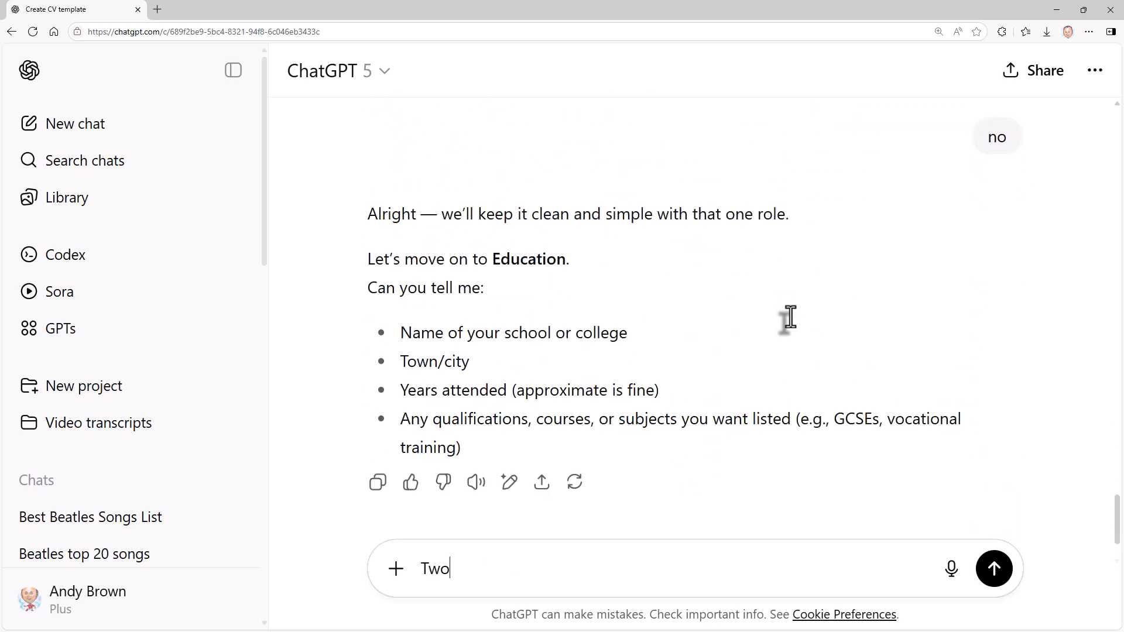
pyautogui.write('CSEs in')
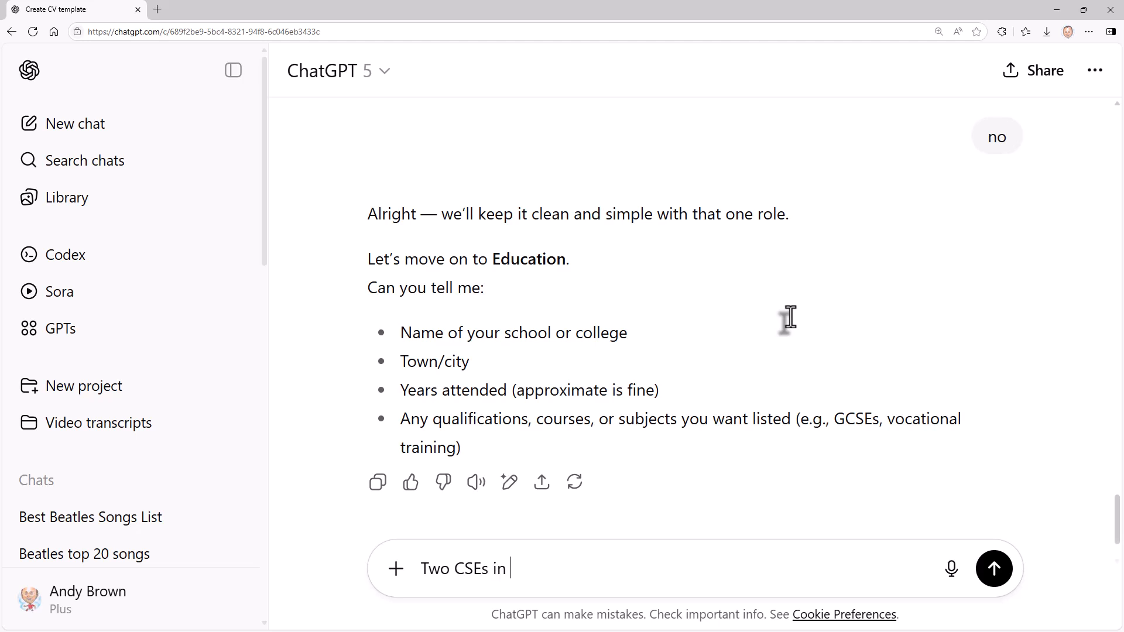
pyautogui.write('Art and')
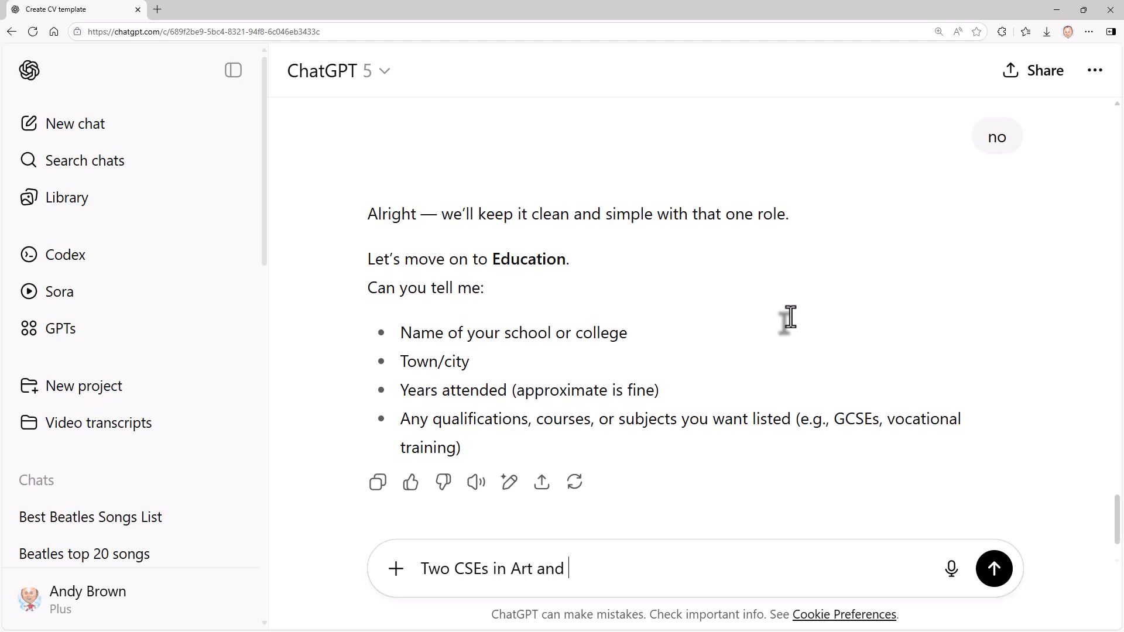
pyautogui.click(993, 569)
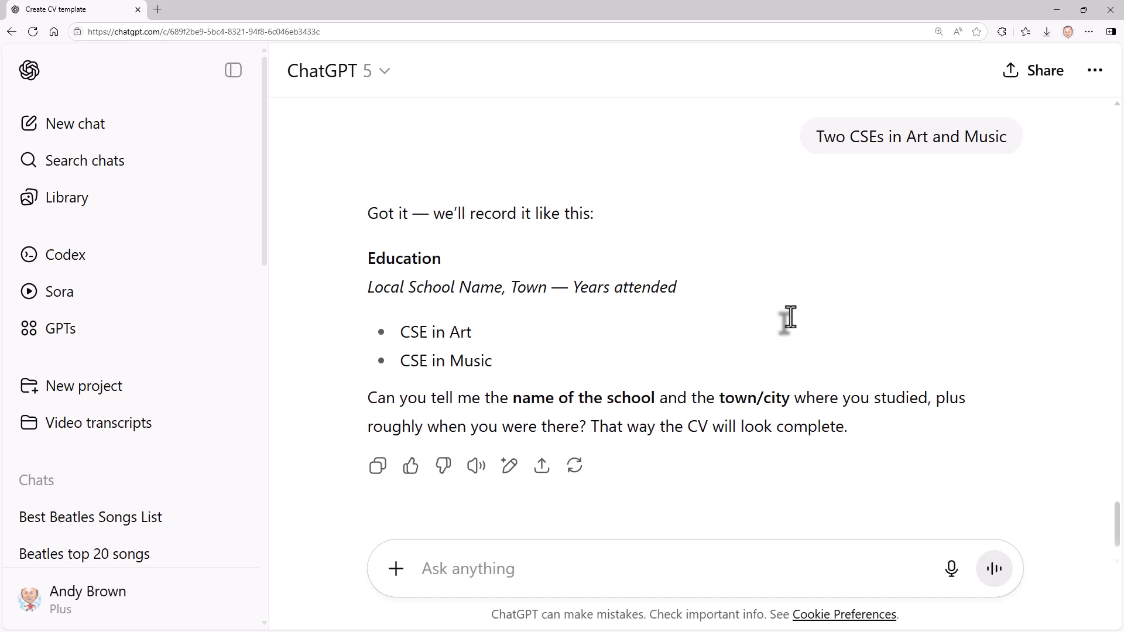
# Answer 'I forget' for the school name and read the reply.
pyautogui.write('I f')
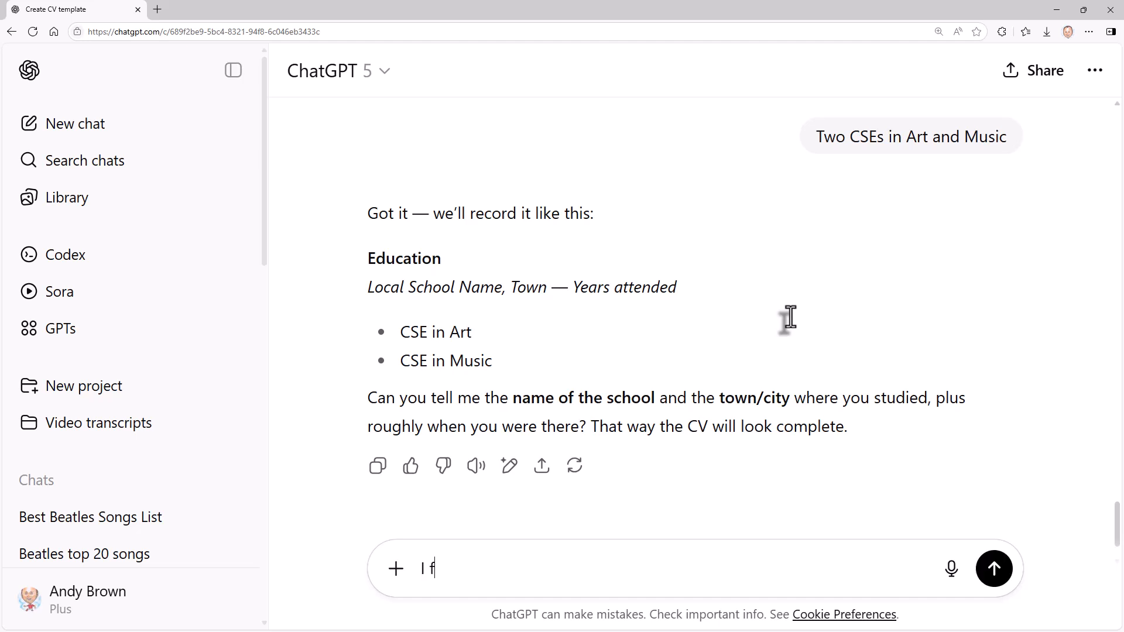
pyautogui.click(993, 568)
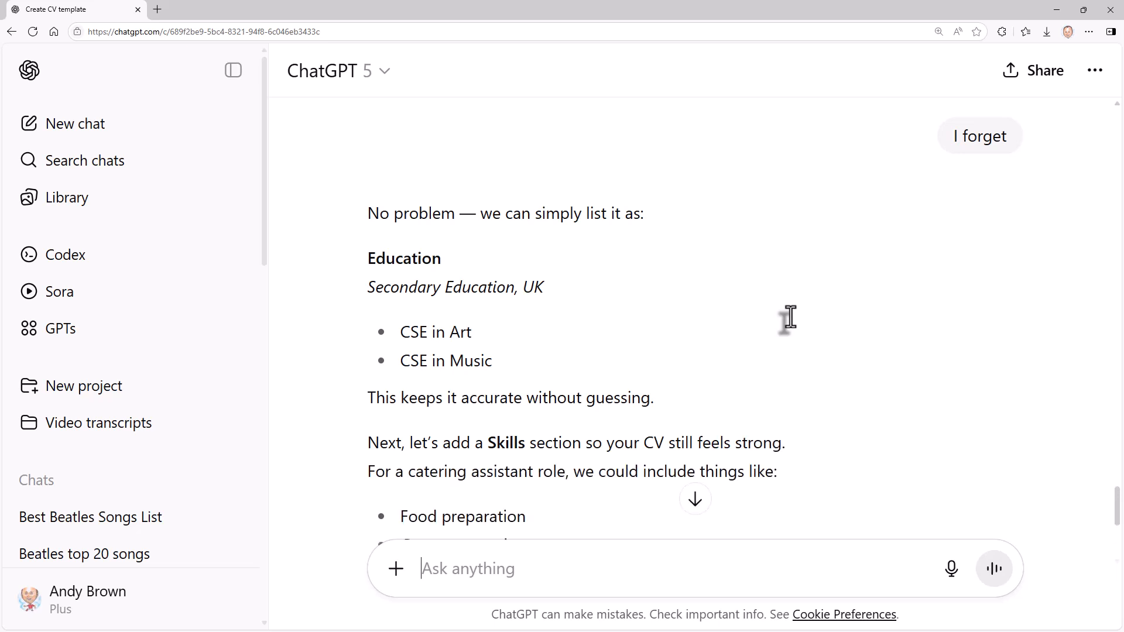
pyautogui.moveTo(509, 312)
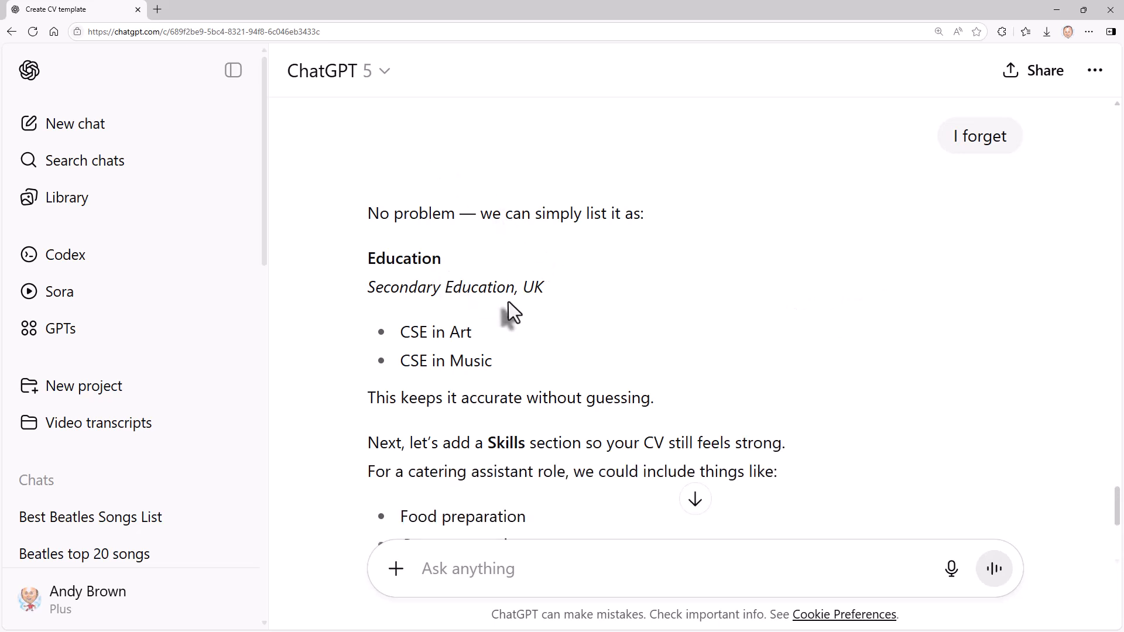
pyautogui.scroll(-3)
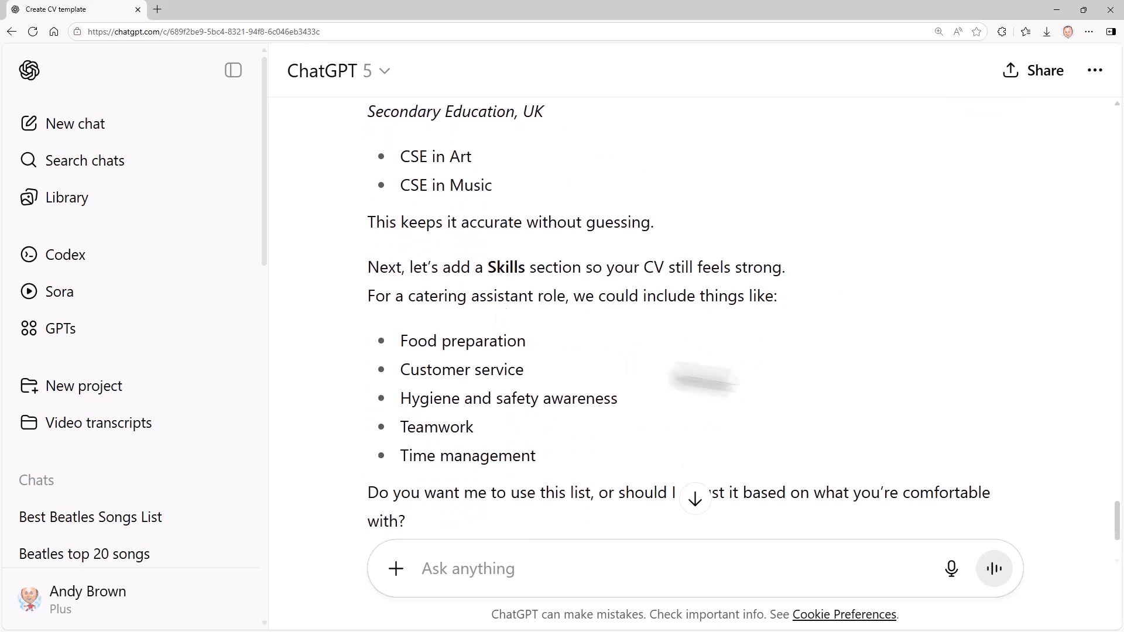
# Reply 'OK' to accept the suggested skills list and review the CV draft.
pyautogui.write('OK')
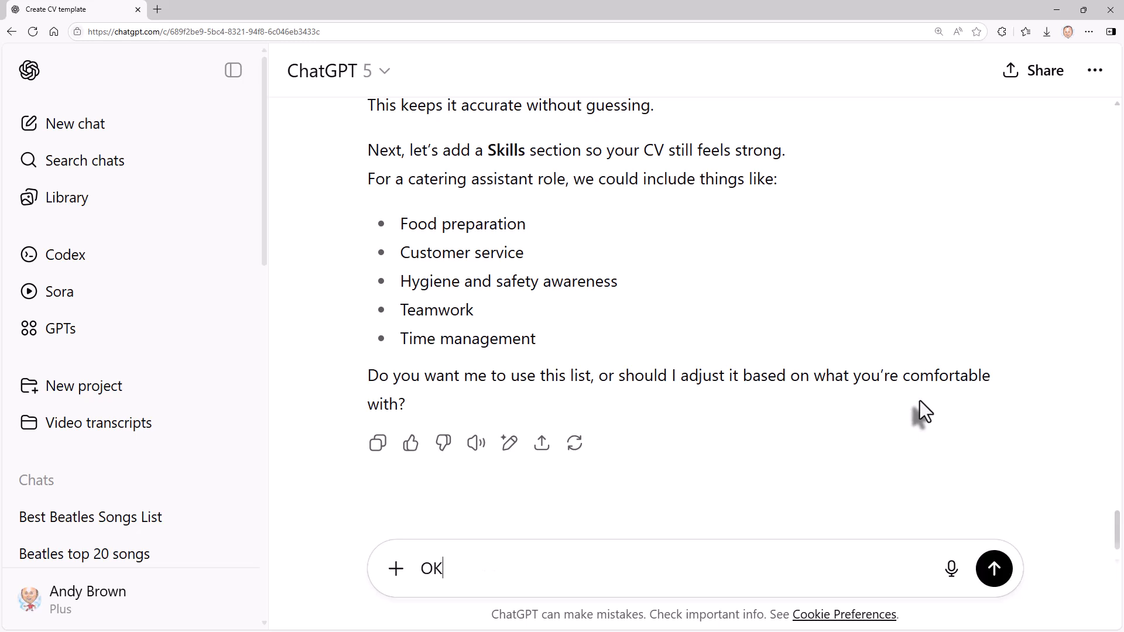
pyautogui.click(993, 568)
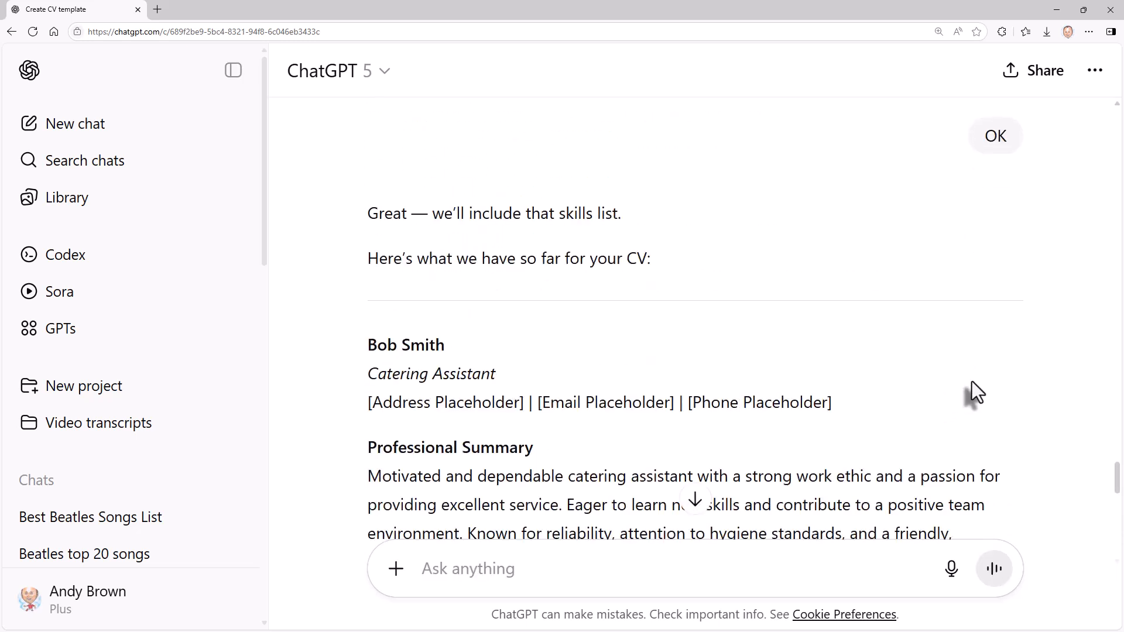
pyautogui.scroll(-3)
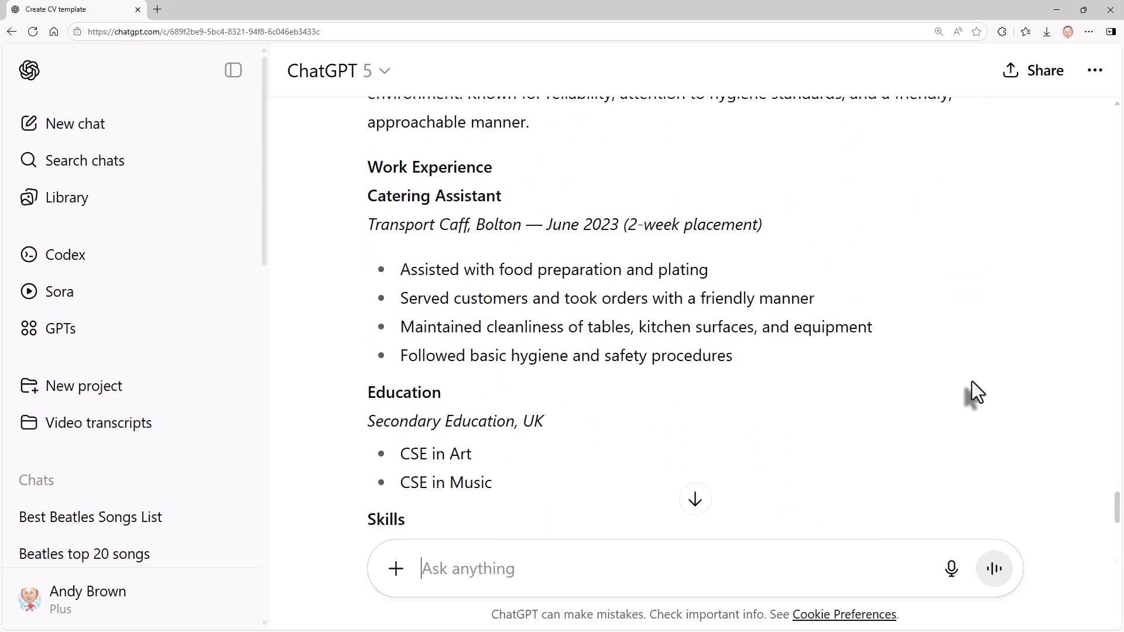
pyautogui.scroll(-3)
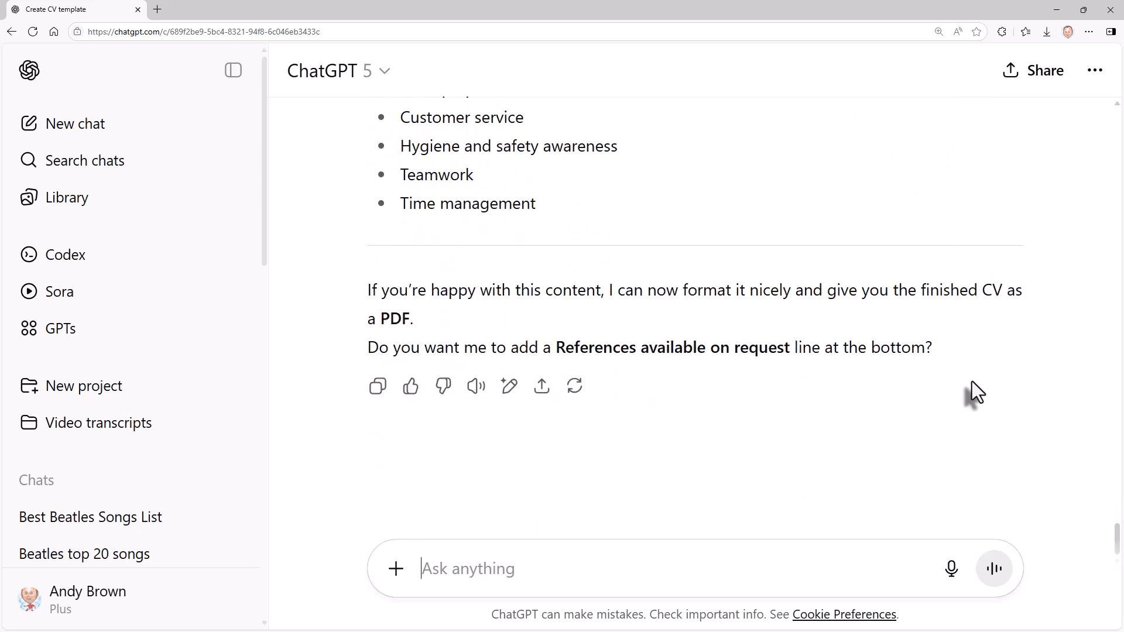
pyautogui.moveTo(657, 370)
pyautogui.write('Non')
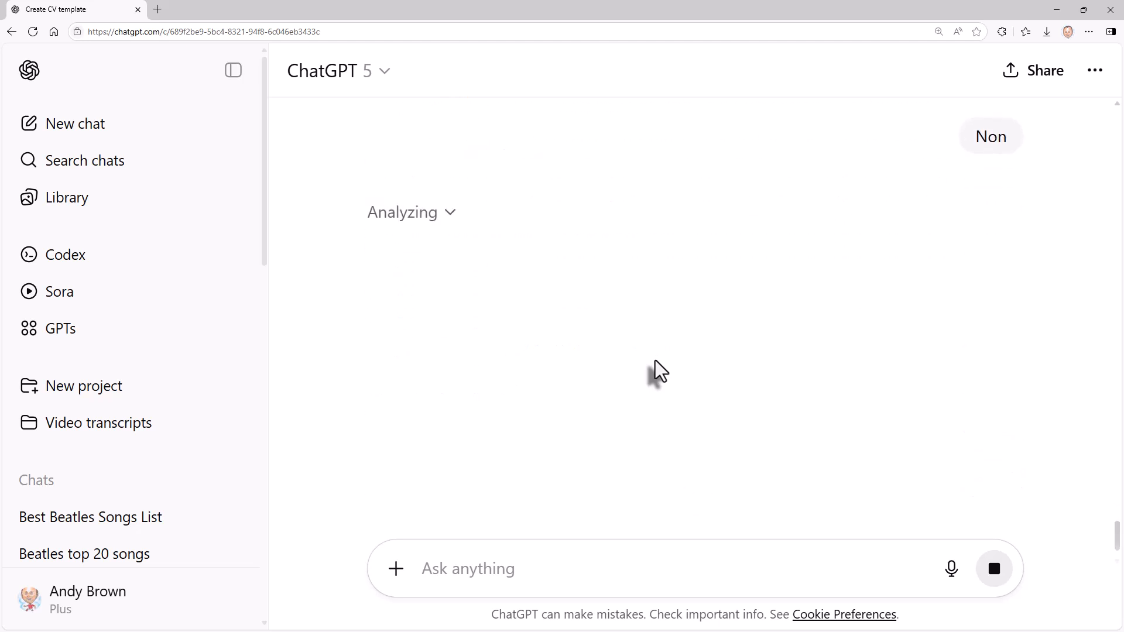
pyautogui.moveTo(706, 390)
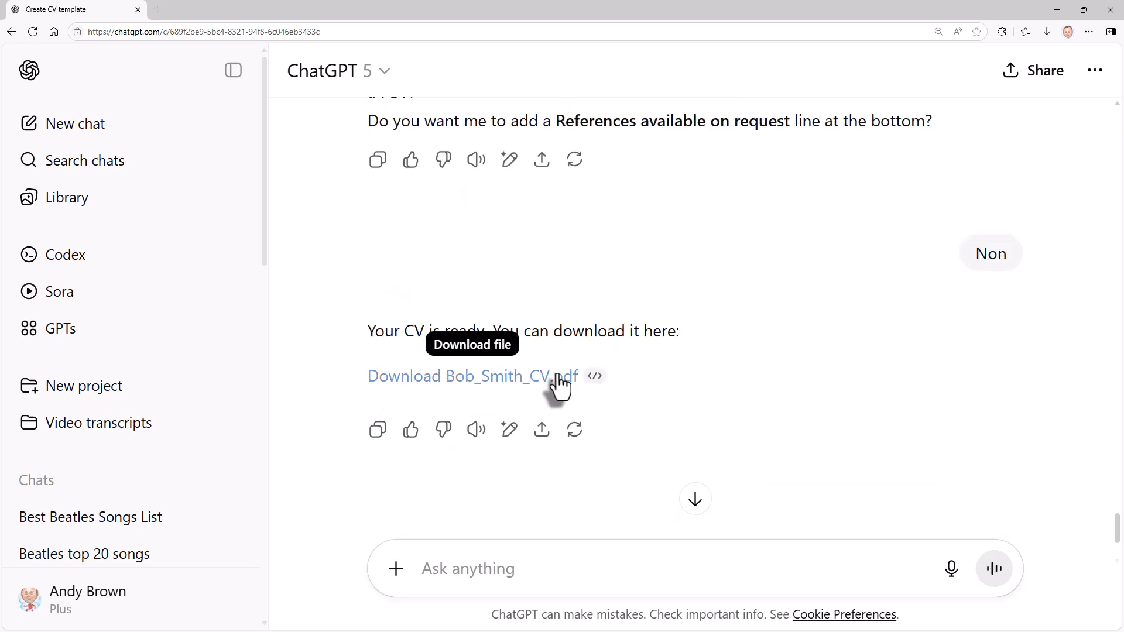
# Download Bob_Smith_CV.pdf from the chat and open the file.
pyautogui.click(456, 375)
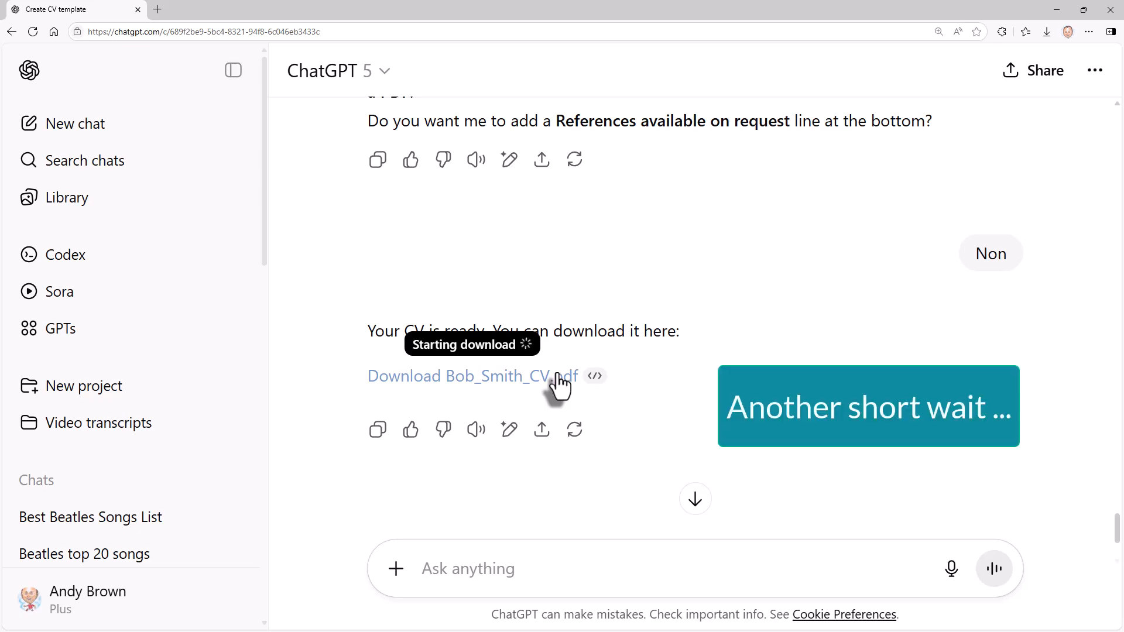
pyautogui.click(460, 376)
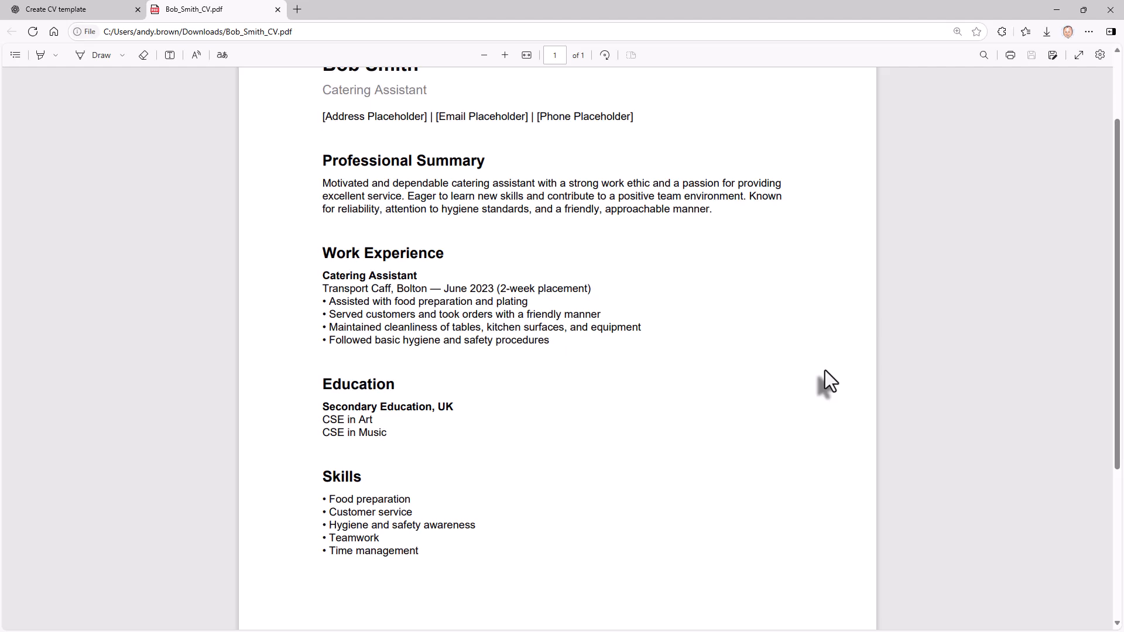
pyautogui.moveTo(728, 370)
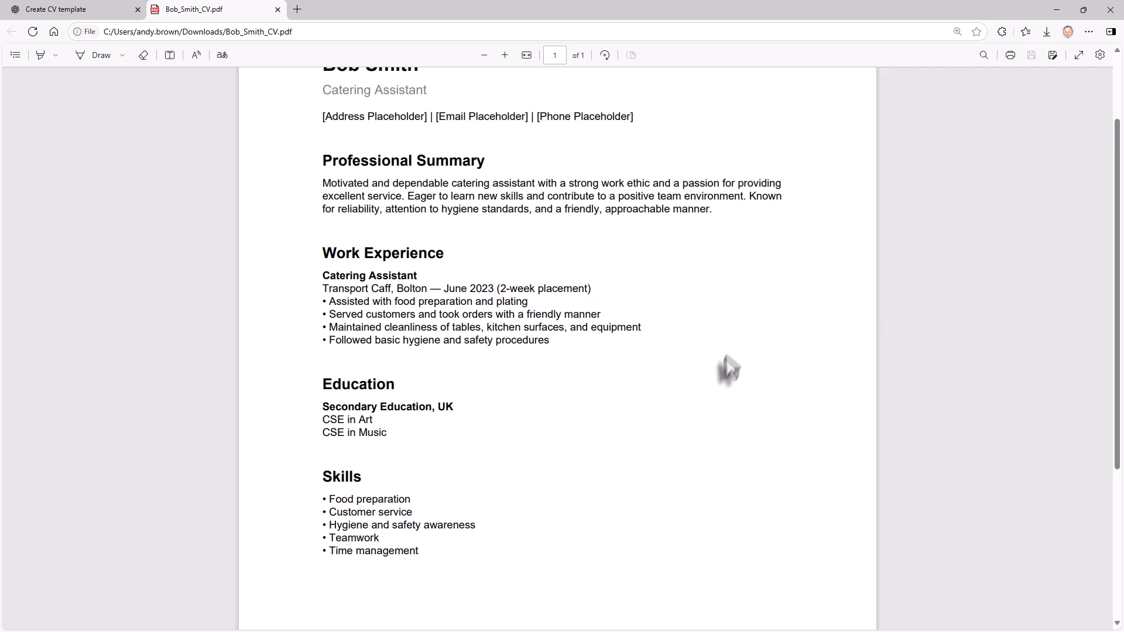
# Zoom in on Bob_Smith_CV.pdf to read its sections.
pyautogui.click(504, 55)
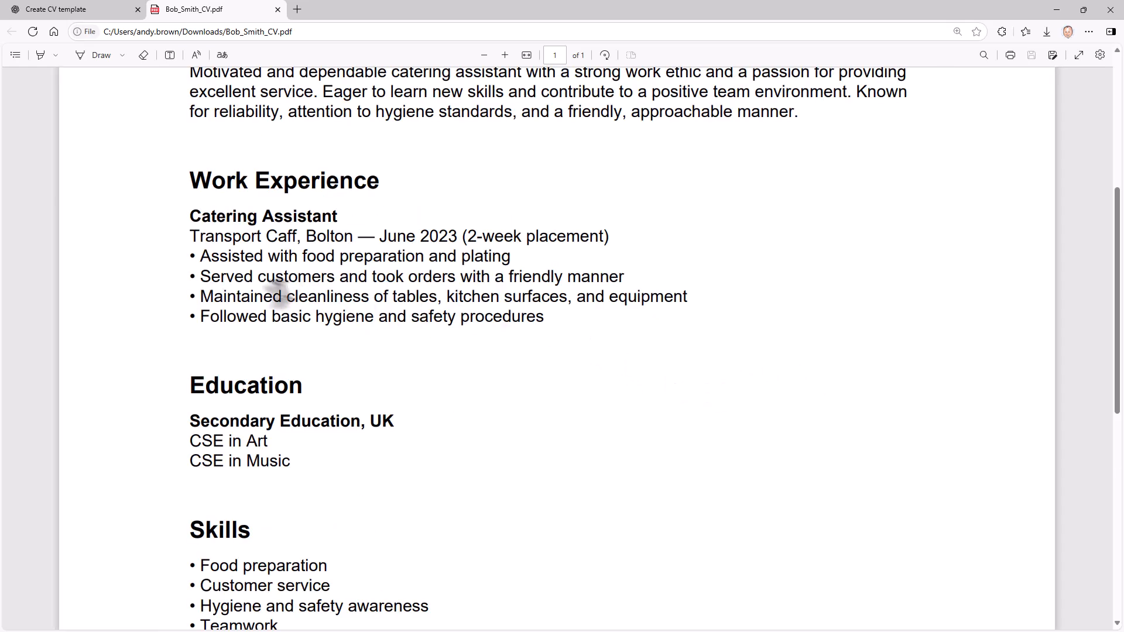
pyautogui.moveTo(747, 364)
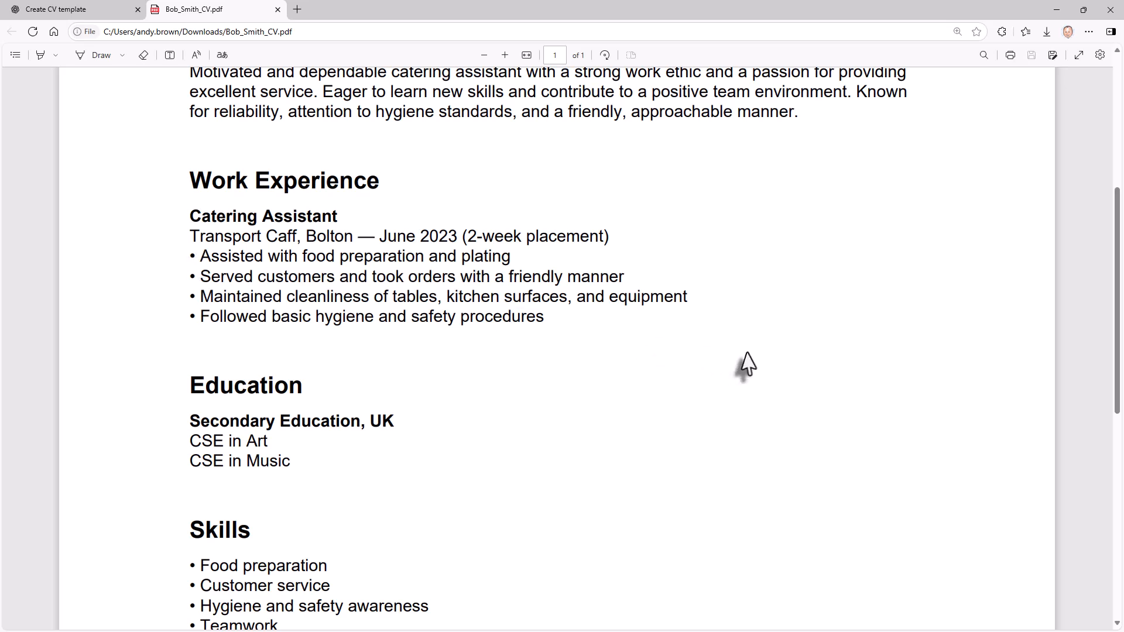
pyautogui.moveTo(751, 362)
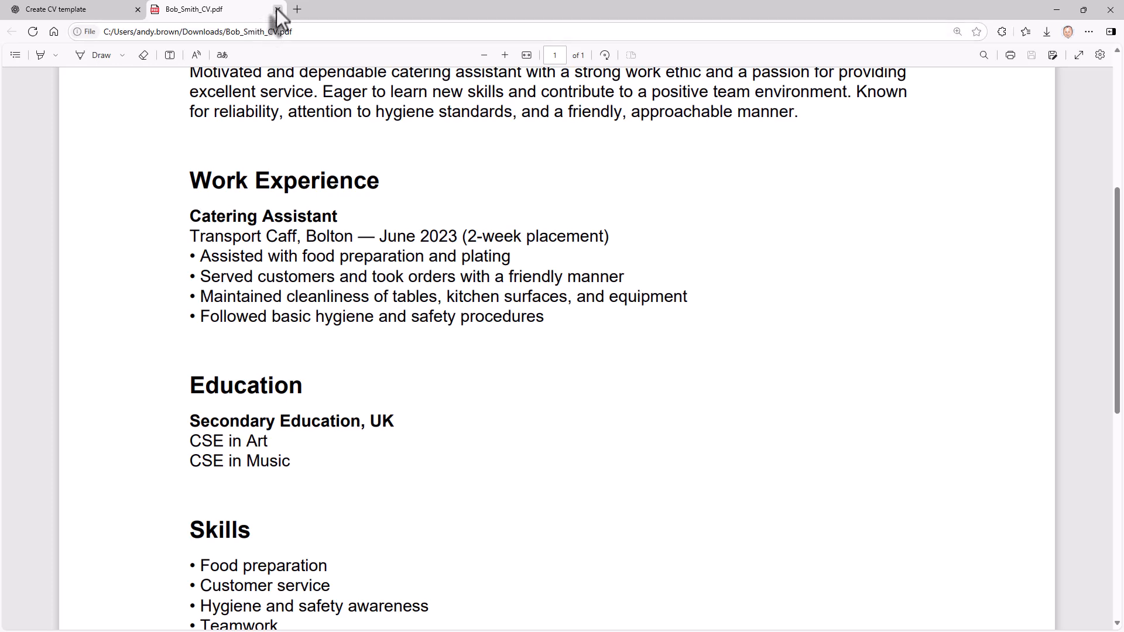
# Close the CV tab and send a dinner-party quiz prompt in a new chat.
pyautogui.click(278, 9)
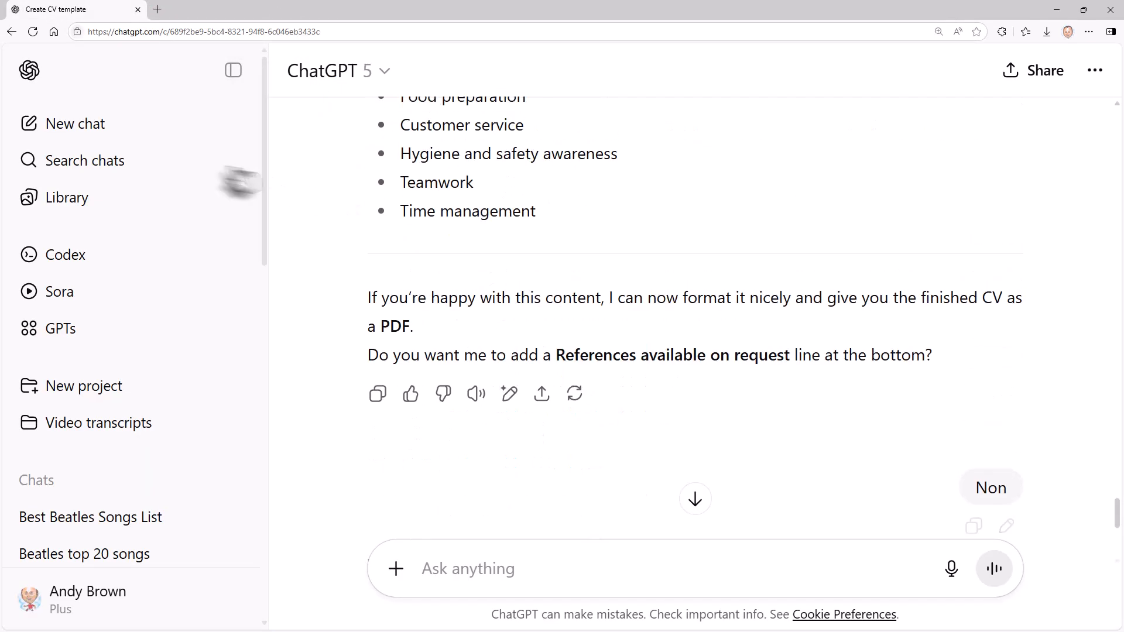
pyautogui.click(74, 123)
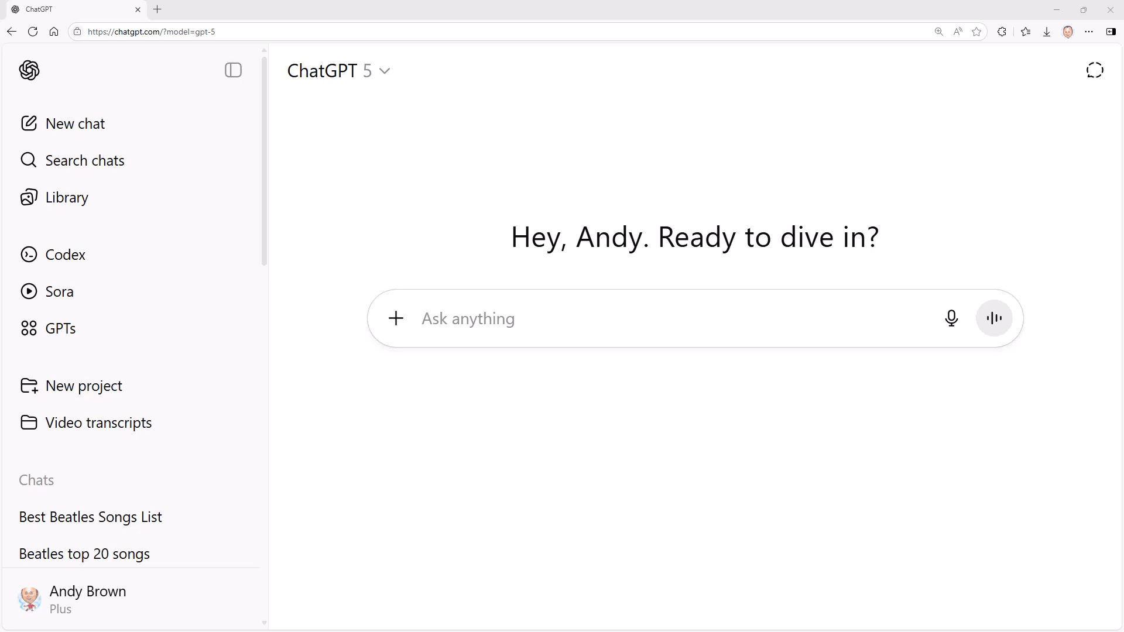
pyautogui.moveTo(527, 318)
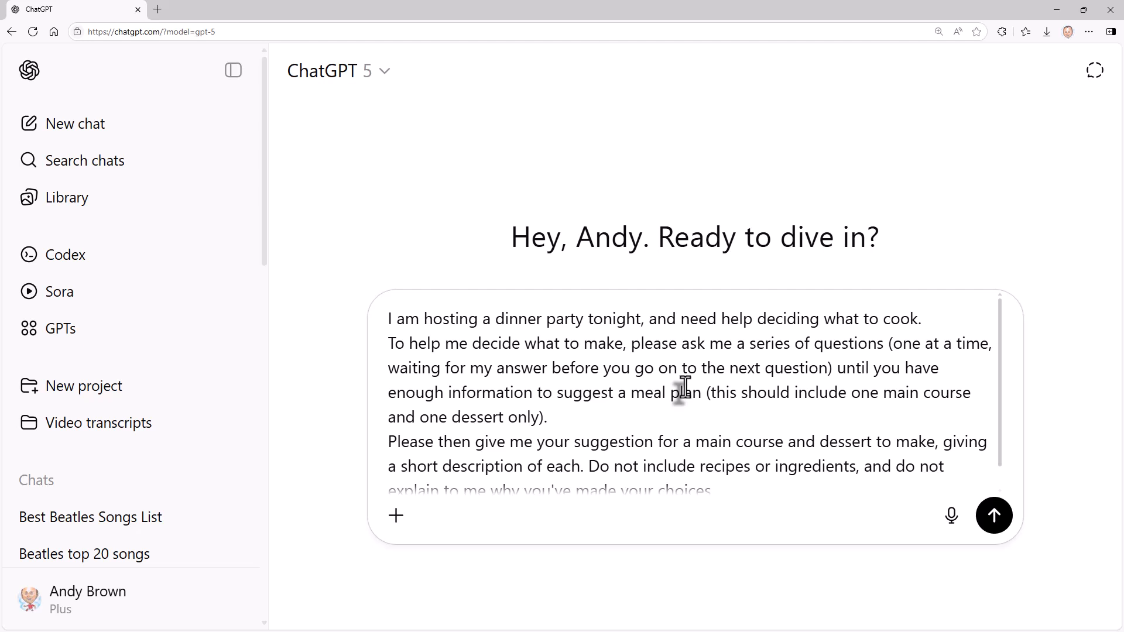
pyautogui.moveTo(1095, 382)
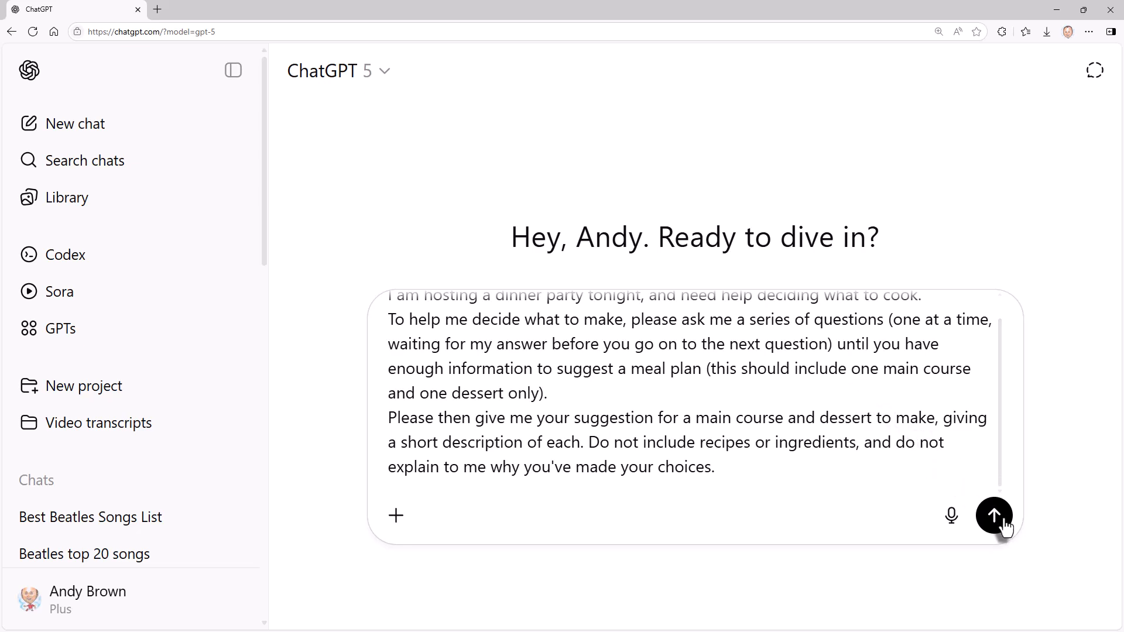
pyautogui.click(993, 514)
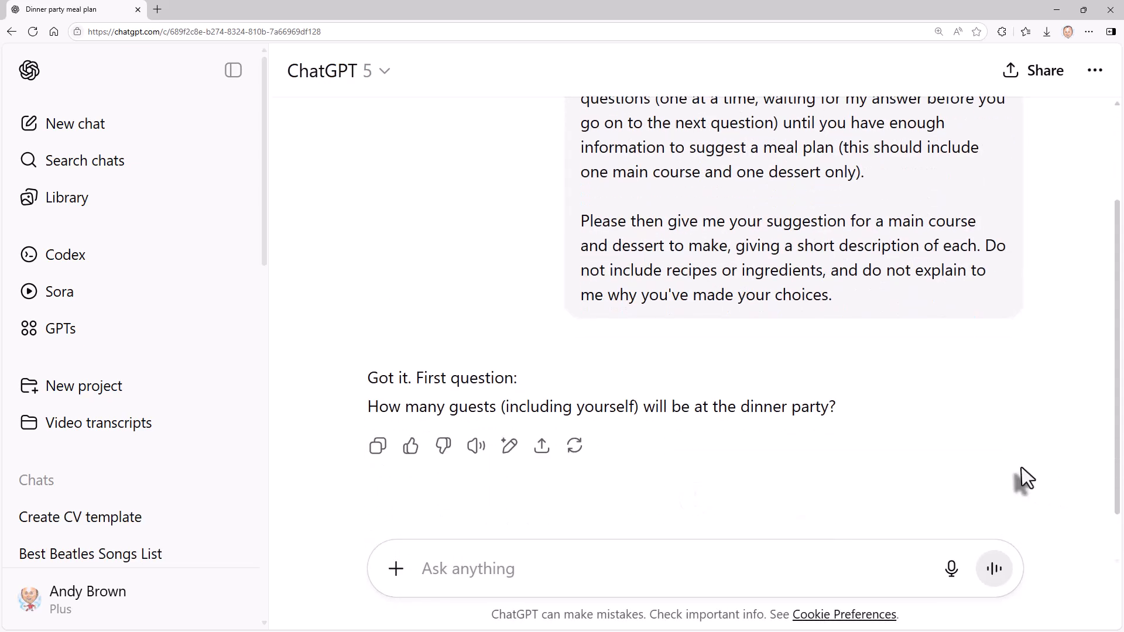
# Answer four guests, with one vegetarian and one who doesn't like fish.
pyautogui.write('4')
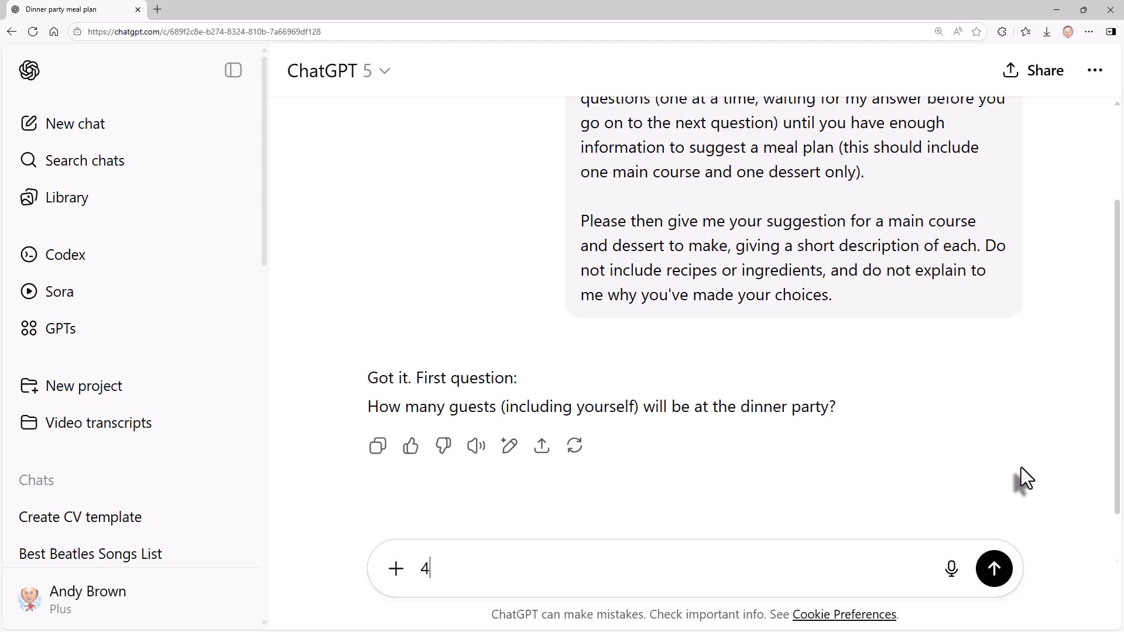
pyautogui.click(993, 568)
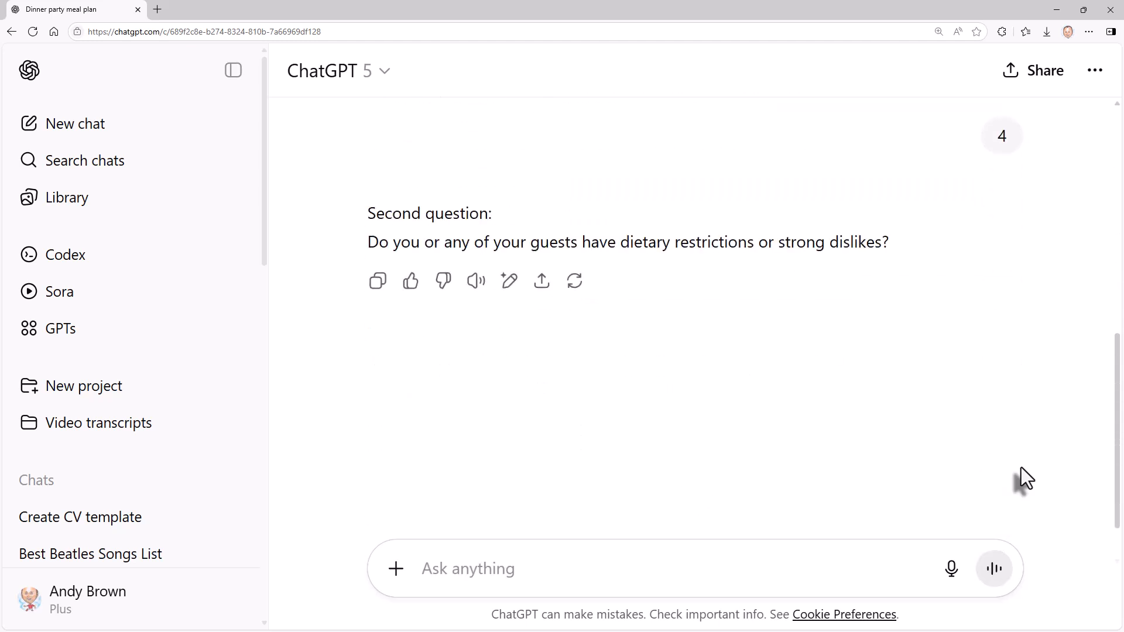
pyautogui.write('One vegg')
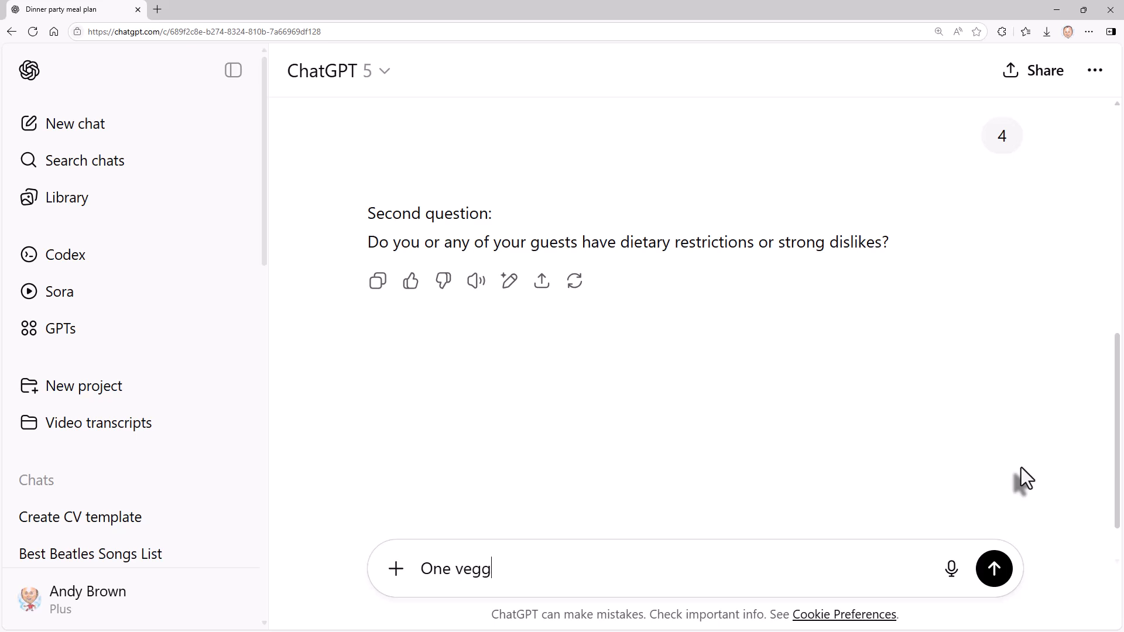
pyautogui.write('ie and')
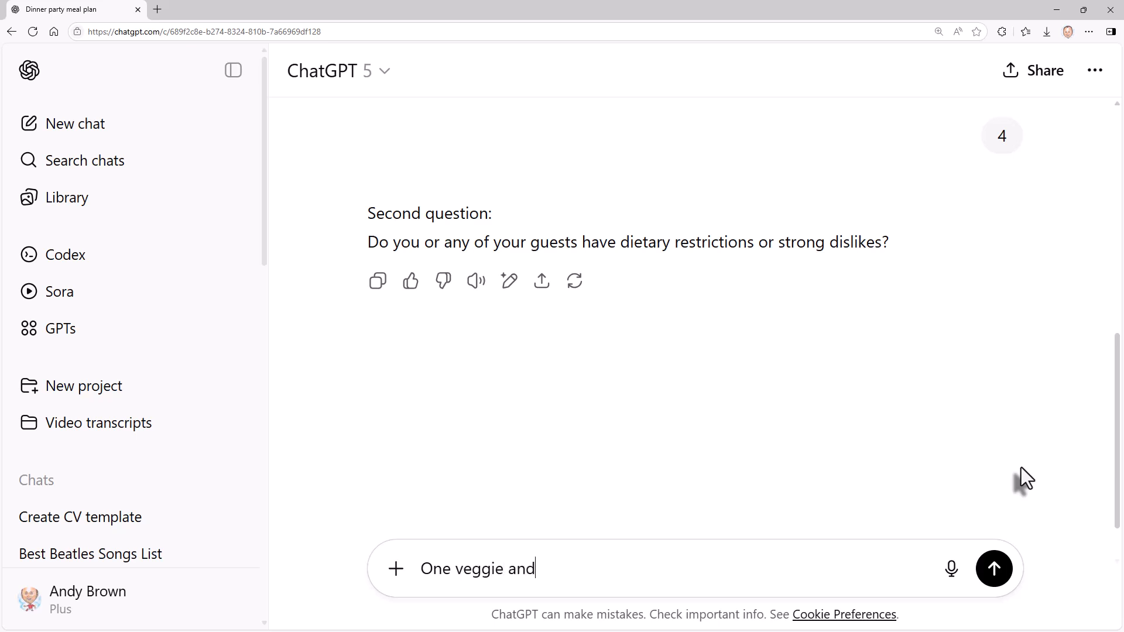
pyautogui.write('one perso')
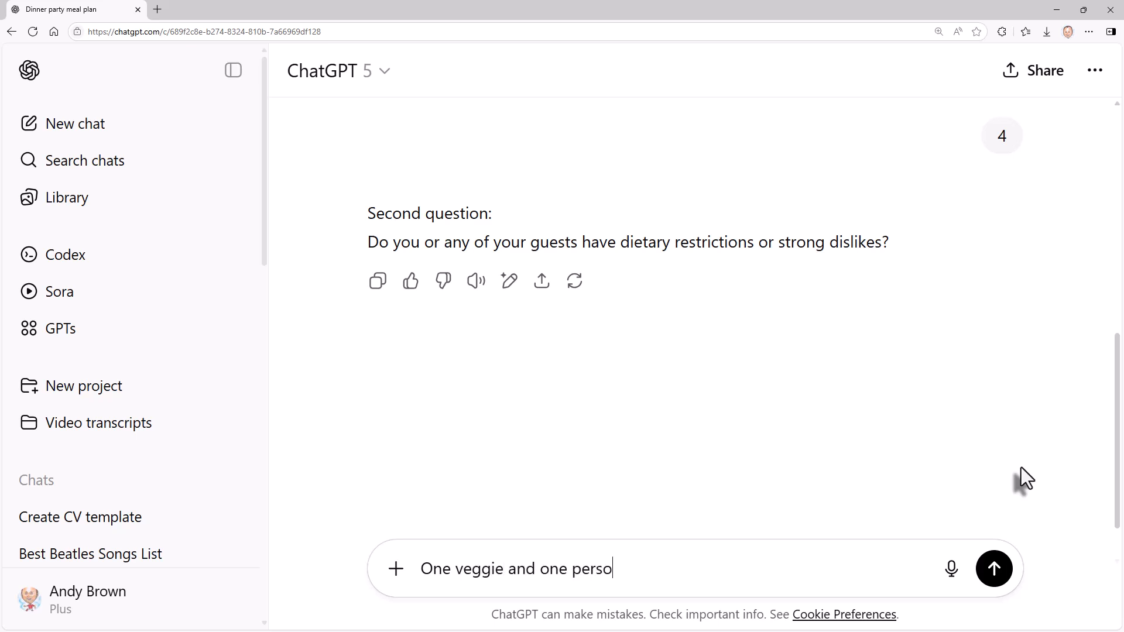
pyautogui.write('n does')
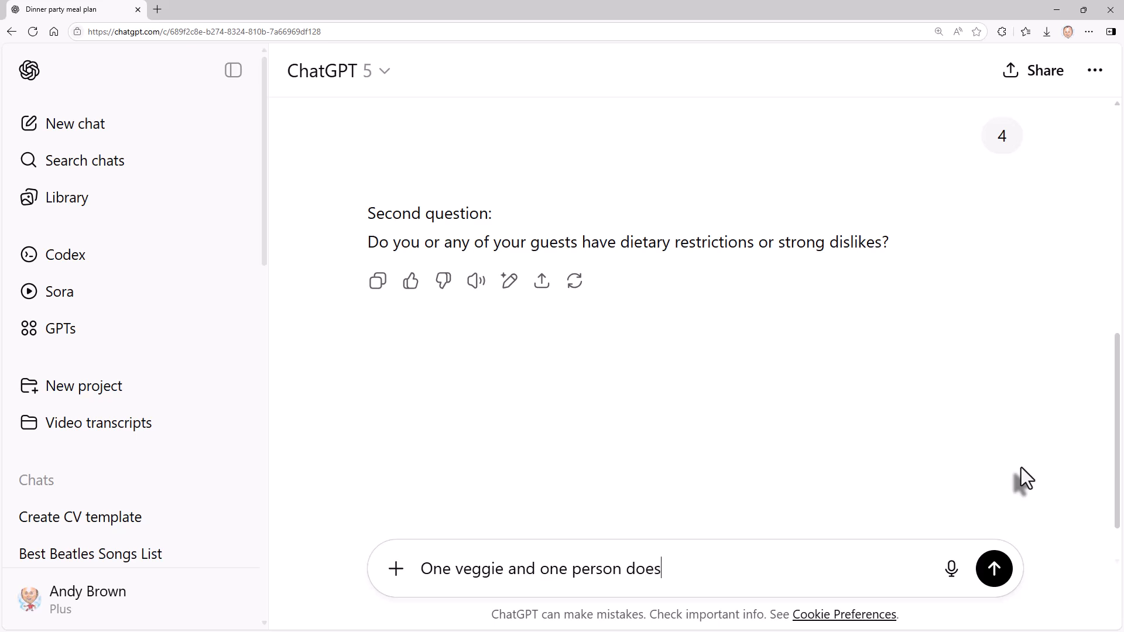
pyautogui.write("n't like f")
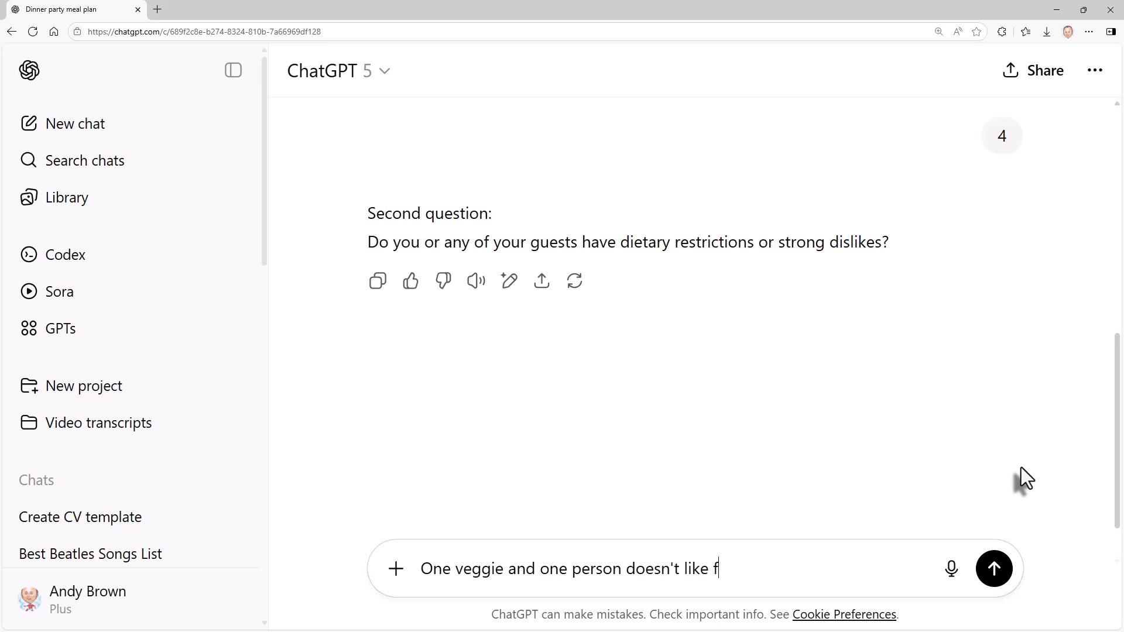
pyautogui.click(994, 568)
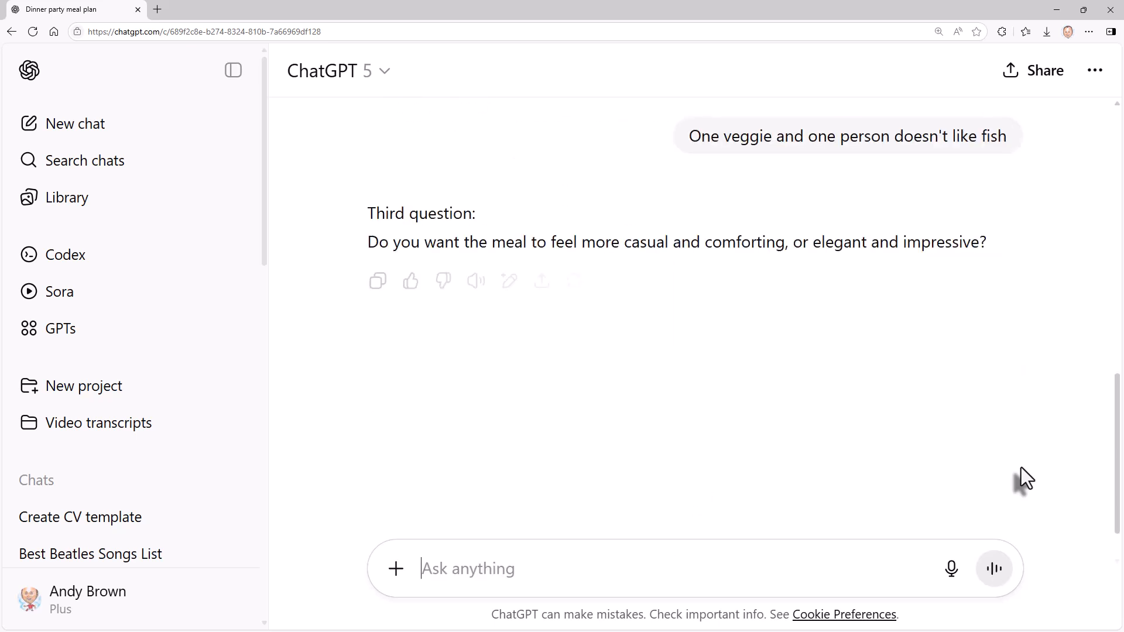
# Answer the meal style as elegant, then type 'Rich' for the dessert.
pyautogui.write('C')
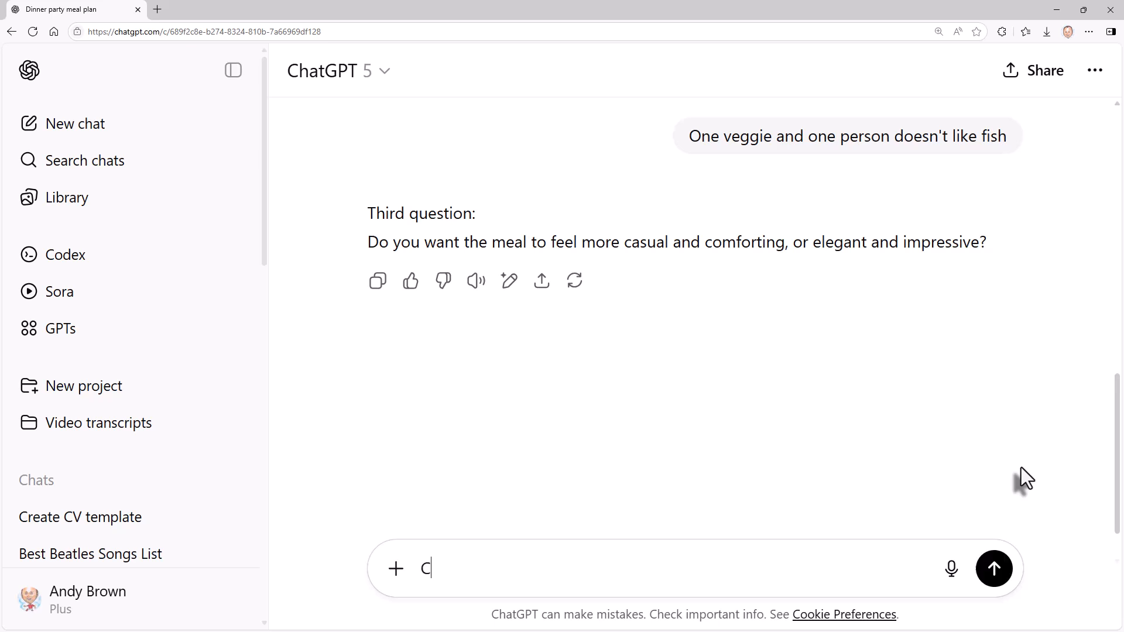
pyautogui.write('Eleg')
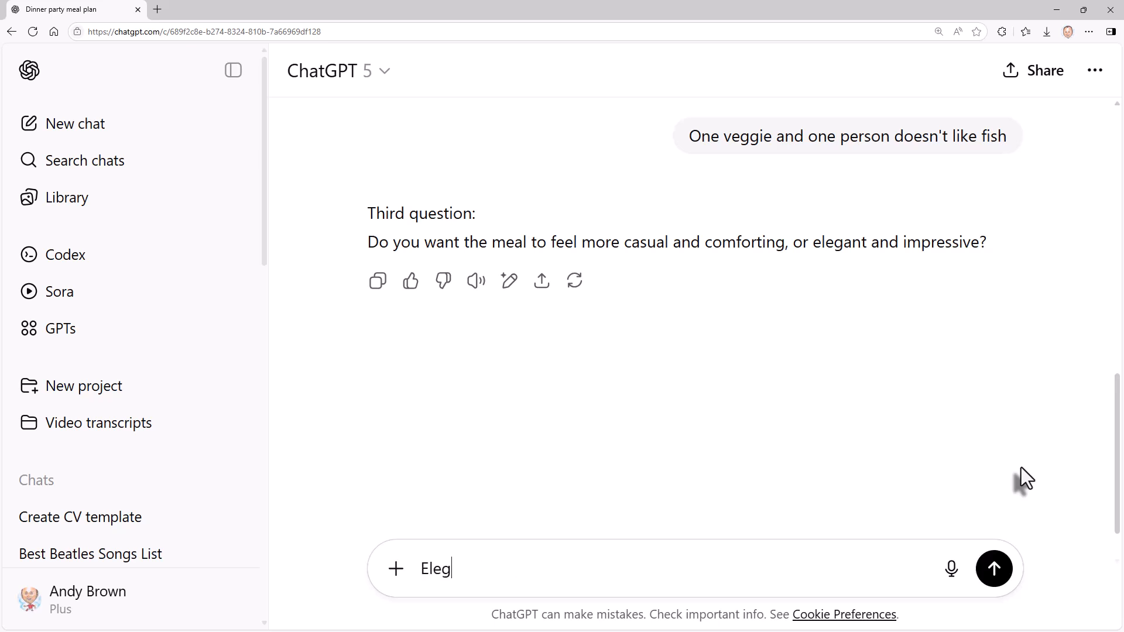
pyautogui.click(994, 568)
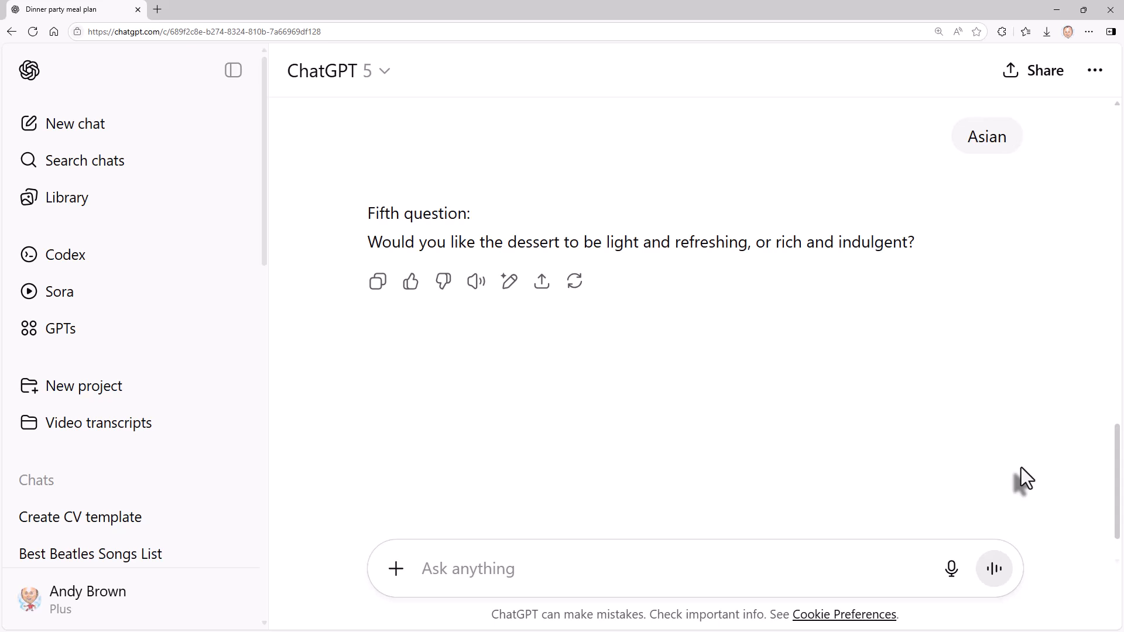
pyautogui.write('Rich')
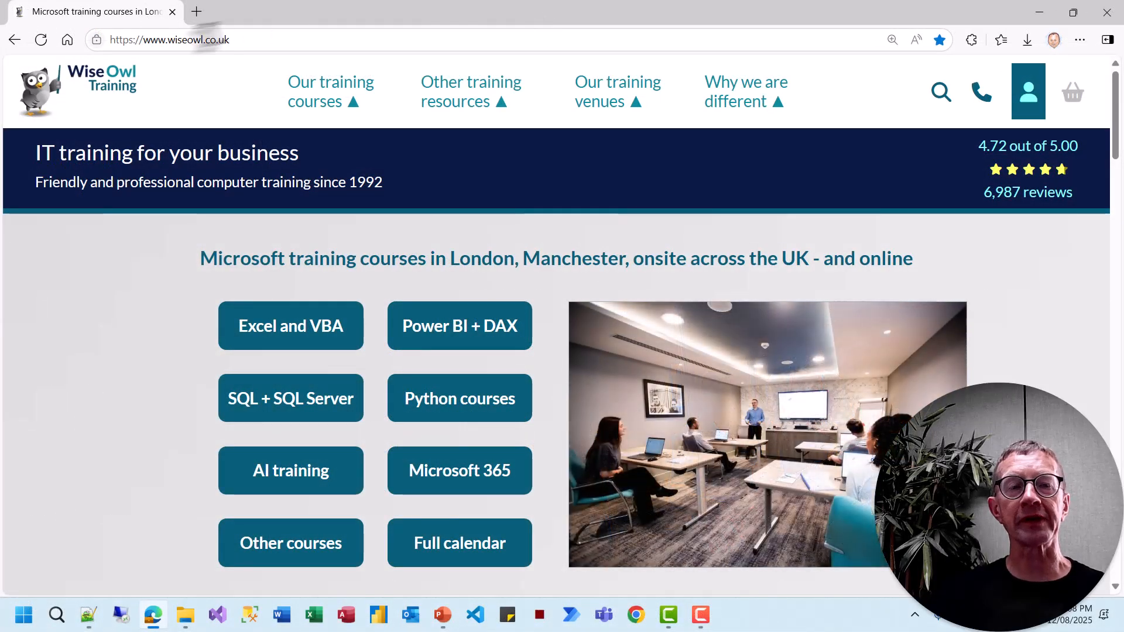
# Visit the Wise Owl free exercises page via Other training resources.
pyautogui.click(330, 92)
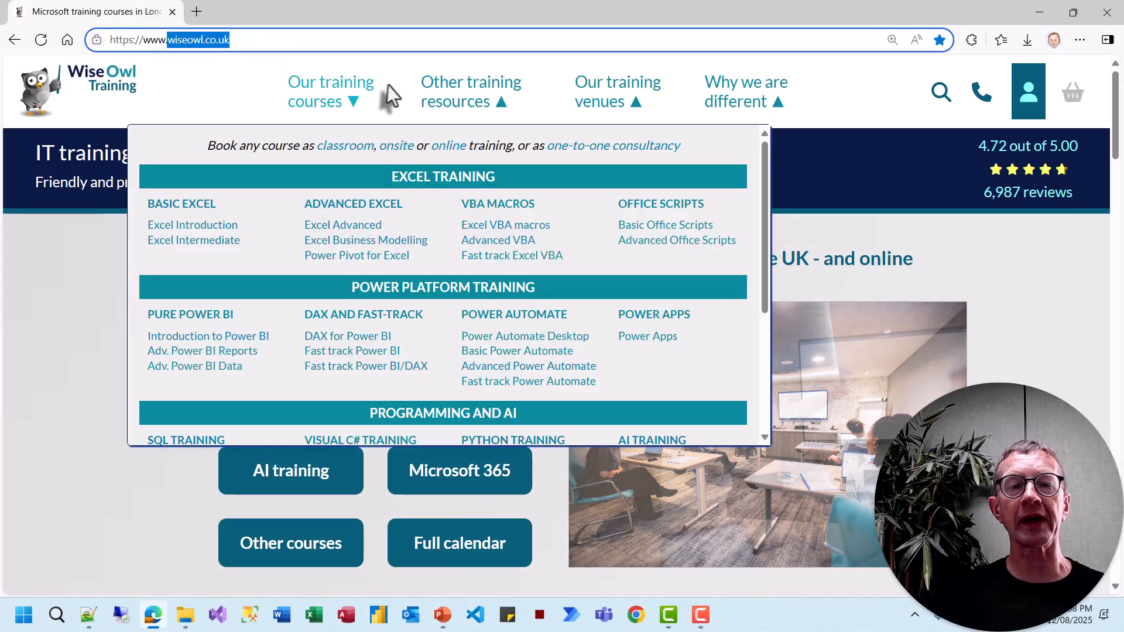
pyautogui.click(470, 91)
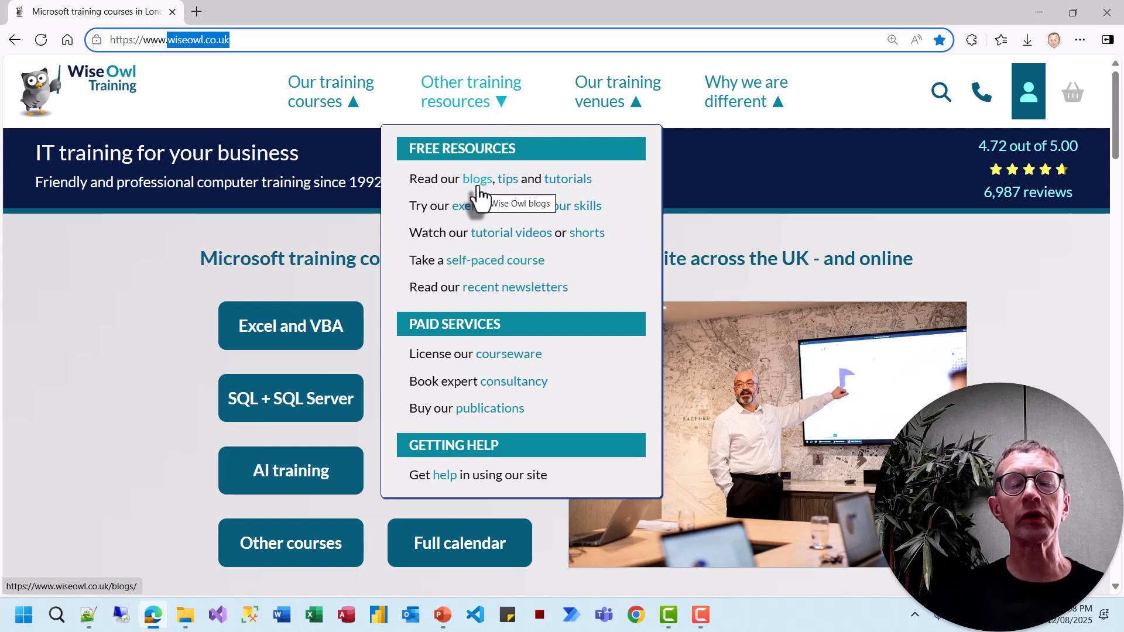
pyautogui.moveTo(507, 178)
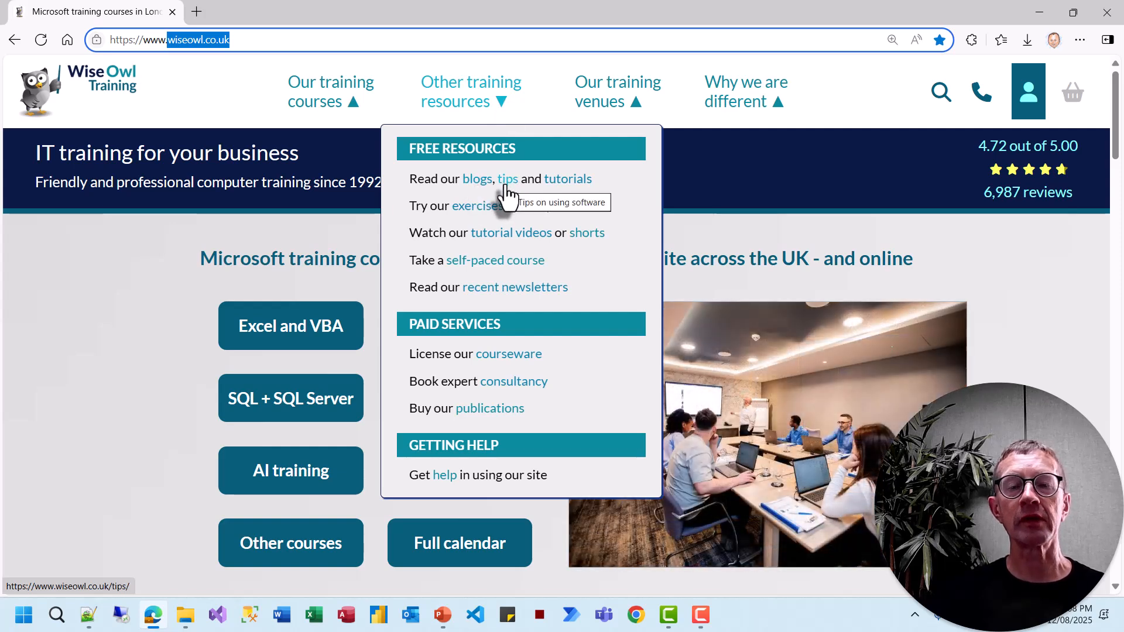
pyautogui.moveTo(581, 186)
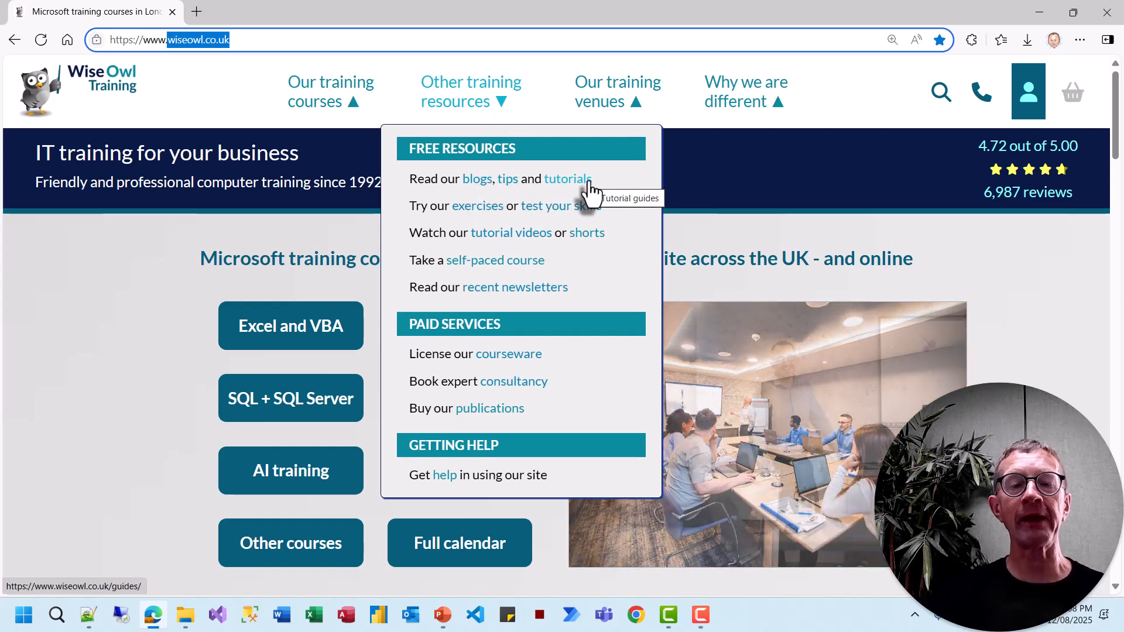
pyautogui.click(476, 205)
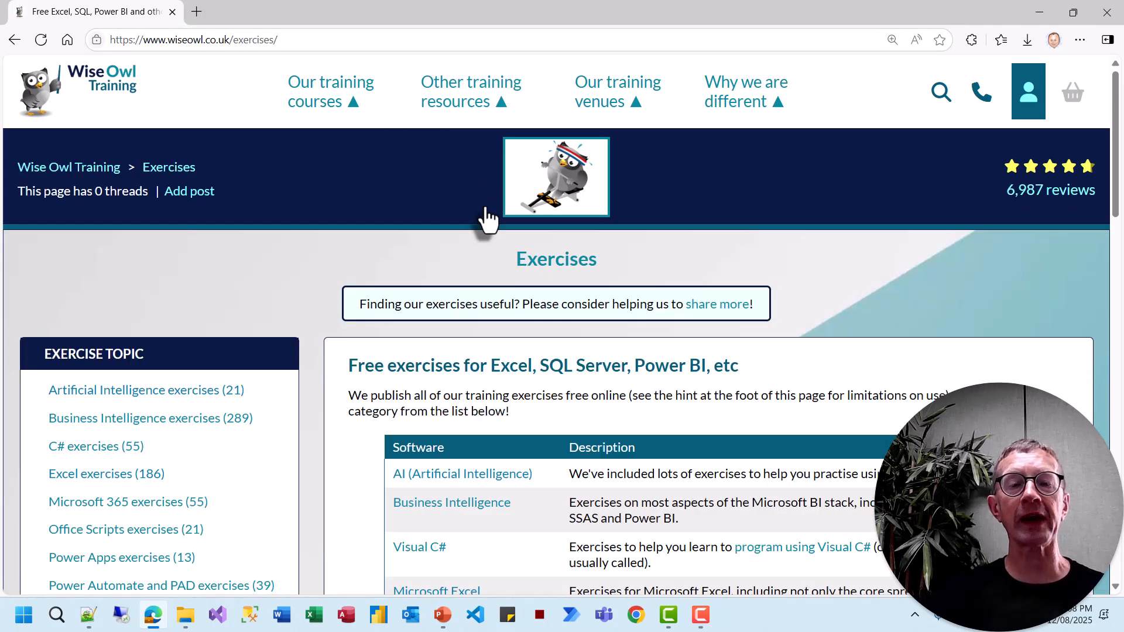
# Browse the video tutorials page and show the training courses menu.
pyautogui.click(470, 92)
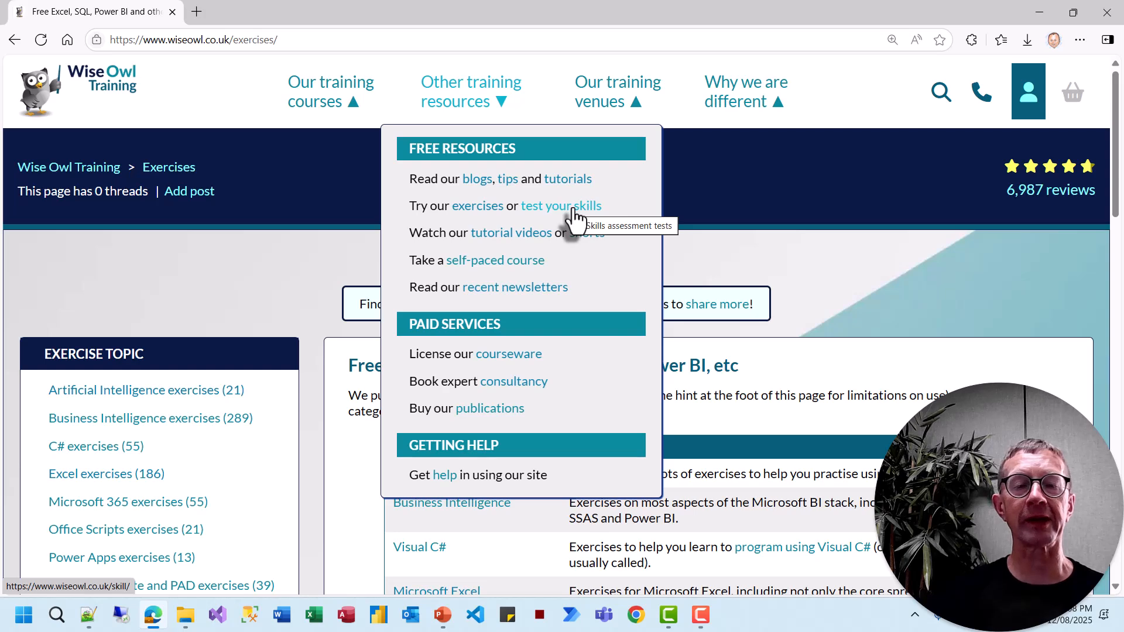
pyautogui.moveTo(530, 233)
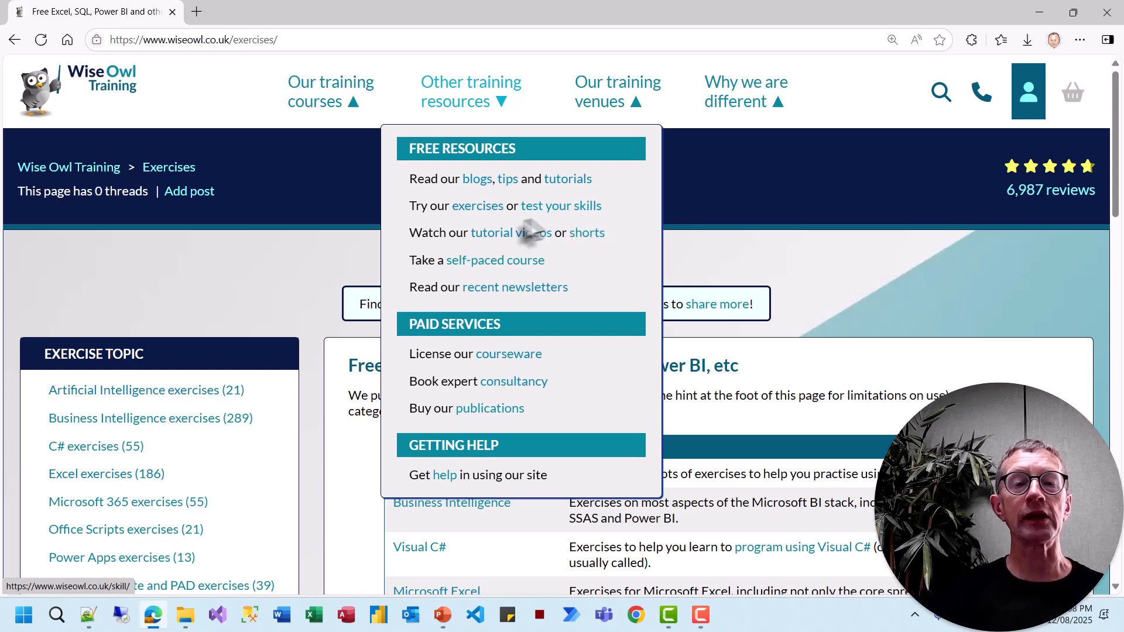
pyautogui.click(491, 232)
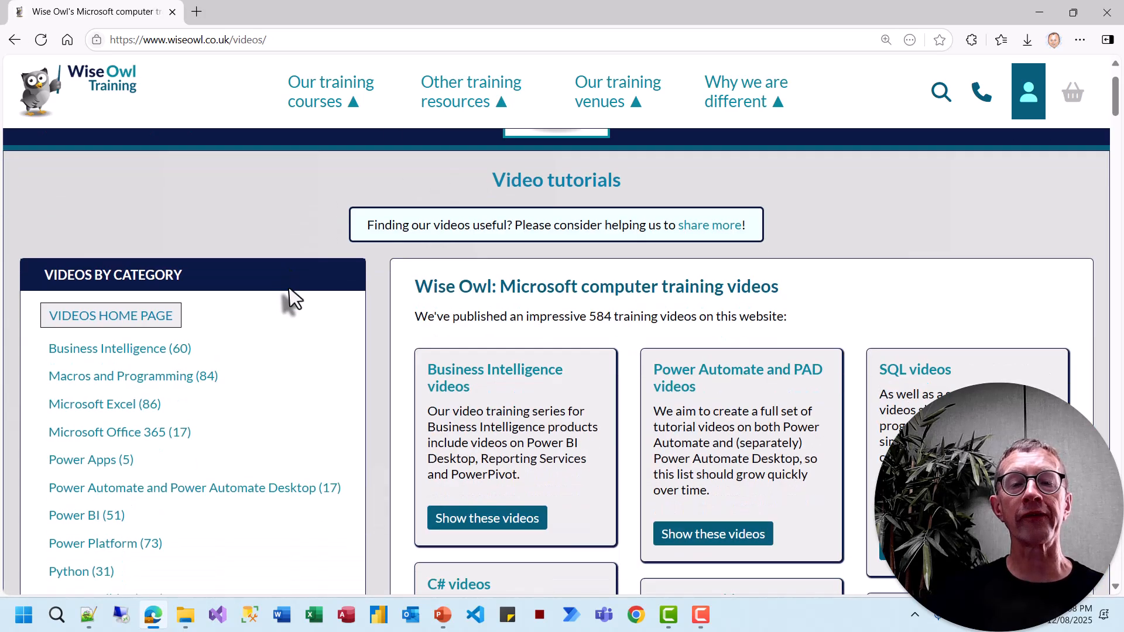
pyautogui.scroll(-3)
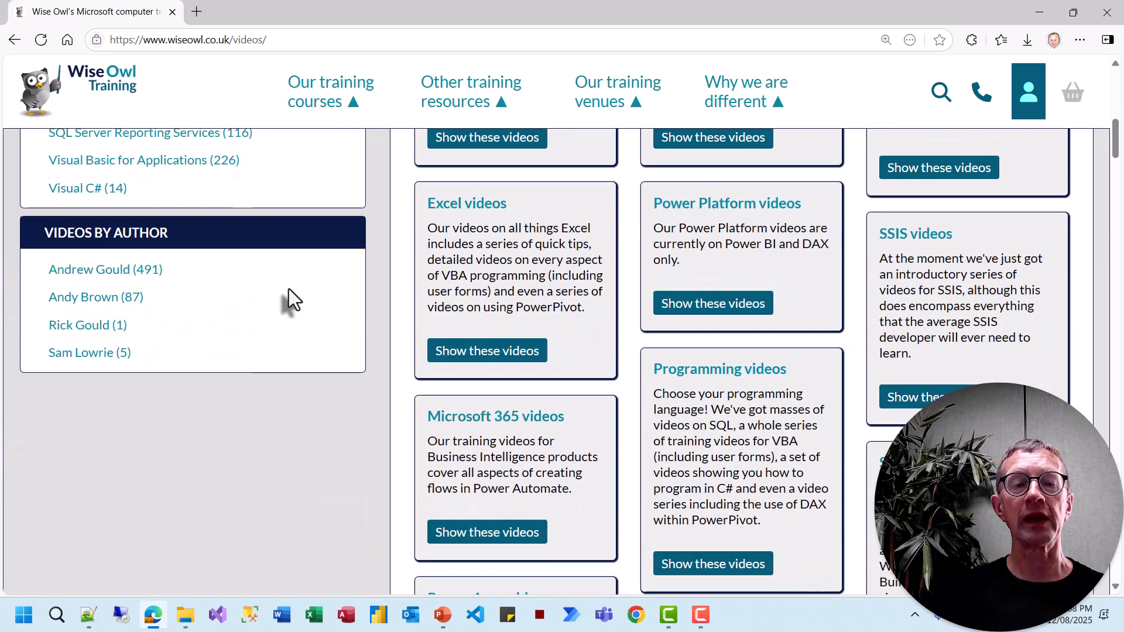
pyautogui.scroll(3)
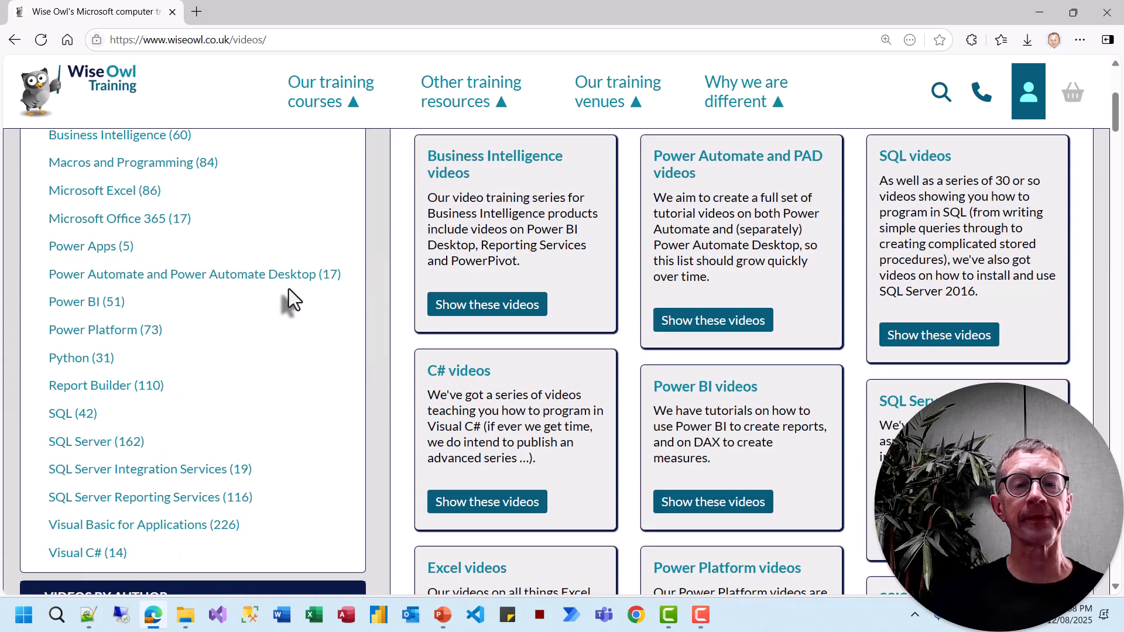
pyautogui.click(331, 91)
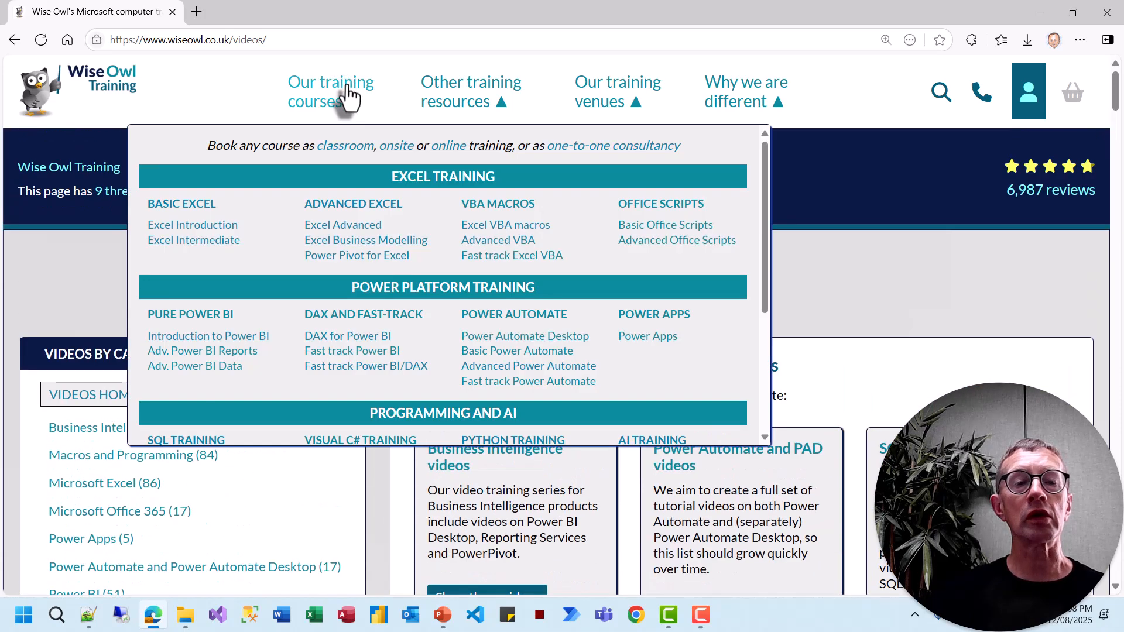
pyautogui.scroll(-3)
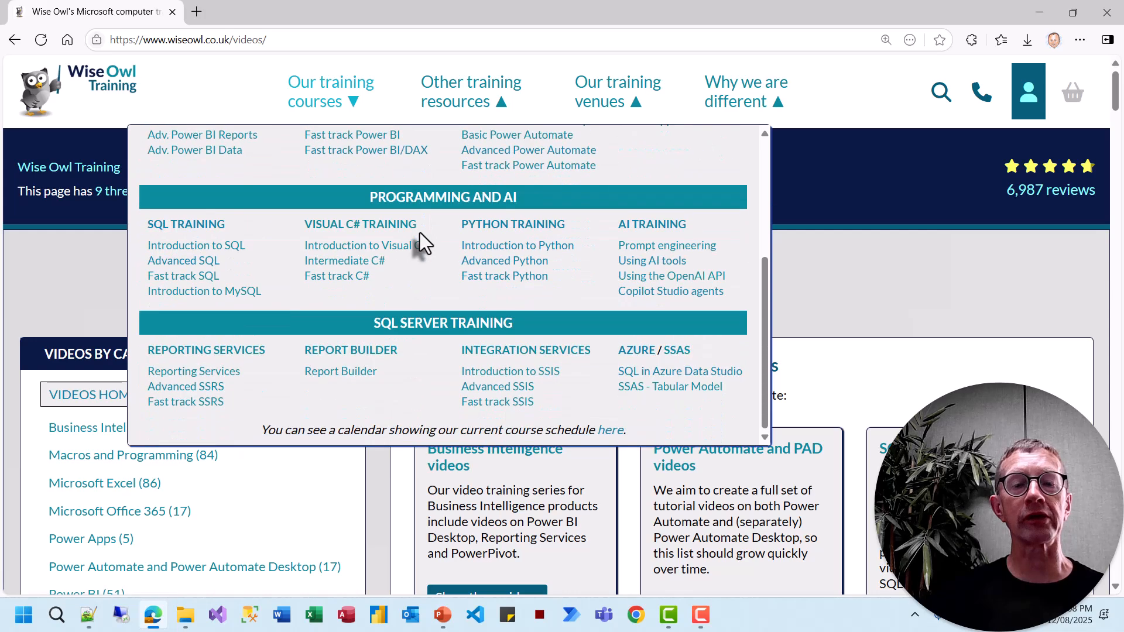
pyautogui.scroll(3)
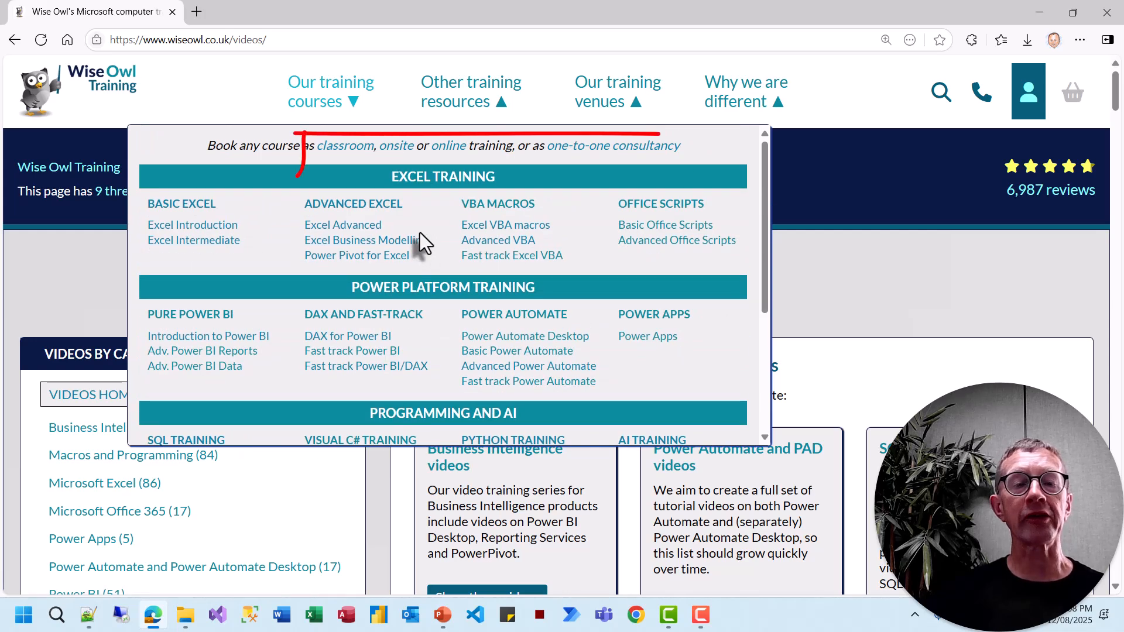